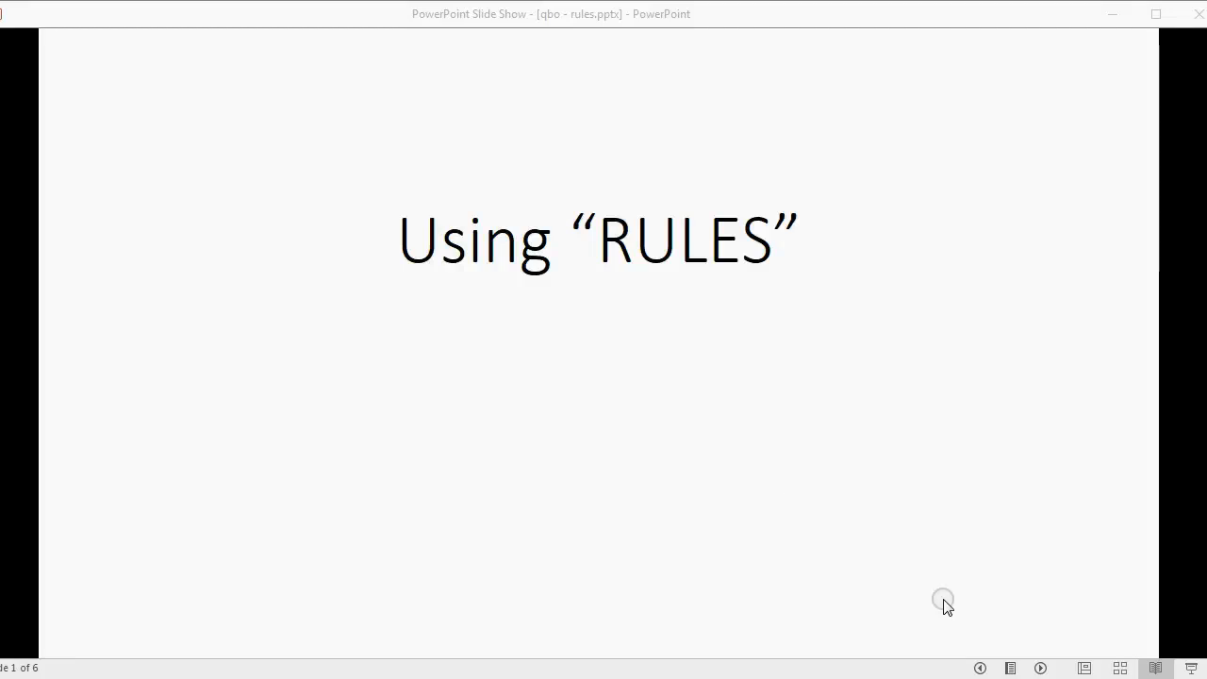
pyautogui.moveTo(979, 629)
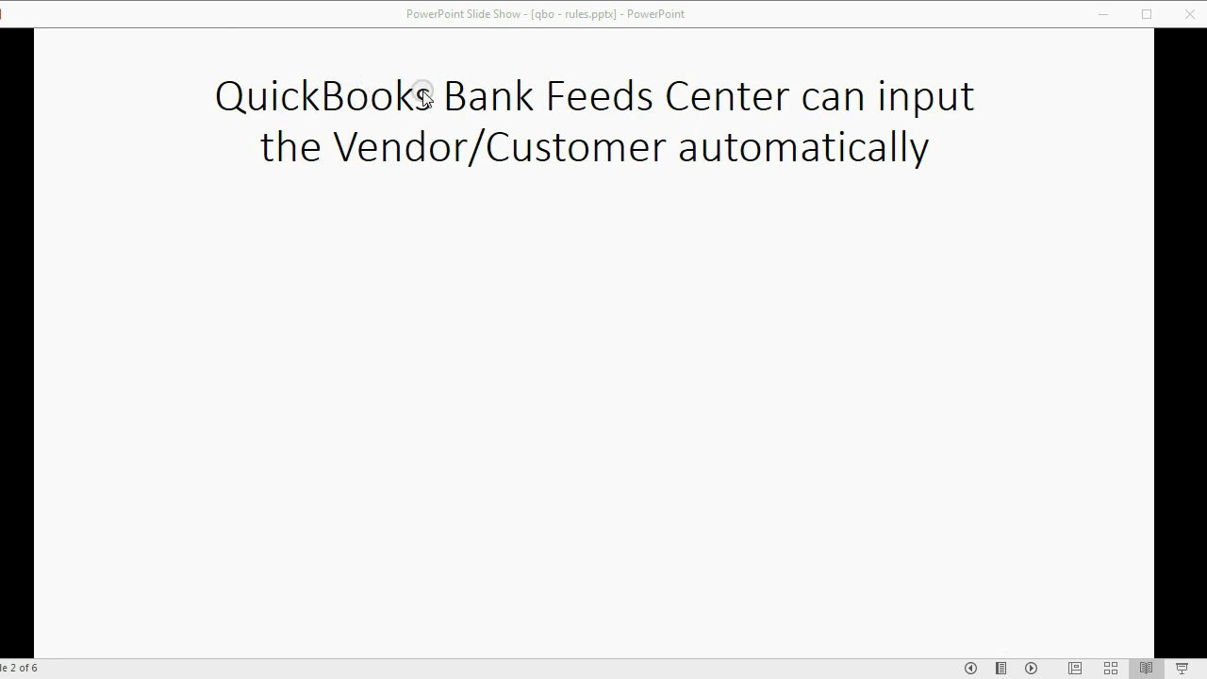
pyautogui.moveTo(405, 158)
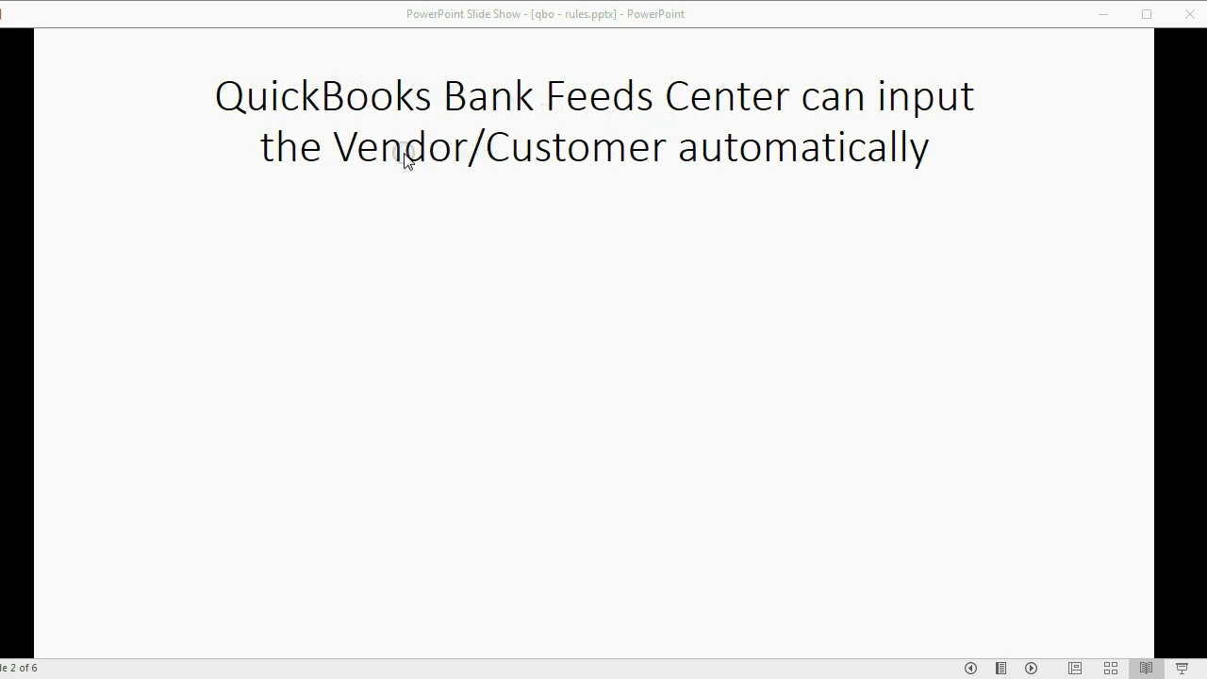
pyautogui.moveTo(543, 158)
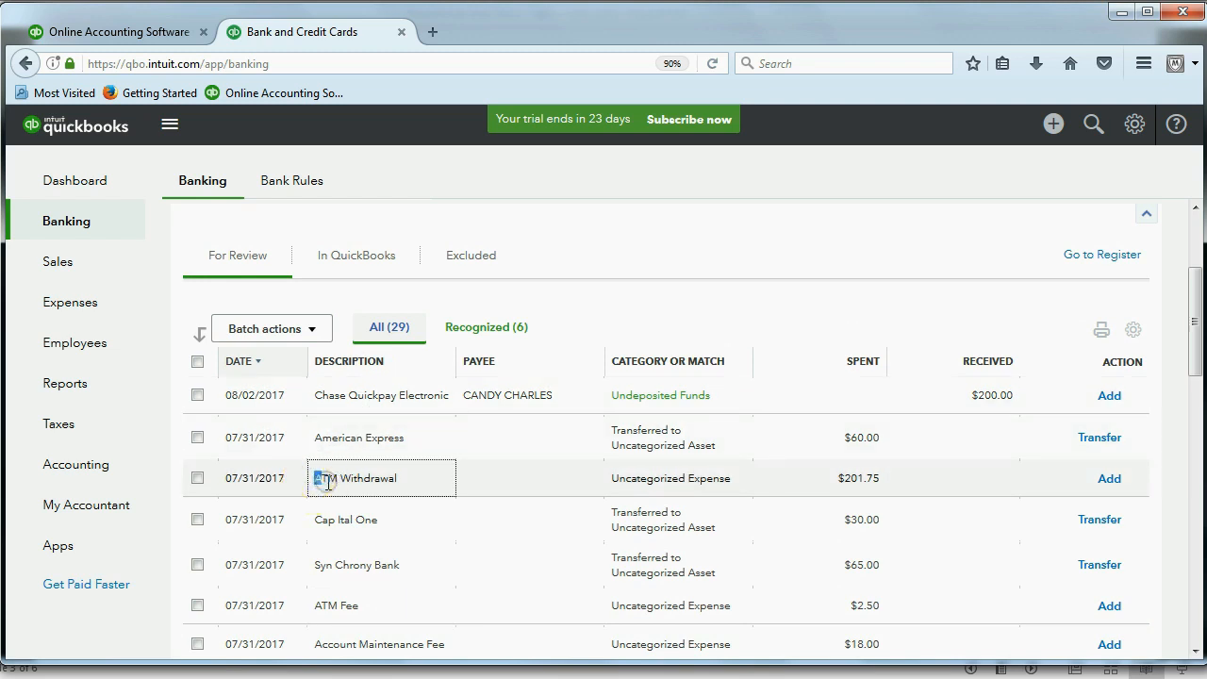
# Expand the ATM Withdrawal row on the For Review list and highlight its bank text memo
pyautogui.doubleClick(356, 479)
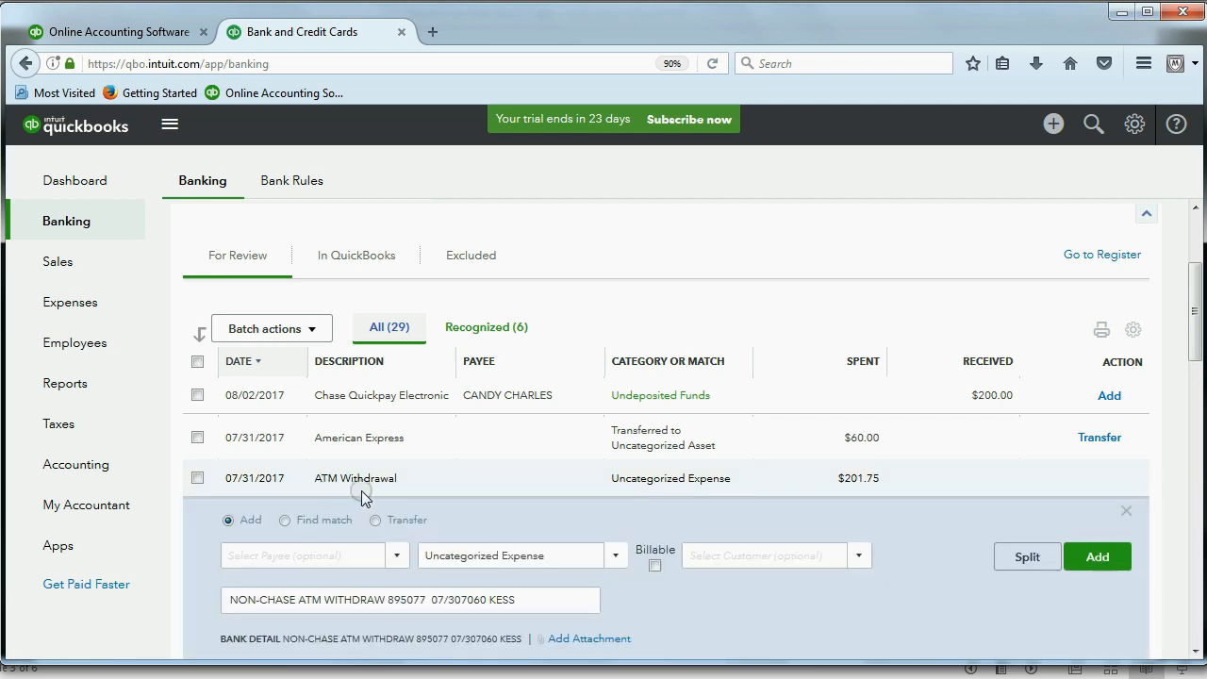
pyautogui.scroll(-3)
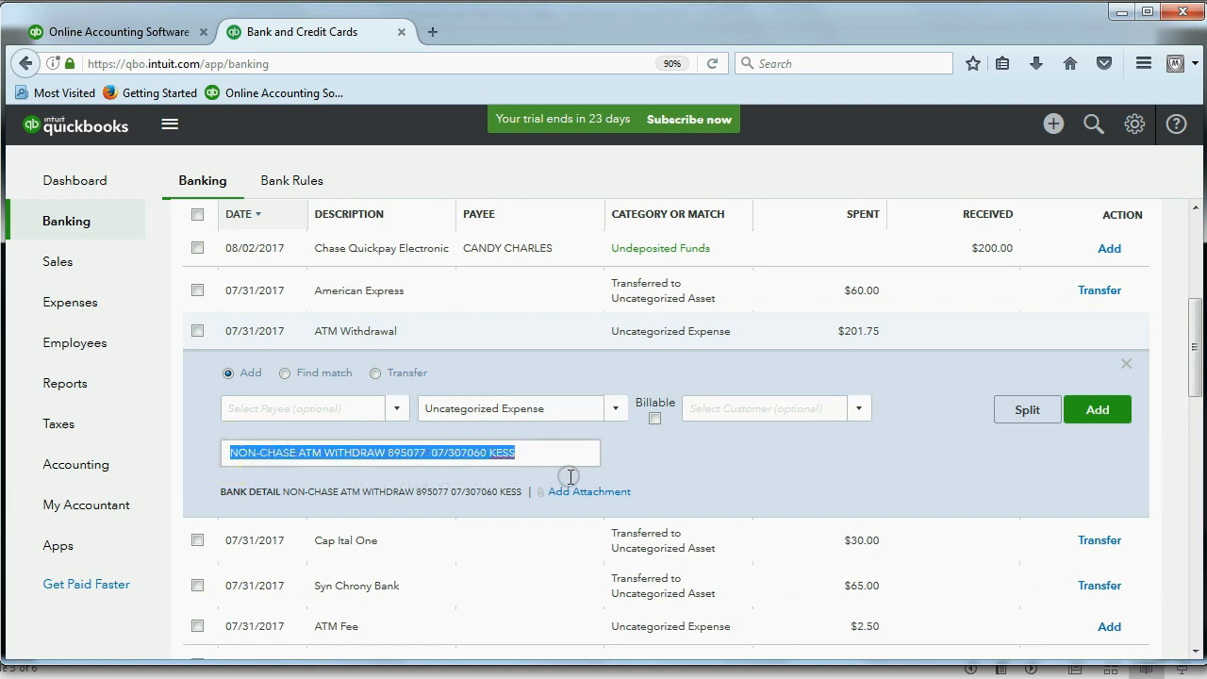
pyautogui.click(554, 452)
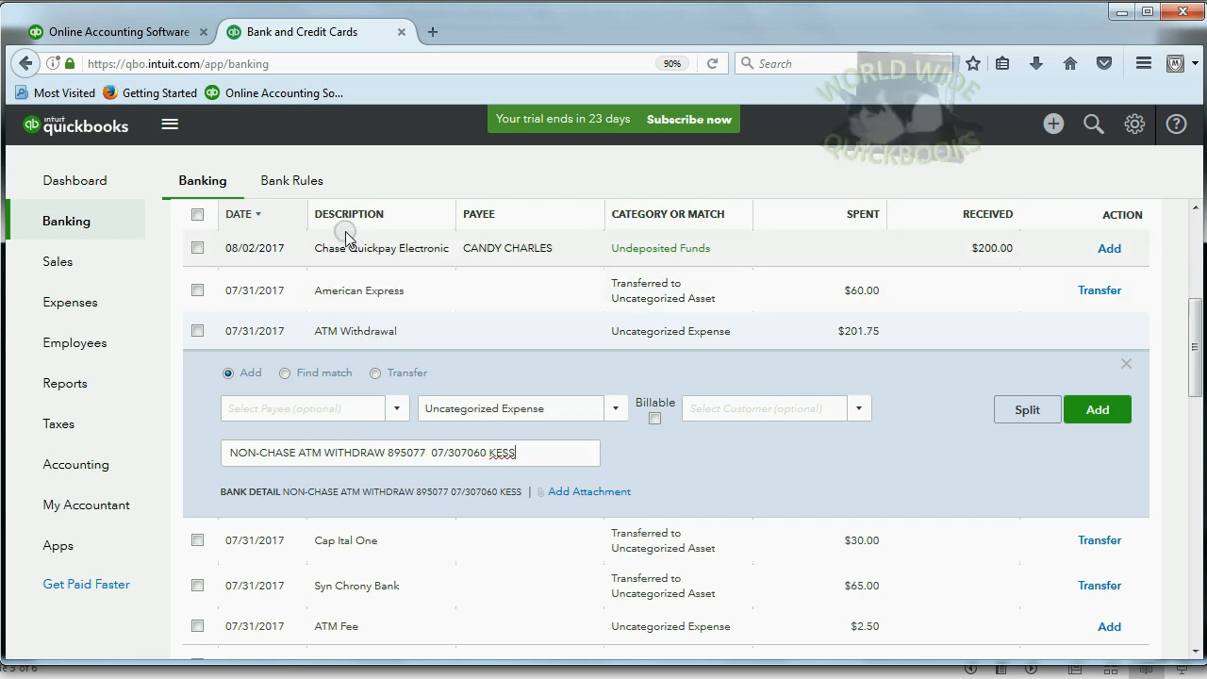
pyautogui.click(354, 213)
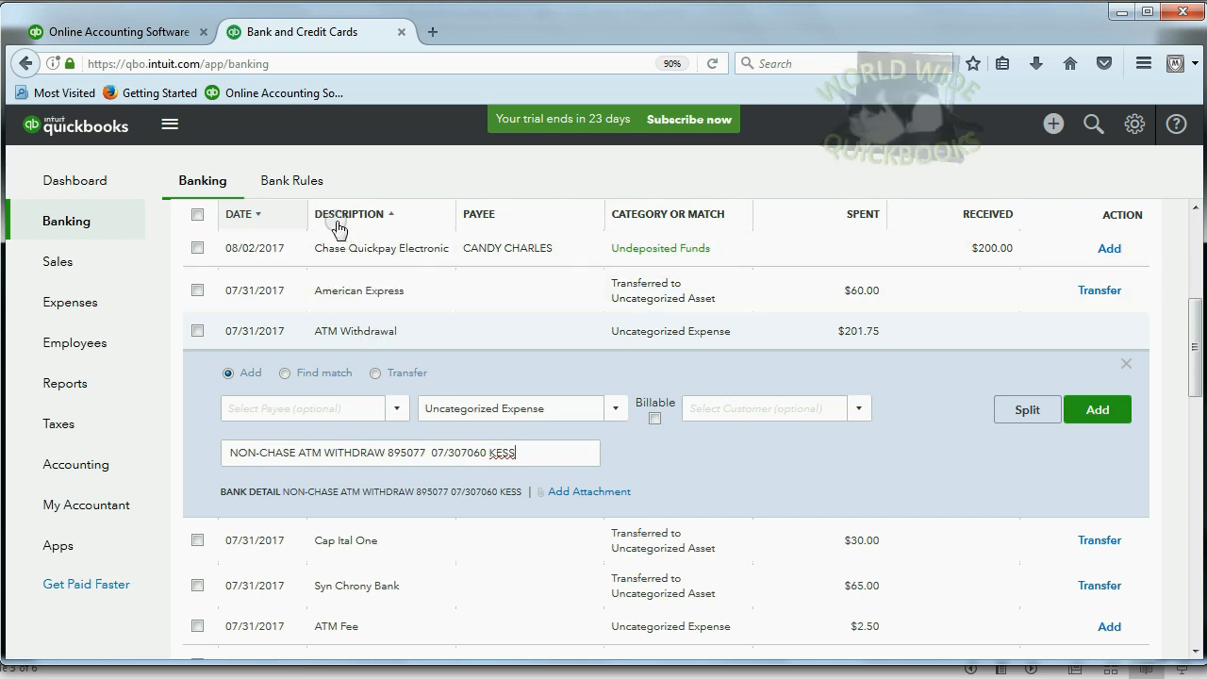
pyautogui.doubleClick(486, 453)
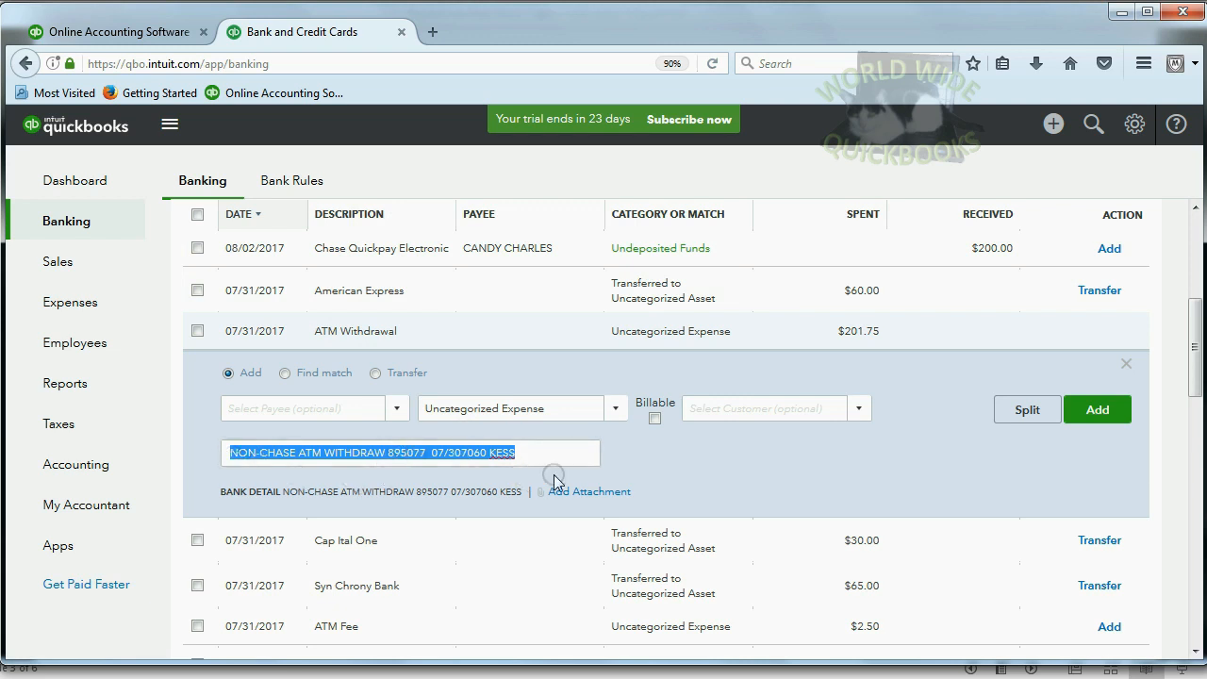
pyautogui.click(317, 453)
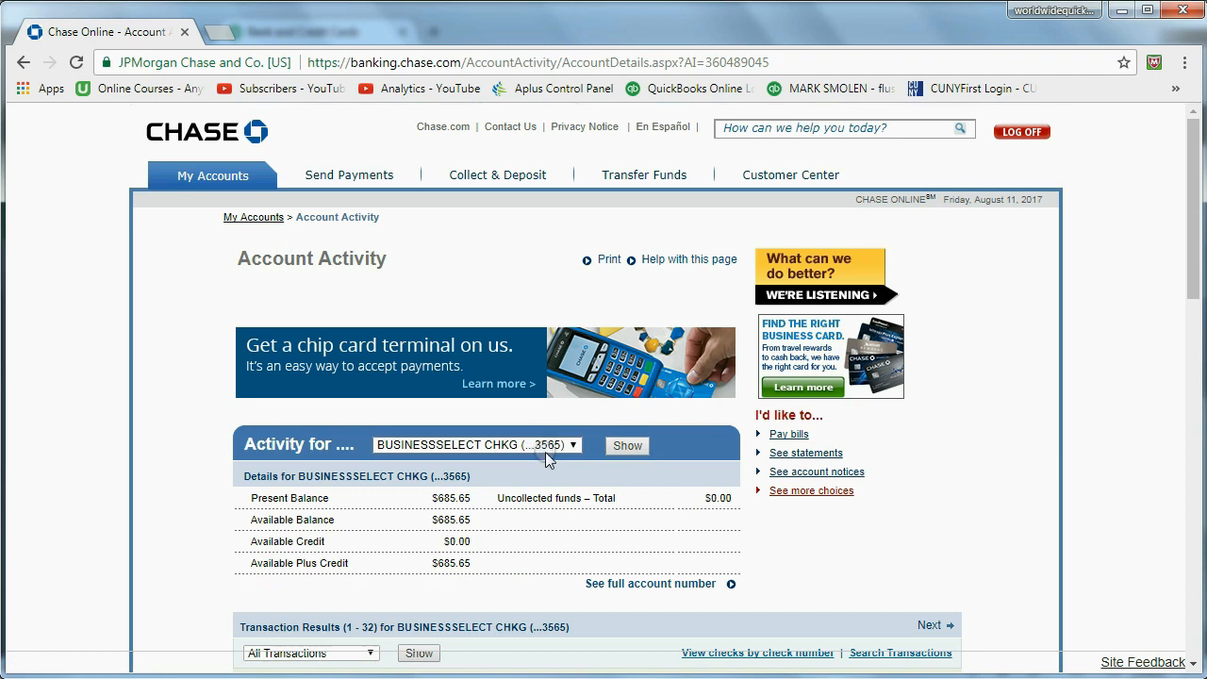
# Scroll the Chase Account Activity page down to the Transaction Results table showing NON-CHASE ATM FEE-WITH
pyautogui.scroll(-3)
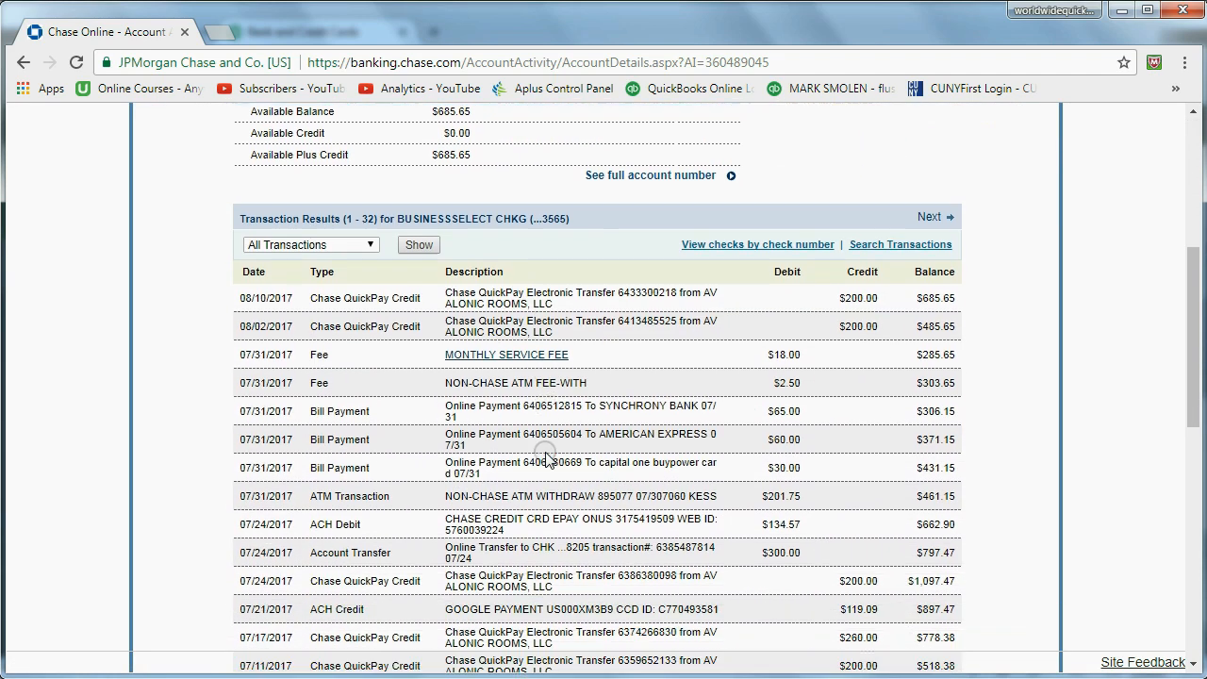
pyautogui.scroll(-3)
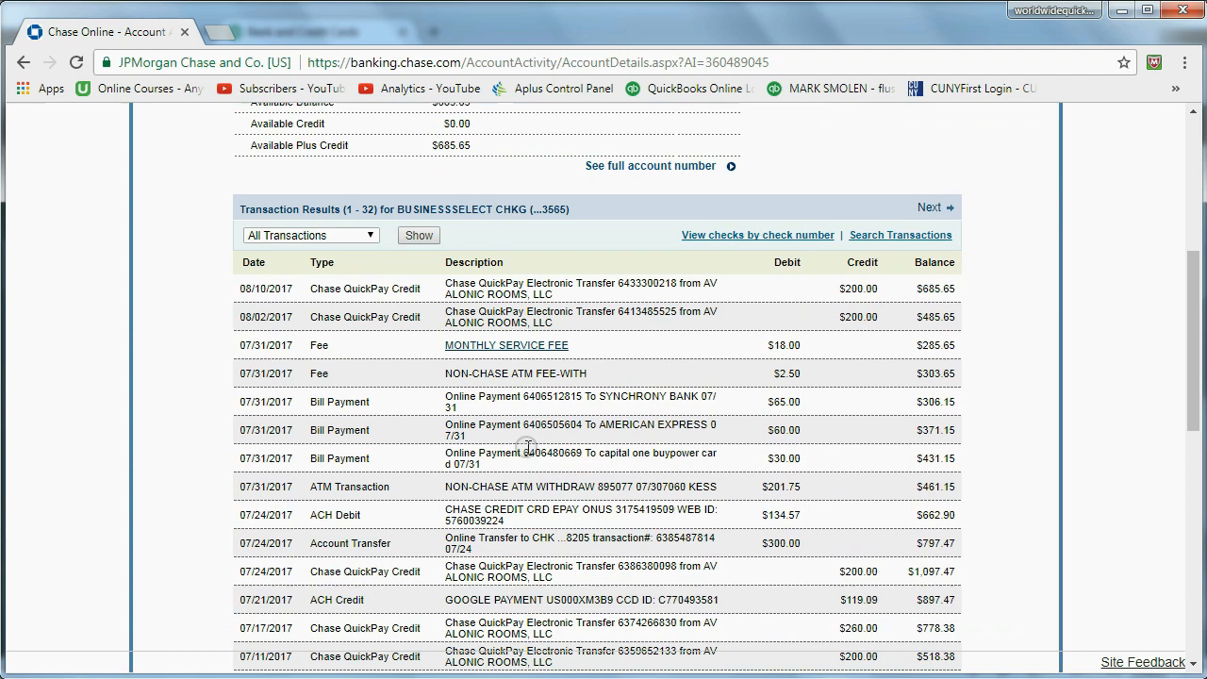
pyautogui.moveTo(340, 415)
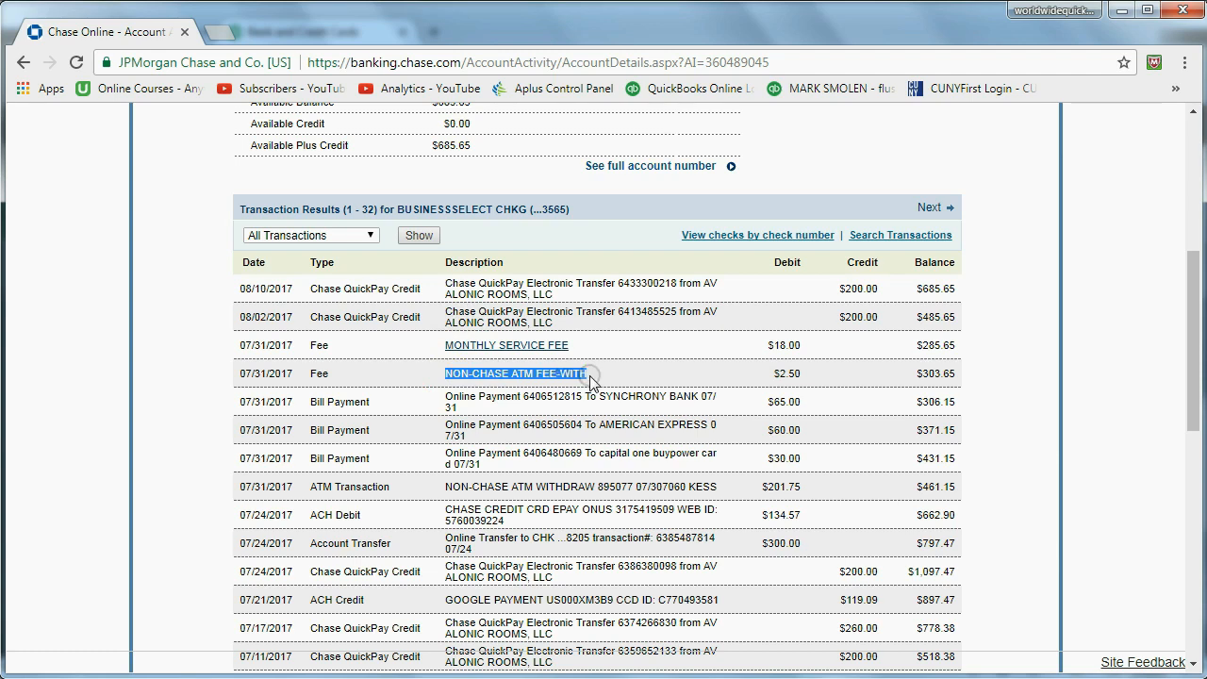
pyautogui.moveTo(487, 384)
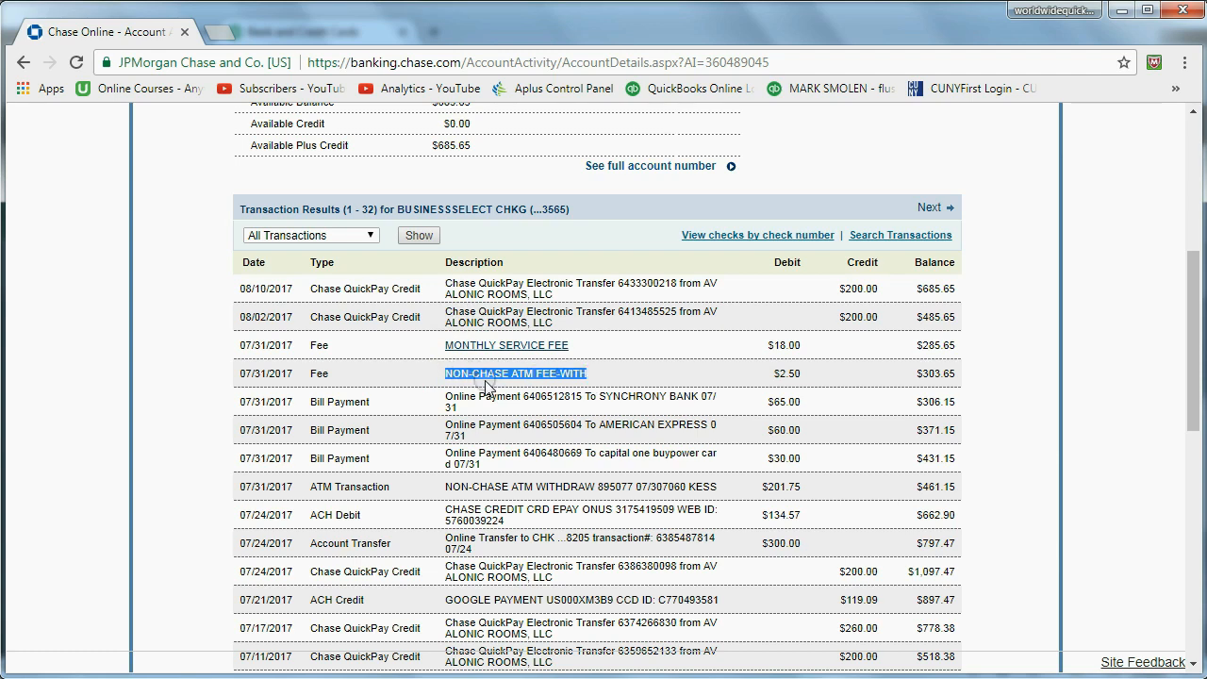
pyautogui.moveTo(555, 389)
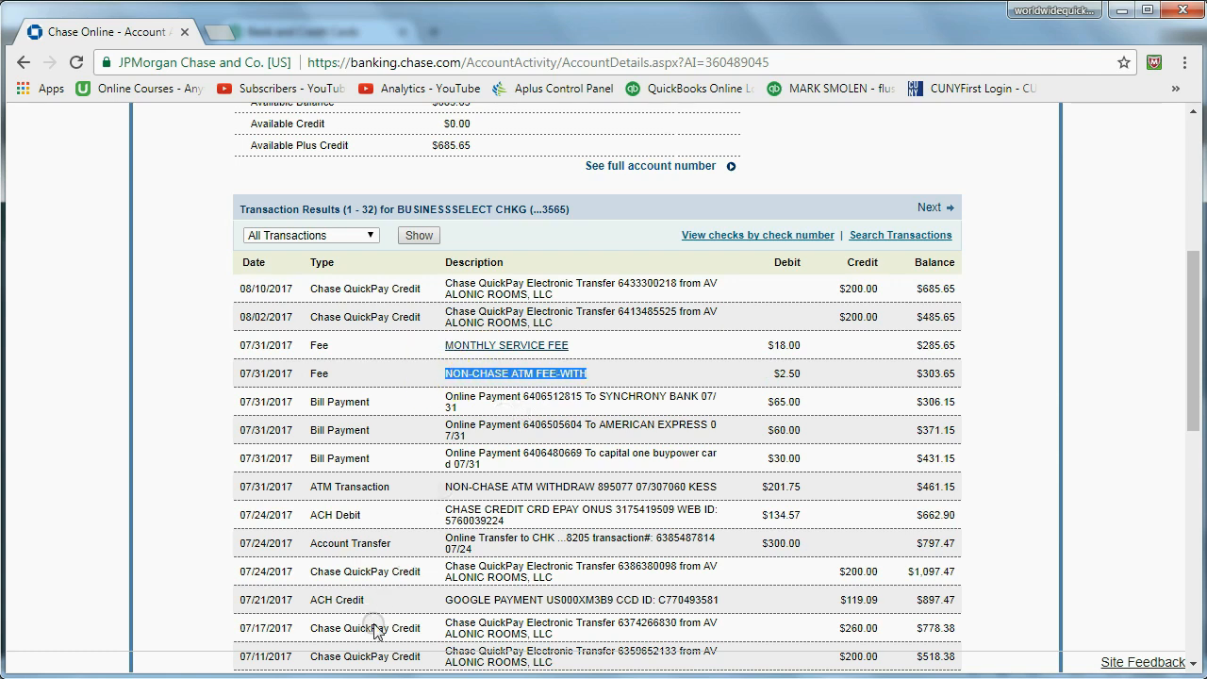
# Collapse ATM Withdrawal, expand the ATM Fee row and select its NON-CHASE ATM FEE-WITH bank text
pyautogui.click(317, 30)
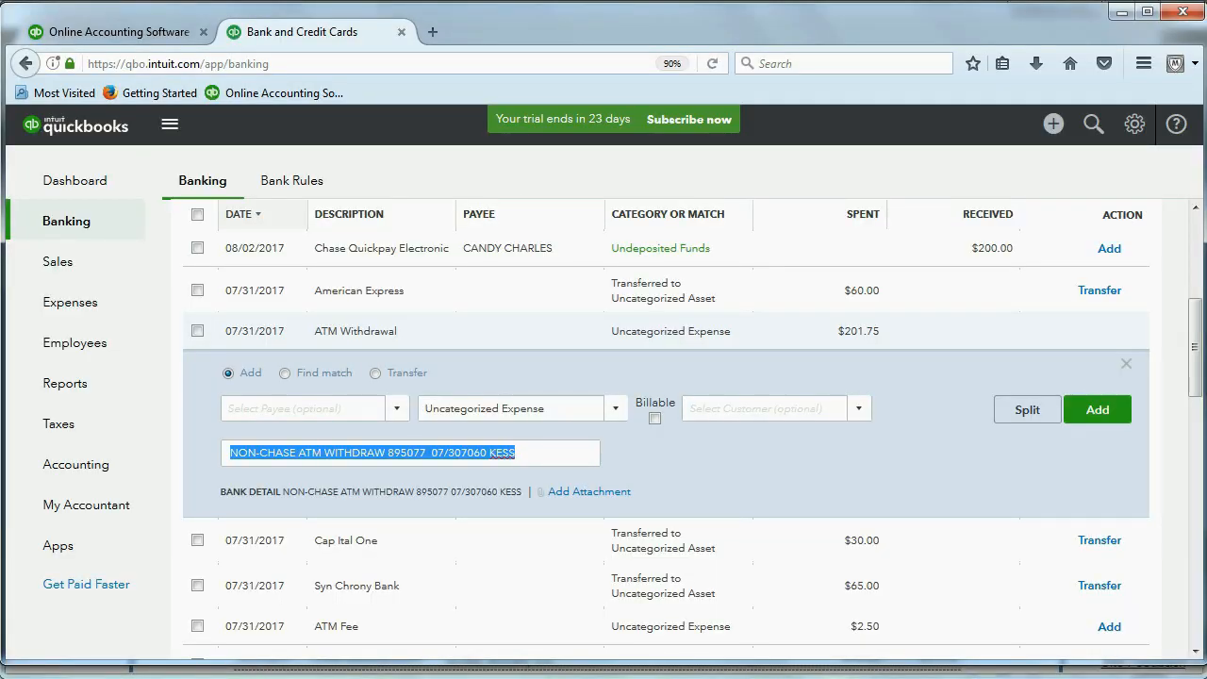
pyautogui.moveTo(475, 435)
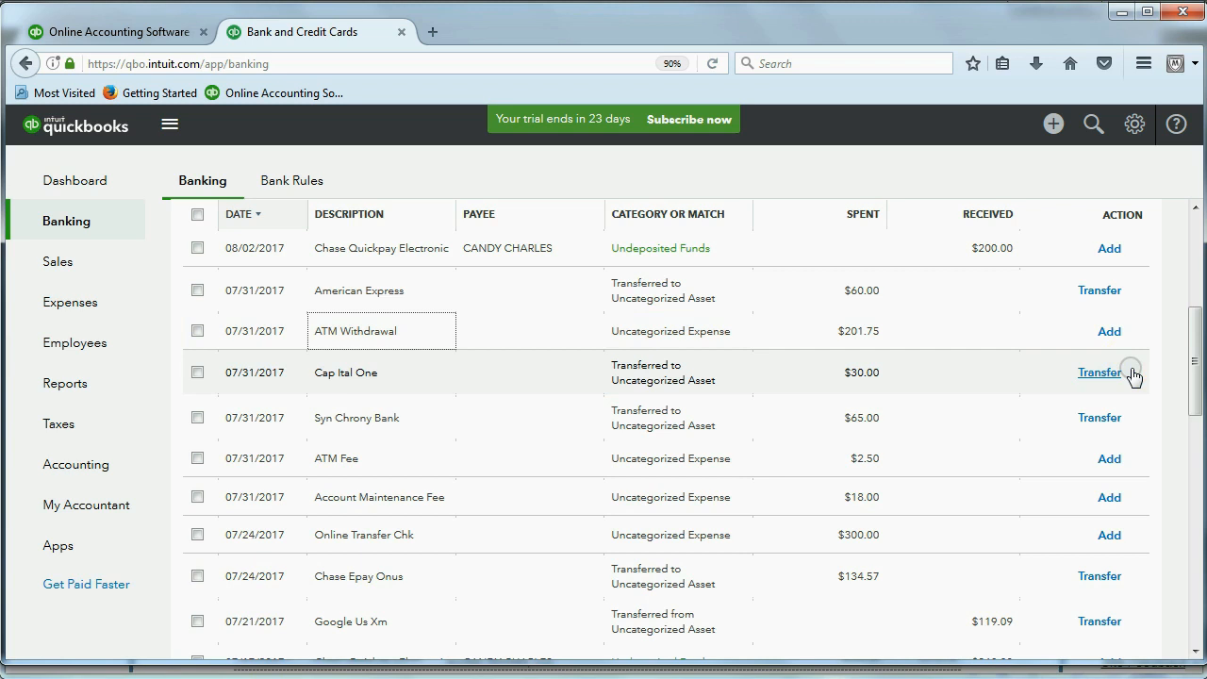
pyautogui.scroll(-3)
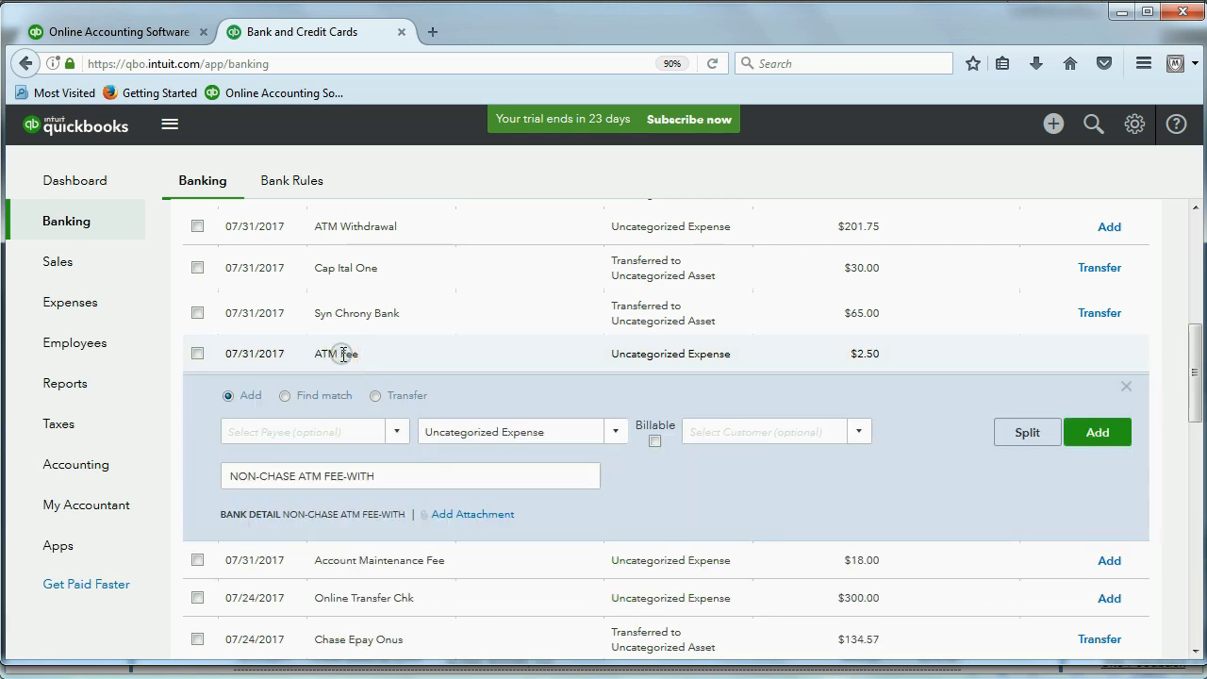
pyautogui.doubleClick(362, 475)
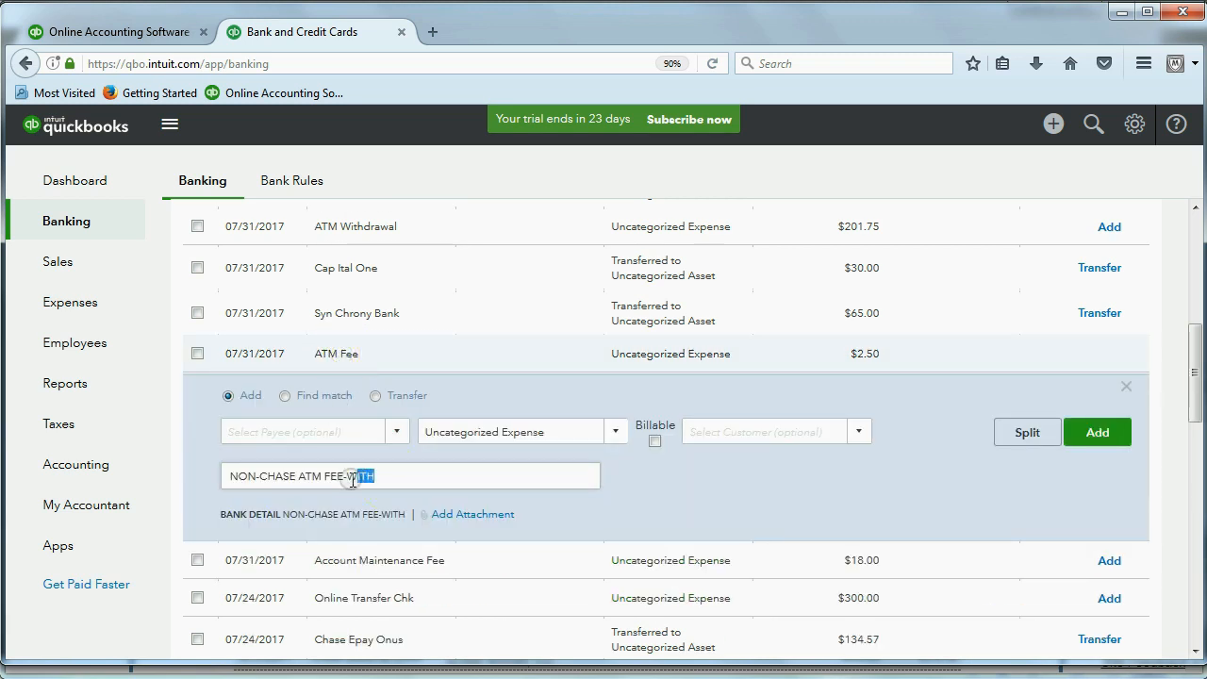
pyautogui.tripleClick(302, 475)
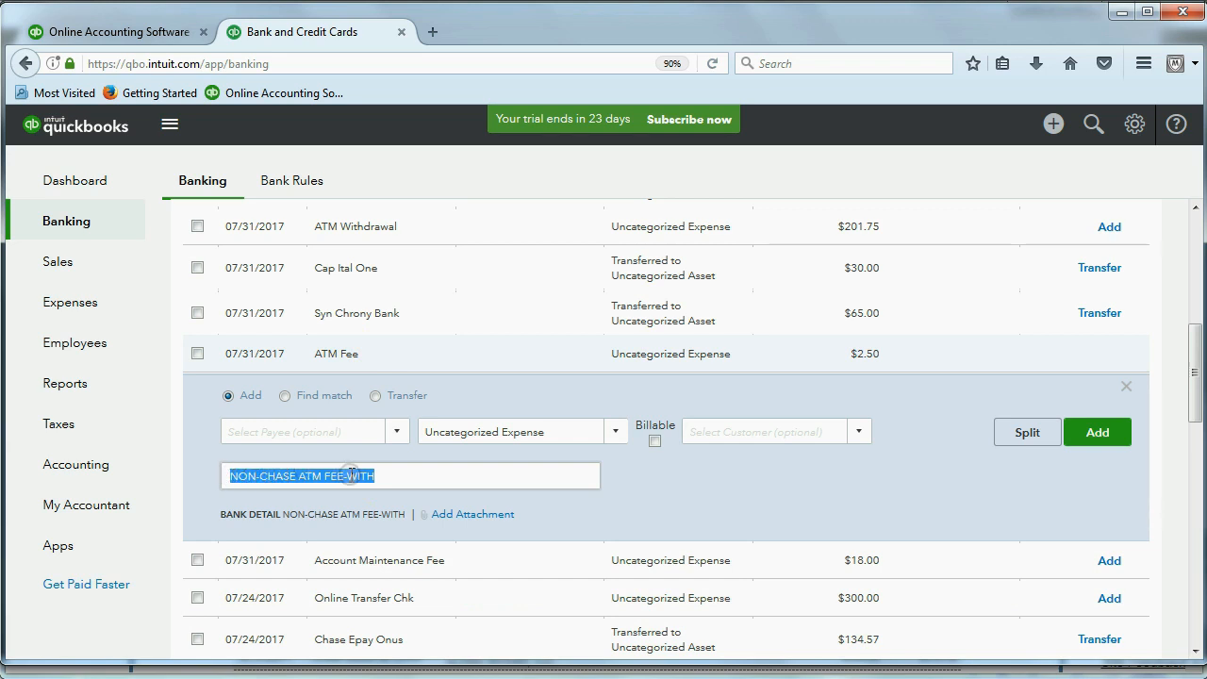
pyautogui.click(301, 475)
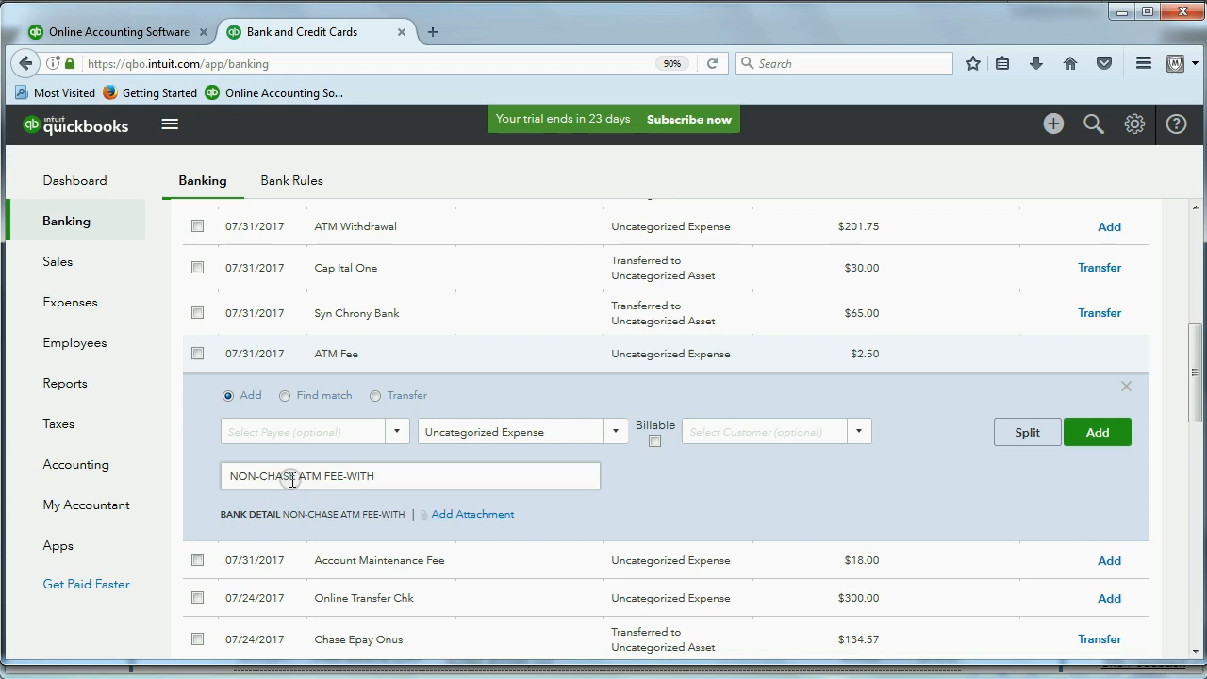
pyautogui.moveTo(721, 405)
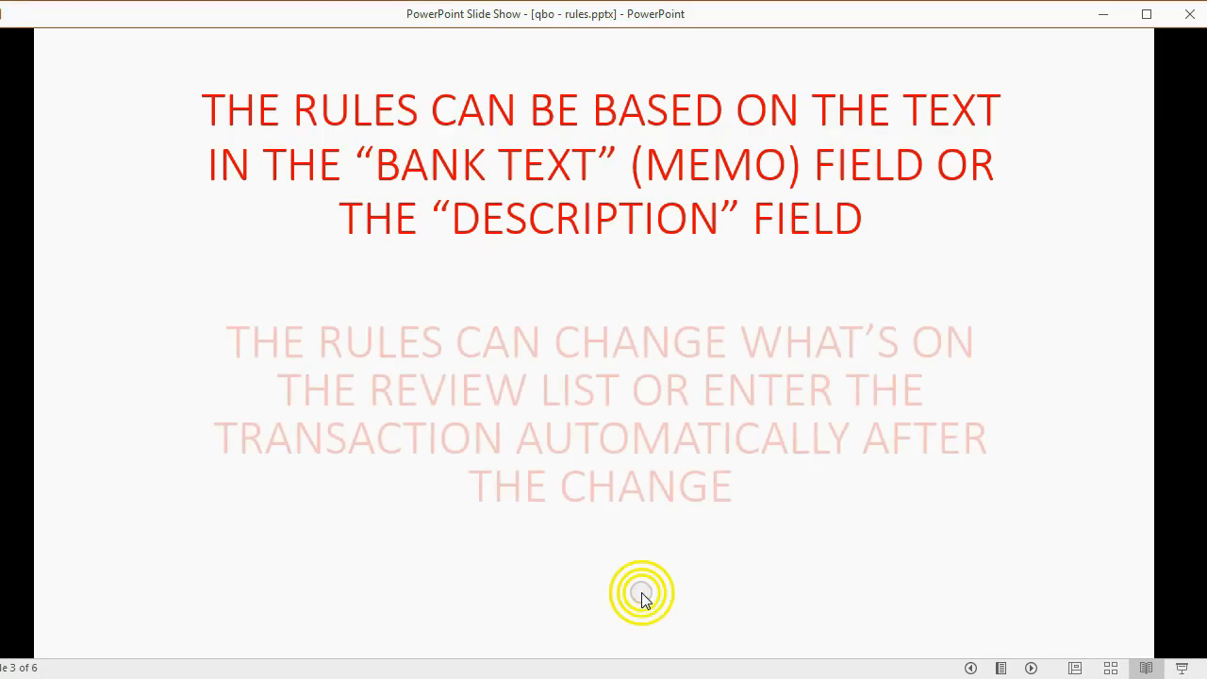
# Reveal the slide point that rules change what appears in the review list
pyautogui.click(641, 592)
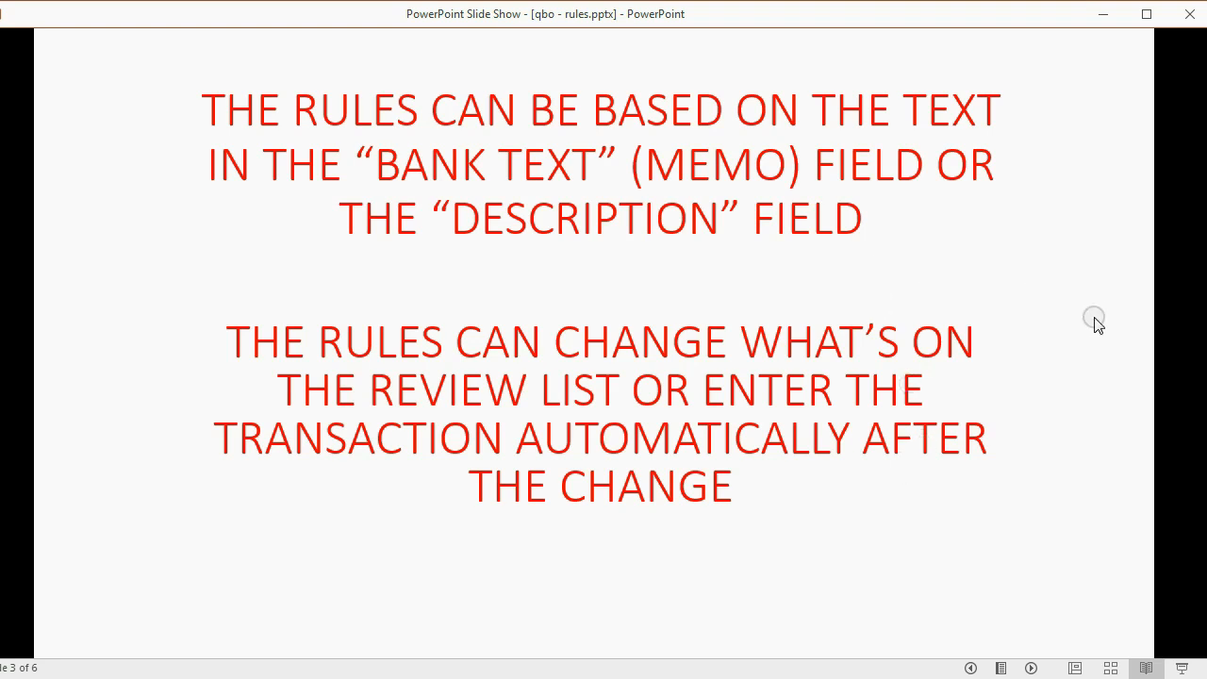
pyautogui.moveTo(1076, 319)
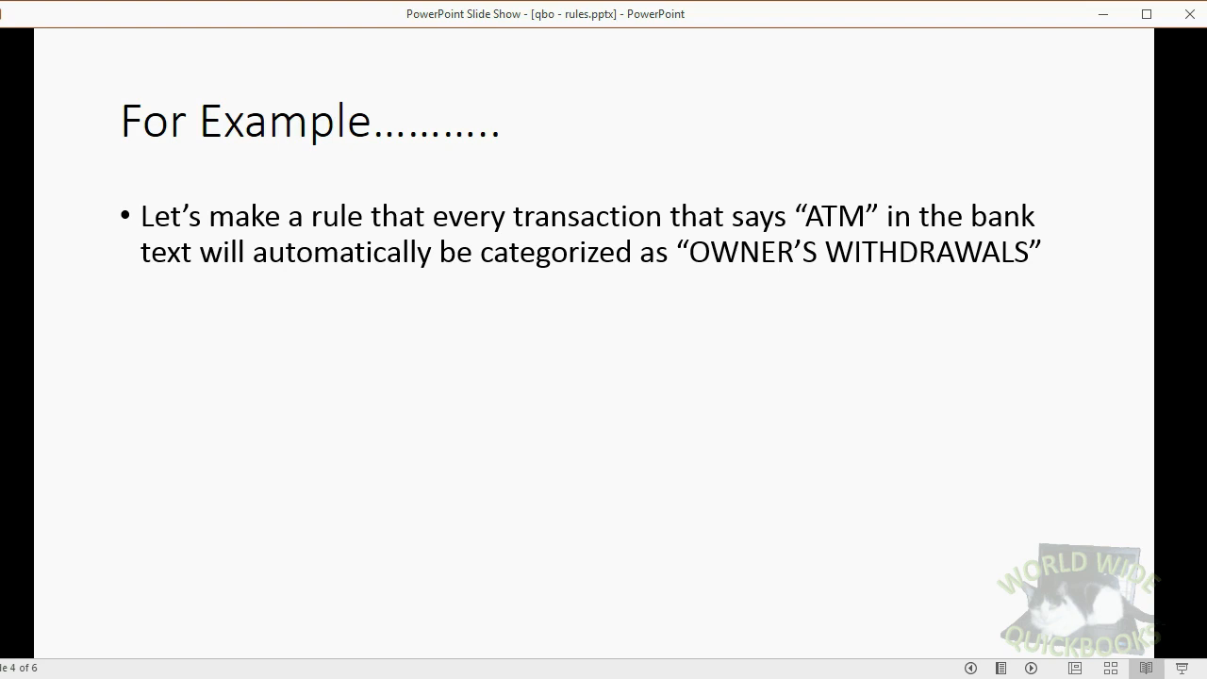
pyautogui.moveTo(839, 230)
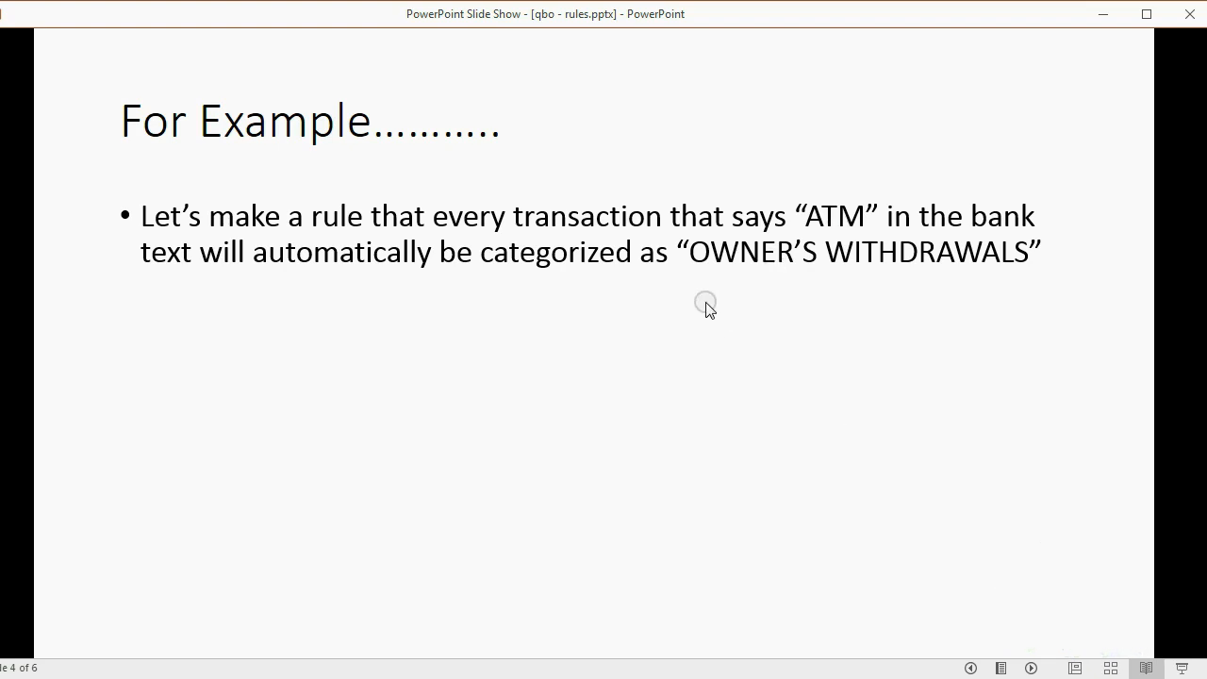
pyautogui.moveTo(731, 266)
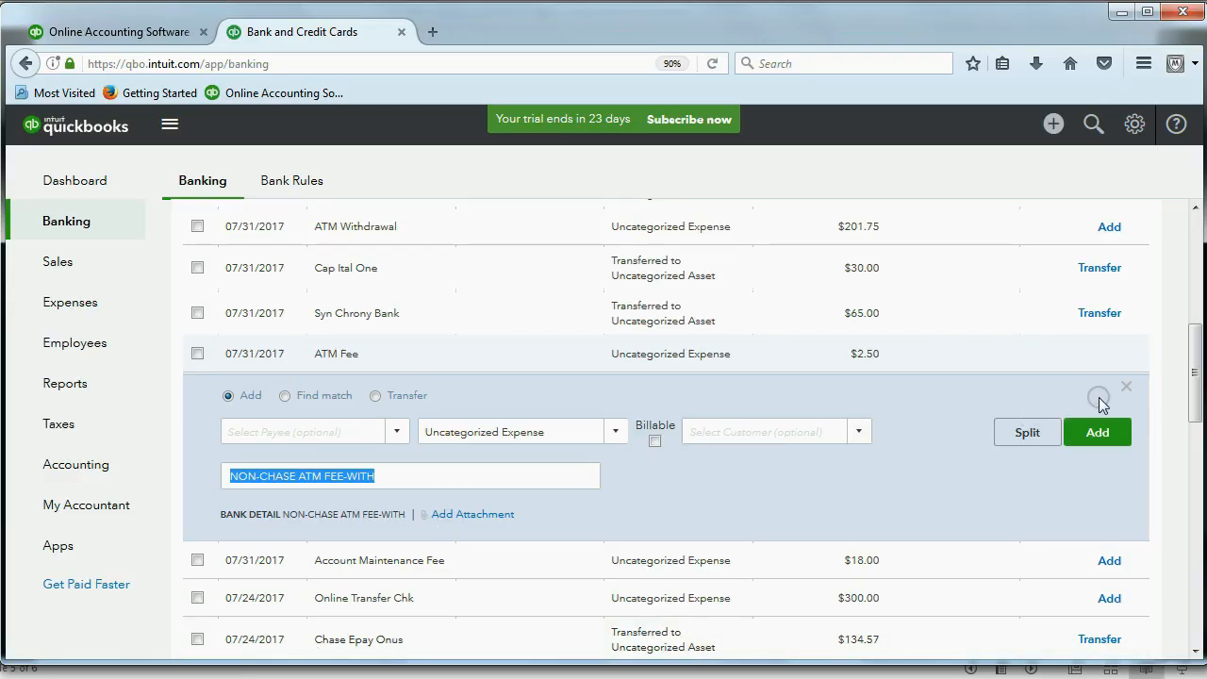
# Close the ATM Fee details, go to Bank Rules and begin a New rule
pyautogui.click(1124, 387)
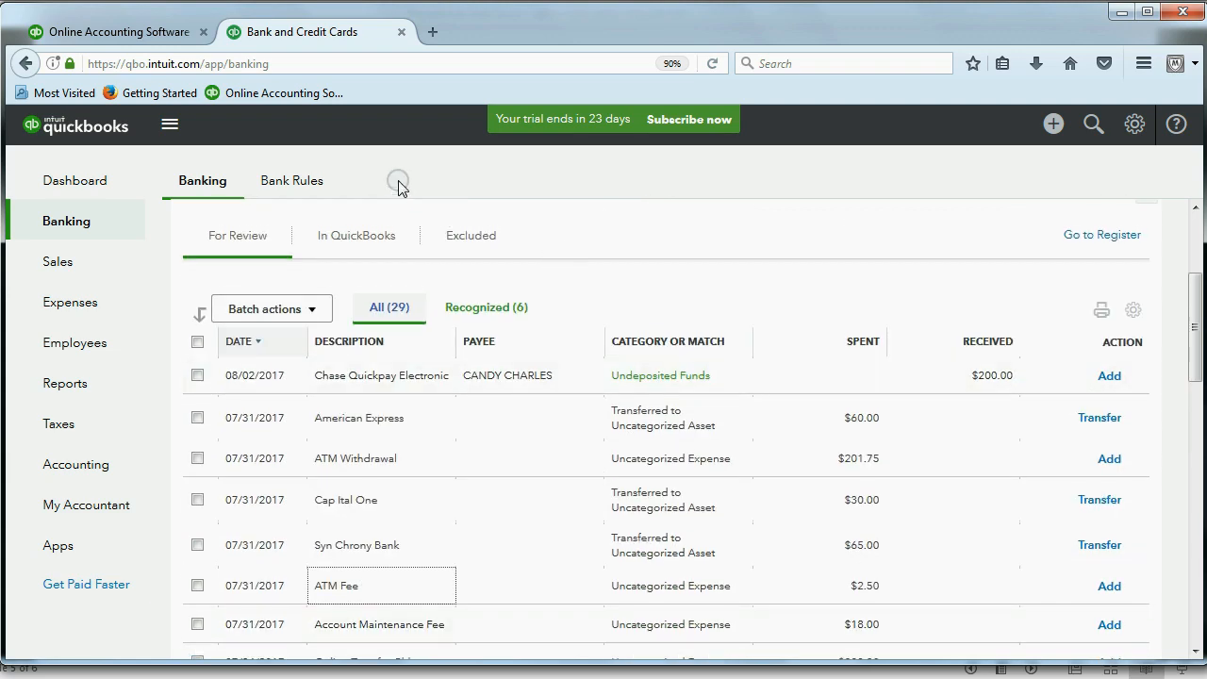
pyautogui.moveTo(290, 181)
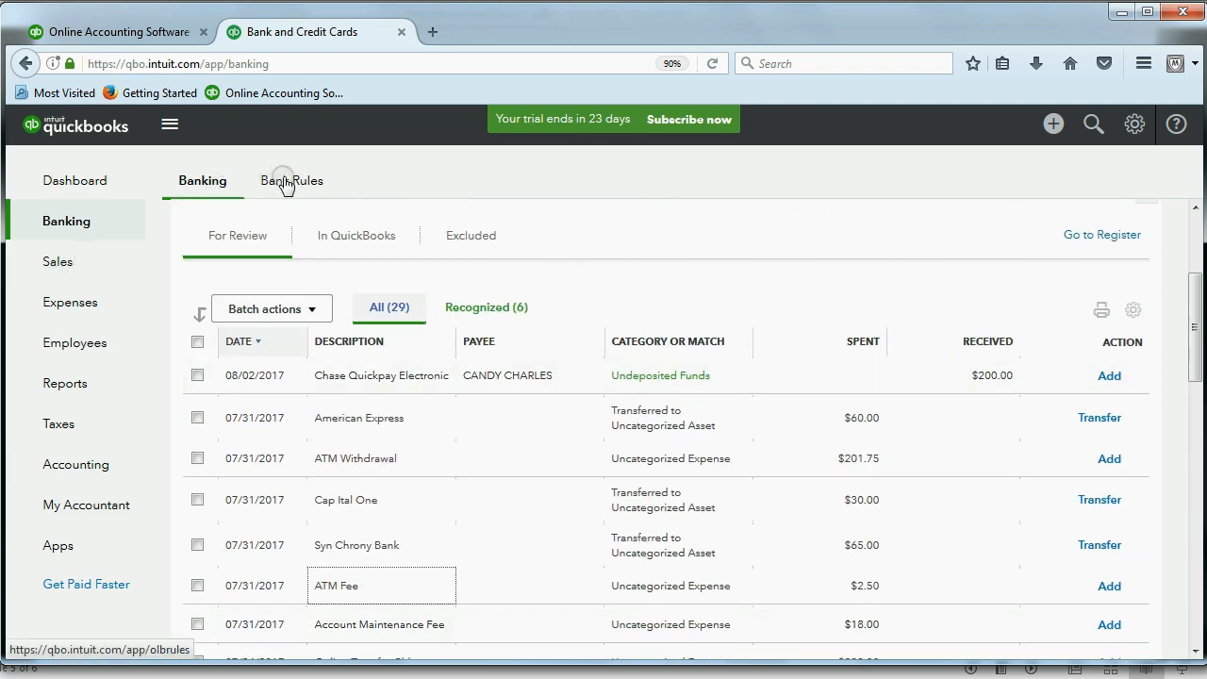
pyautogui.click(290, 181)
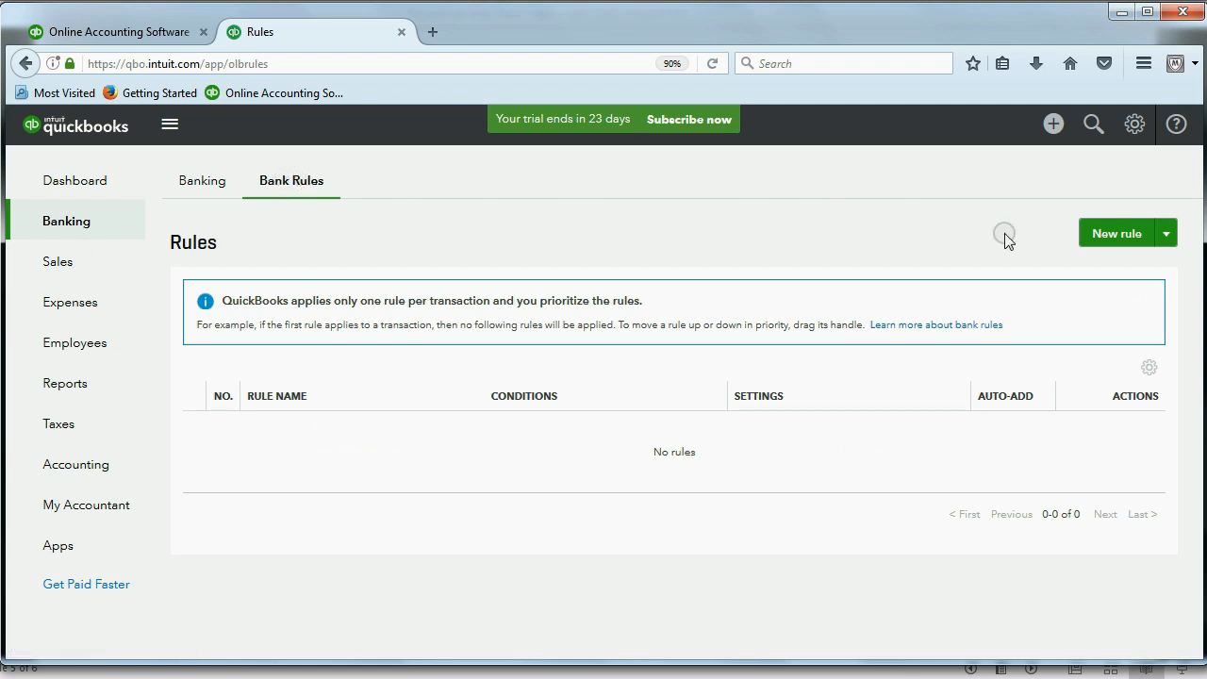
pyautogui.click(1116, 233)
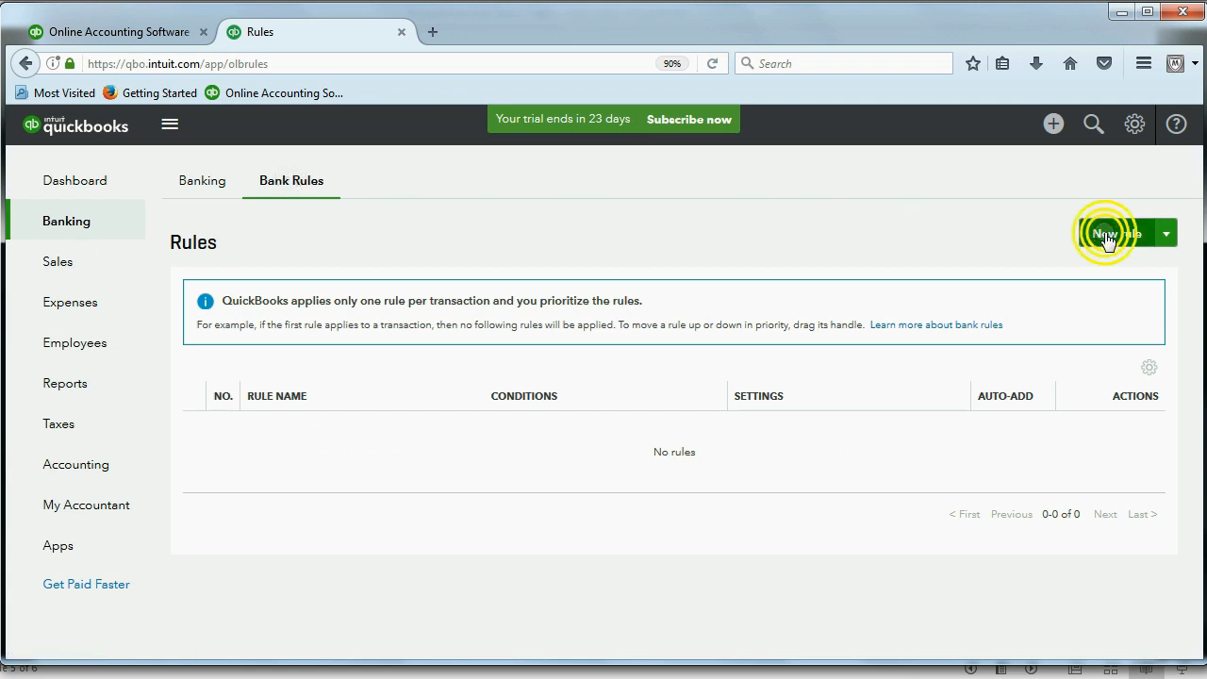
pyautogui.click(1117, 234)
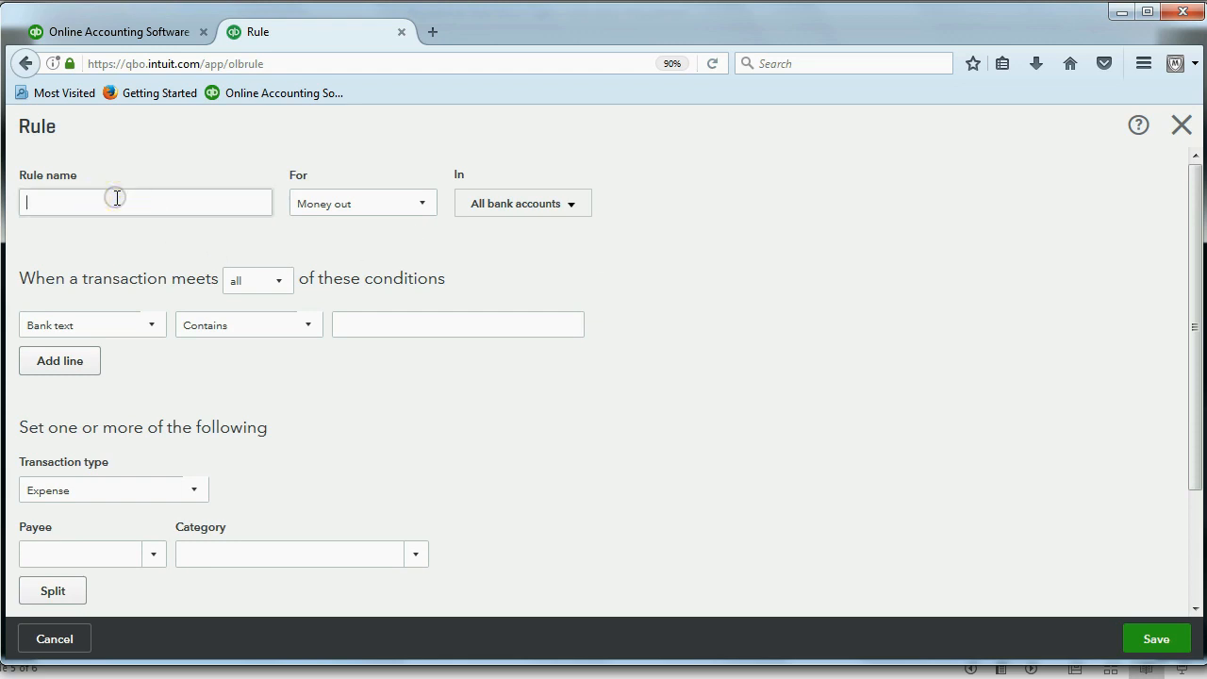
# Name the rule ATM and set it to apply to Money out
pyautogui.write('A')
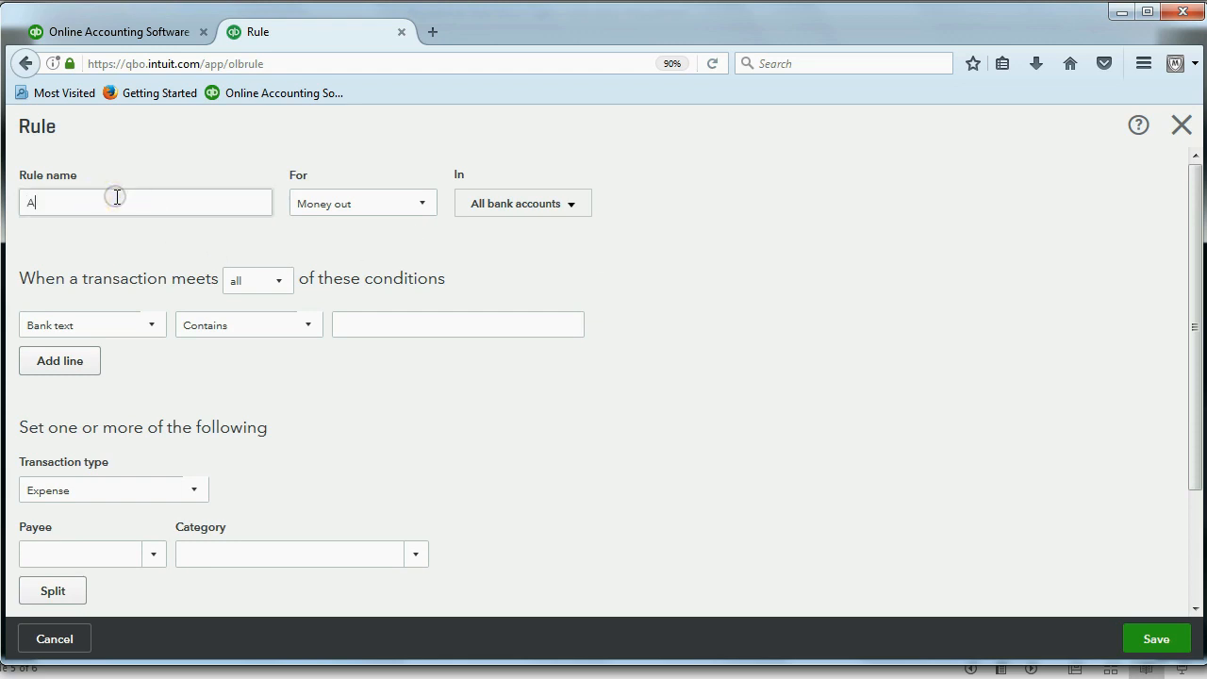
pyautogui.write('TM')
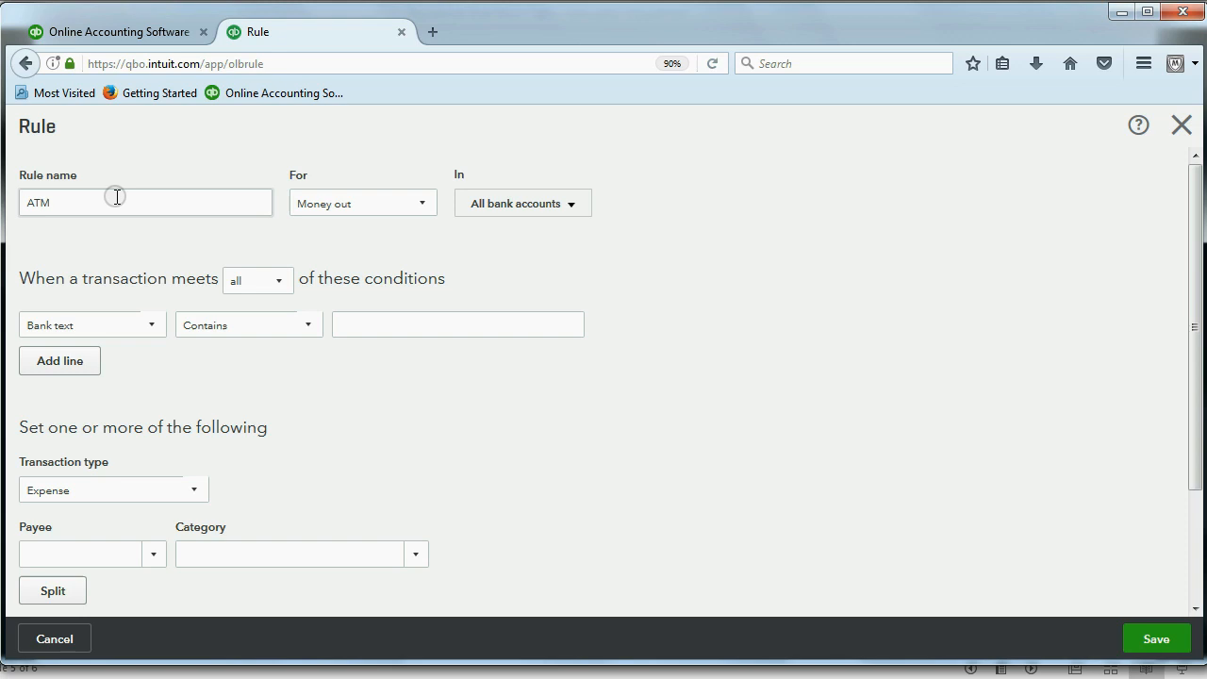
pyautogui.click(362, 203)
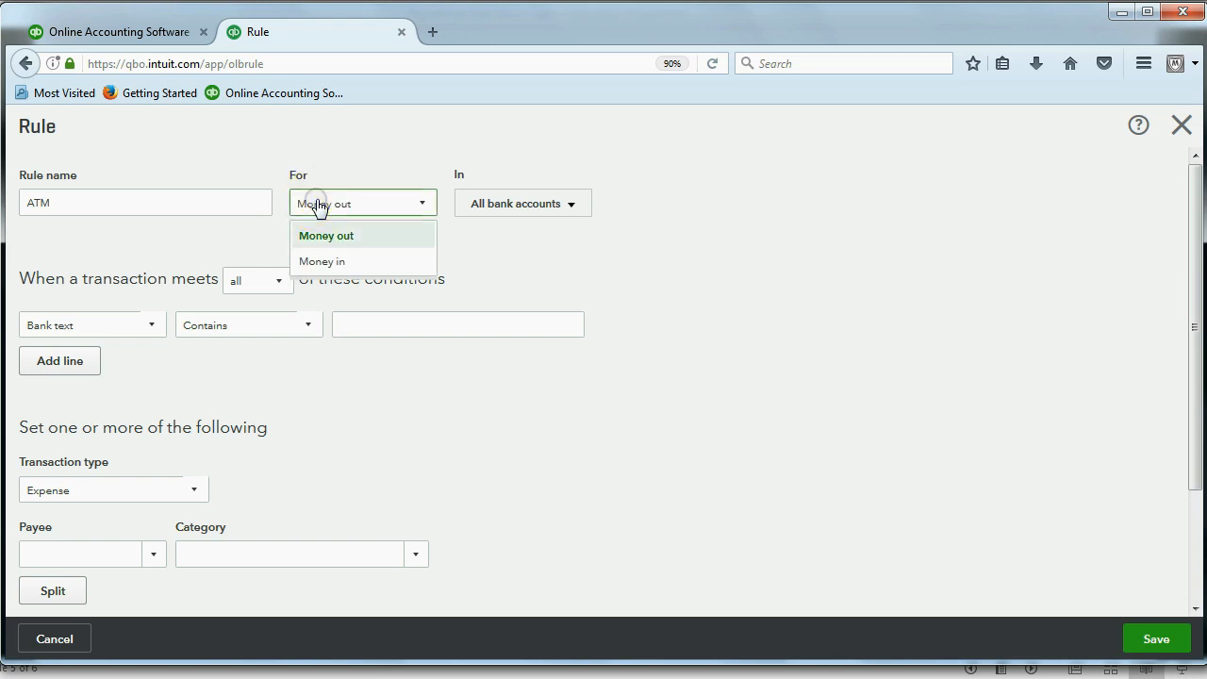
pyautogui.moveTo(330, 209)
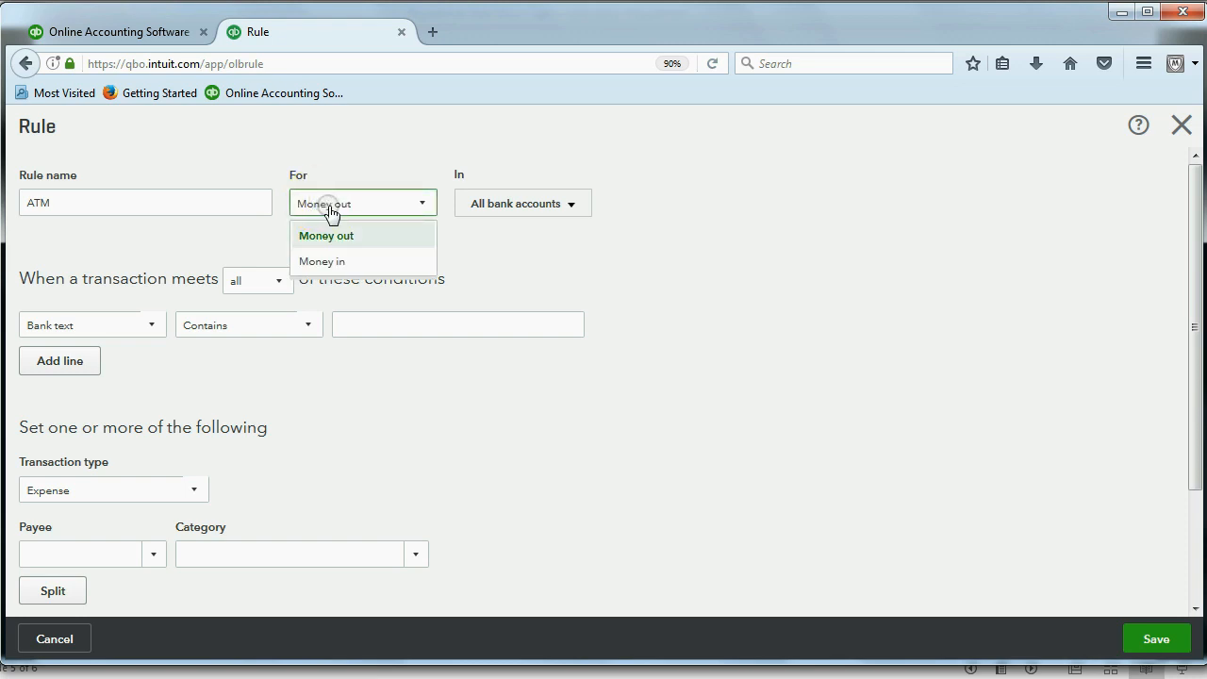
pyautogui.click(321, 260)
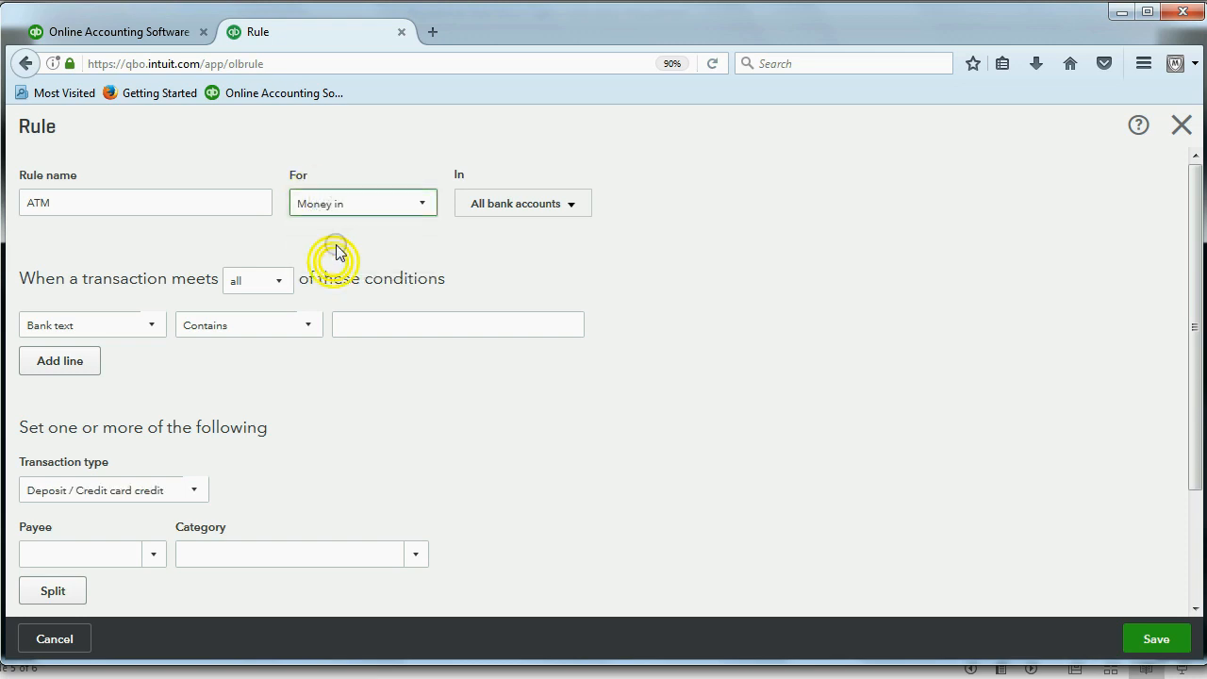
pyautogui.click(362, 204)
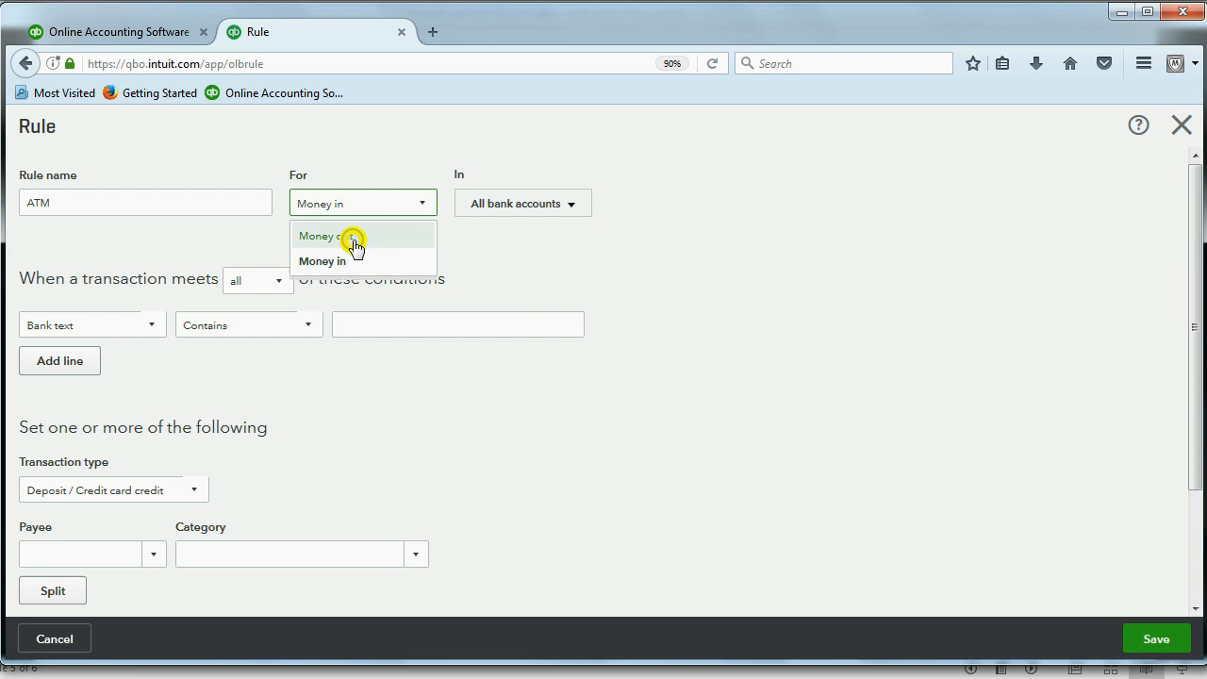
pyautogui.click(354, 236)
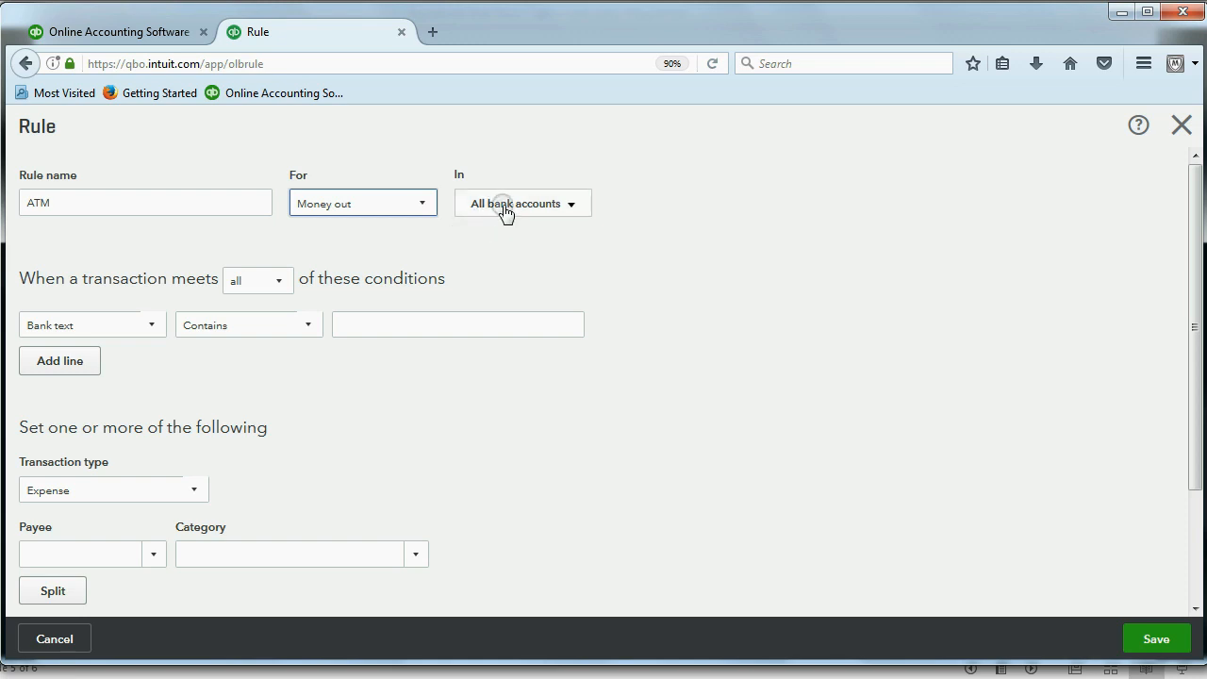
# Limit the rule to the Buz checking 3505 account instead of all bank accounts
pyautogui.click(523, 203)
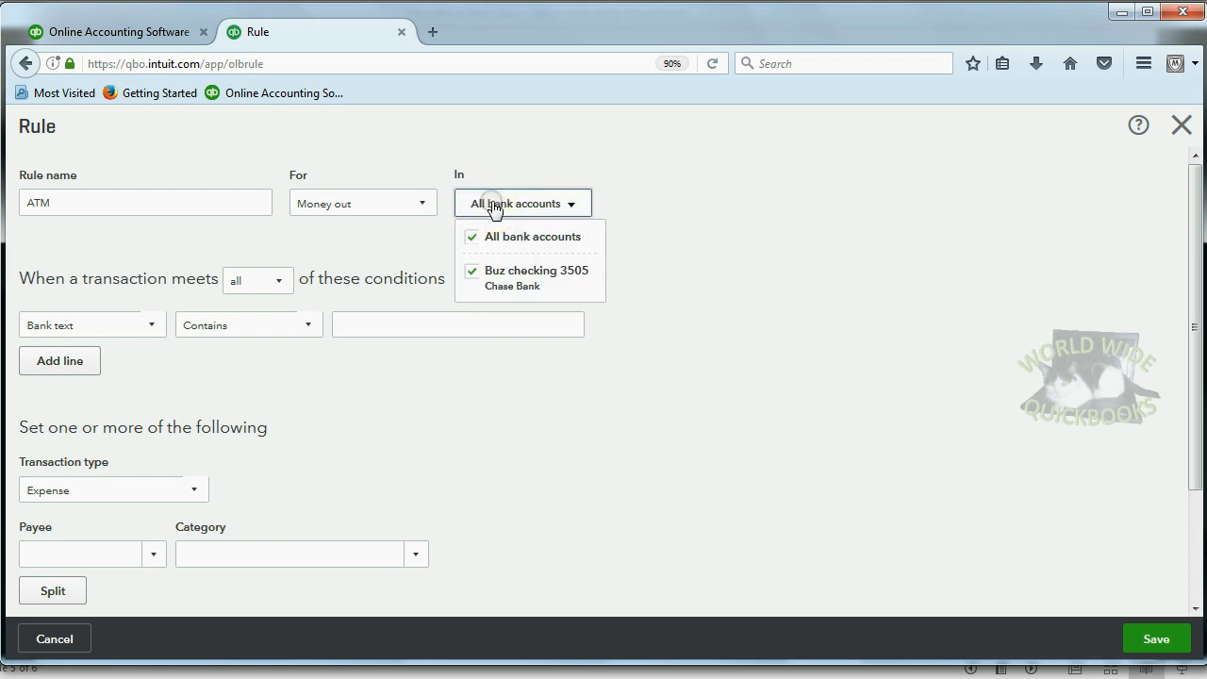
pyautogui.click(471, 236)
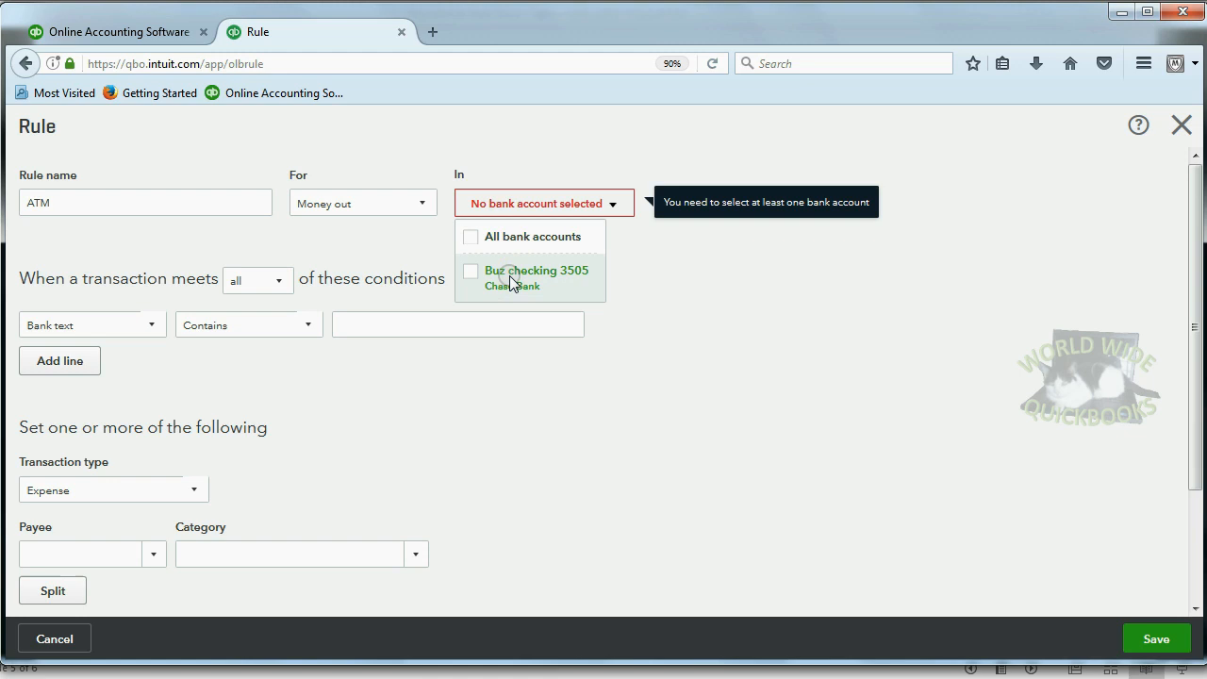
pyautogui.click(471, 272)
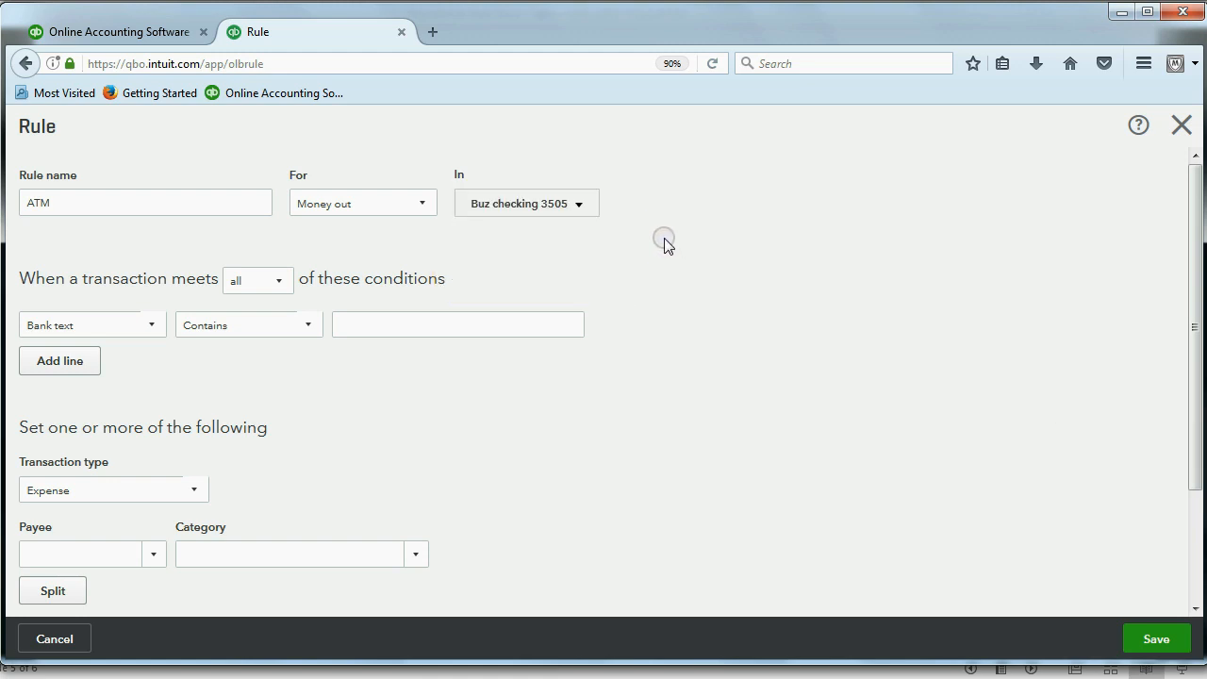
pyautogui.moveTo(174, 298)
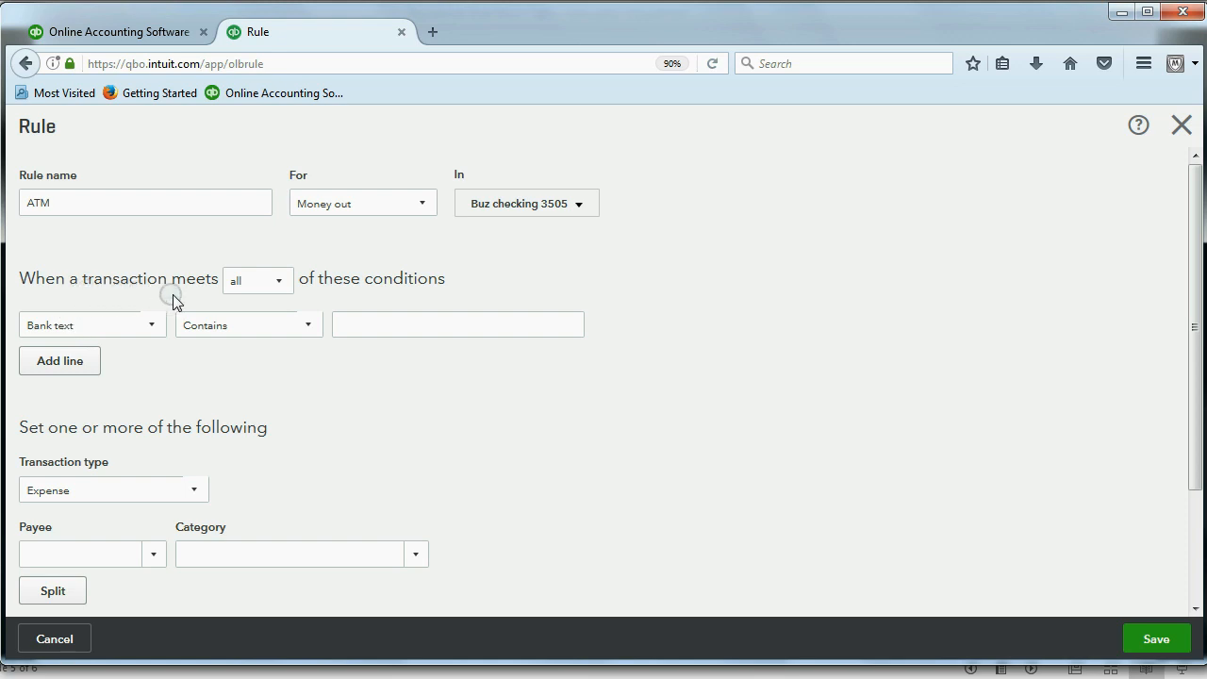
pyautogui.moveTo(136, 340)
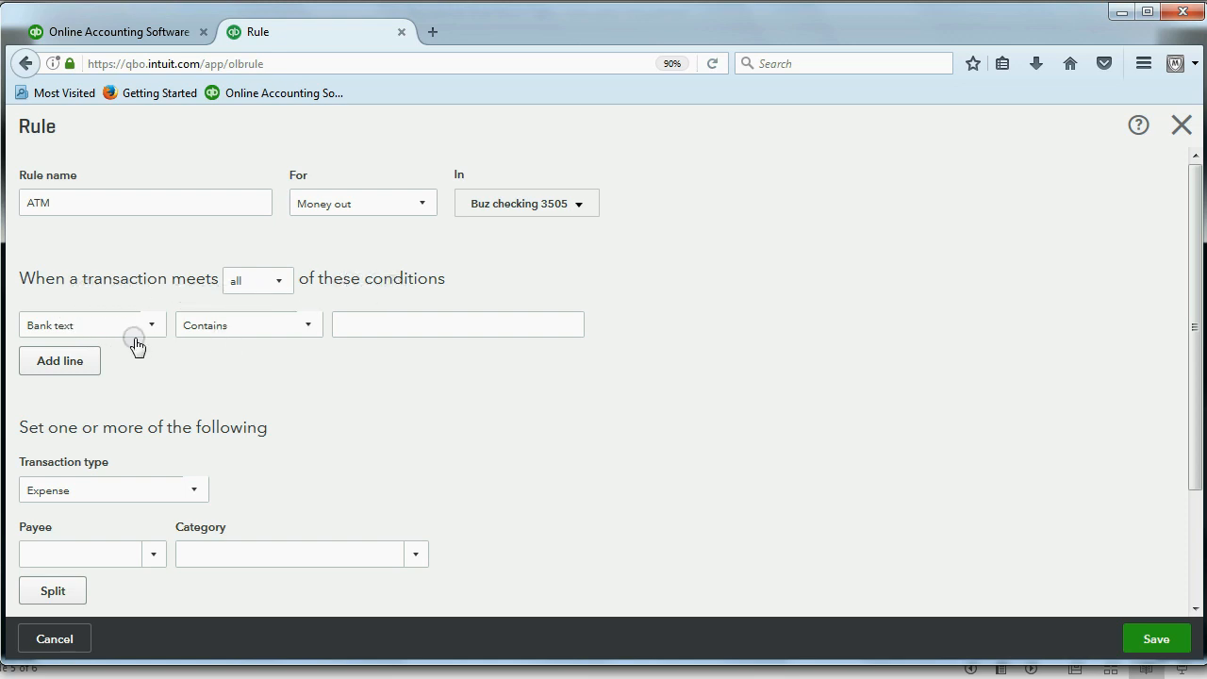
# Set the condition to Bank text Contains ATM and move down to the transaction type
pyautogui.click(90, 325)
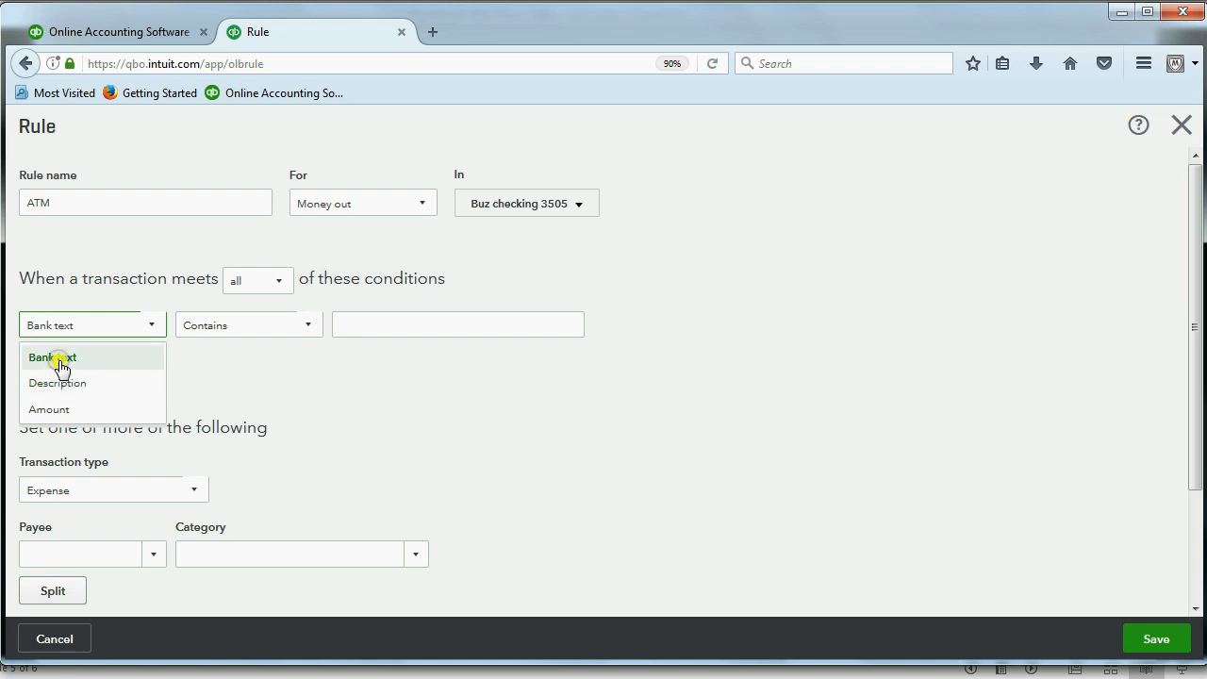
pyautogui.click(53, 356)
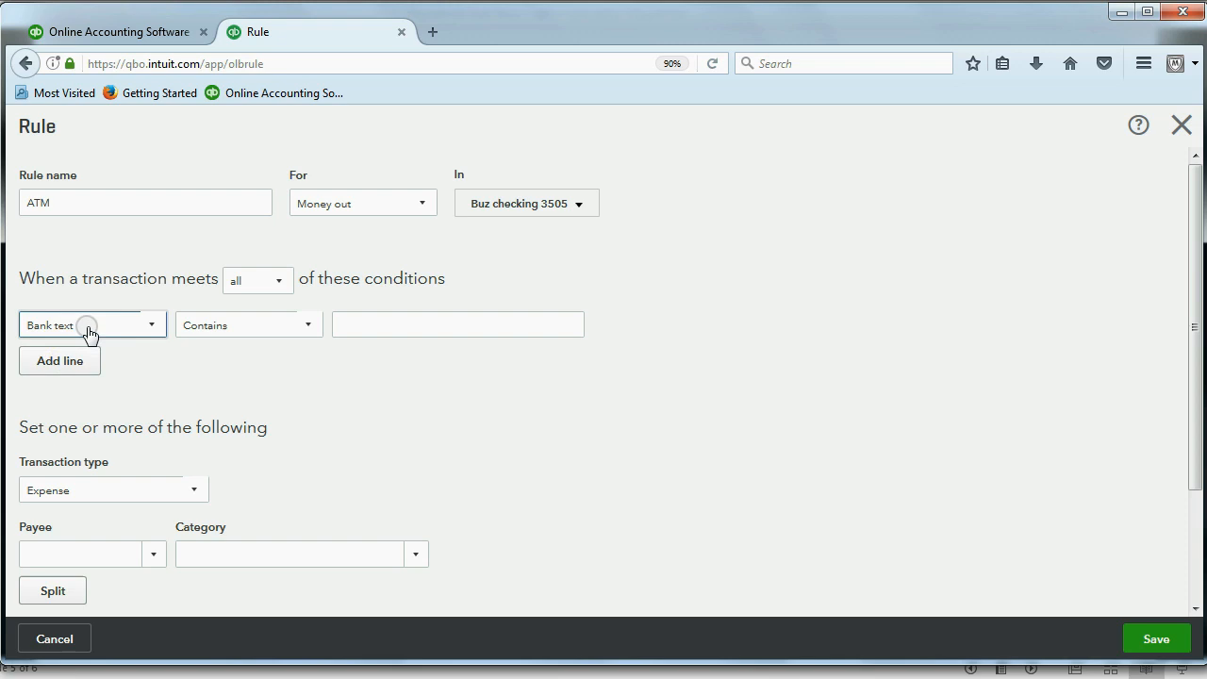
pyautogui.moveTo(98, 336)
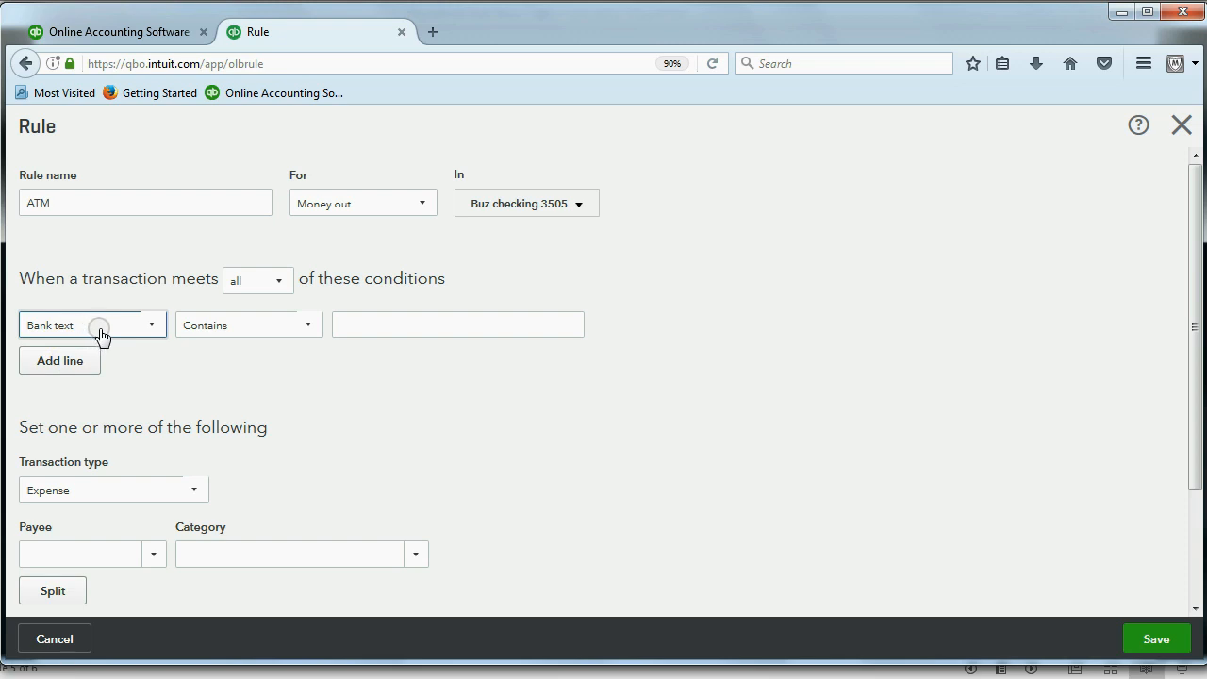
pyautogui.write('A')
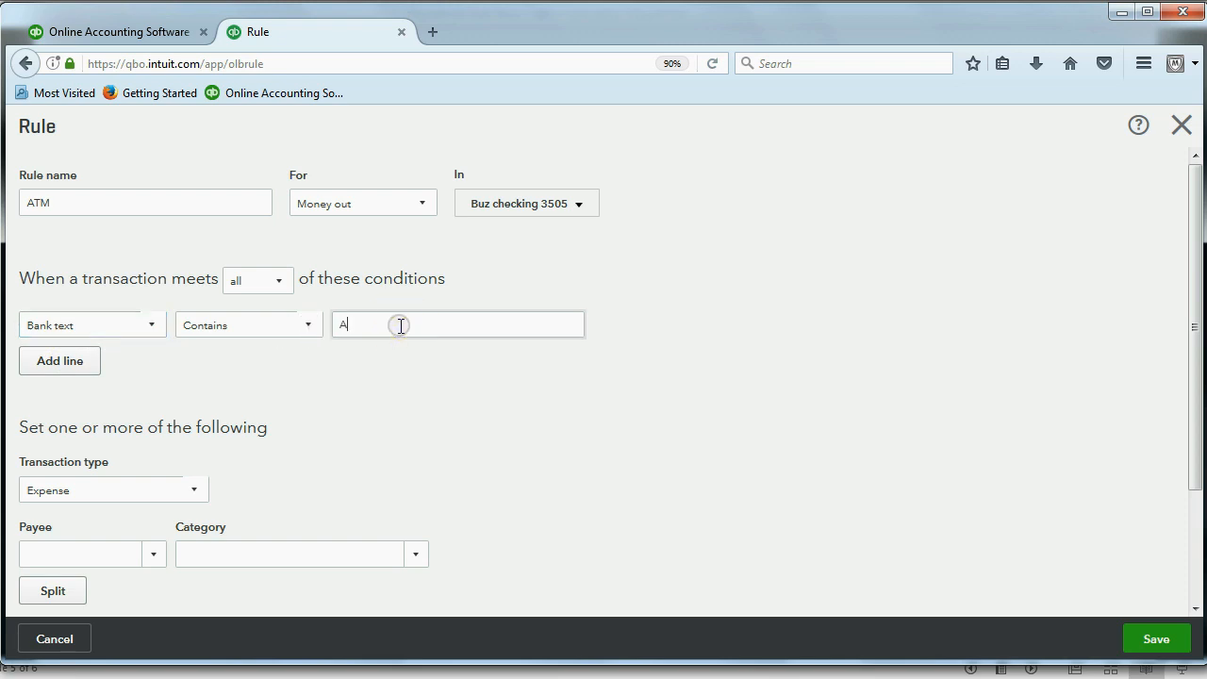
pyautogui.write('TM')
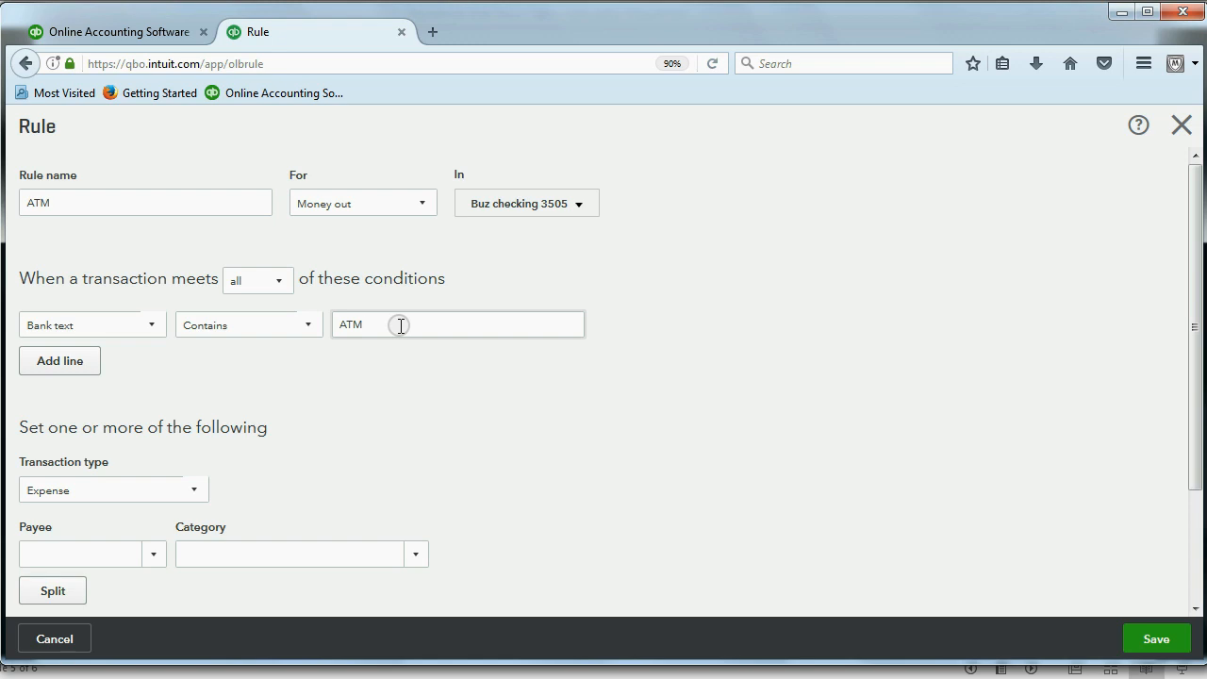
pyautogui.doubleClick(351, 324)
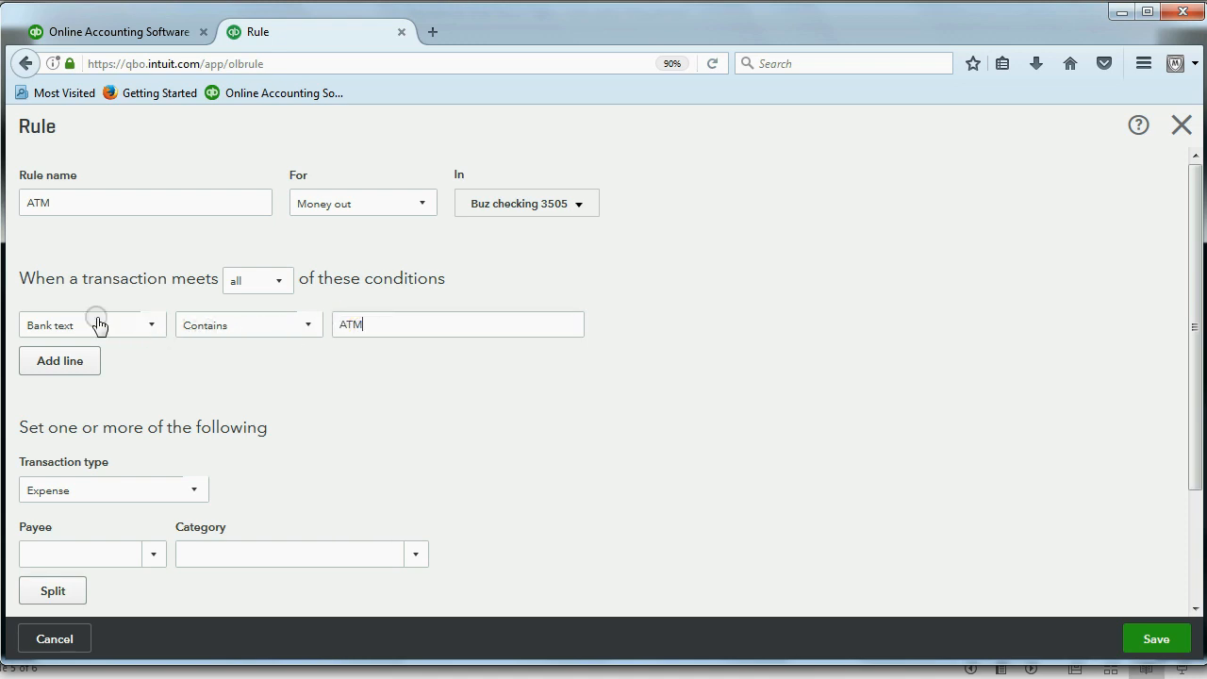
pyautogui.scroll(-3)
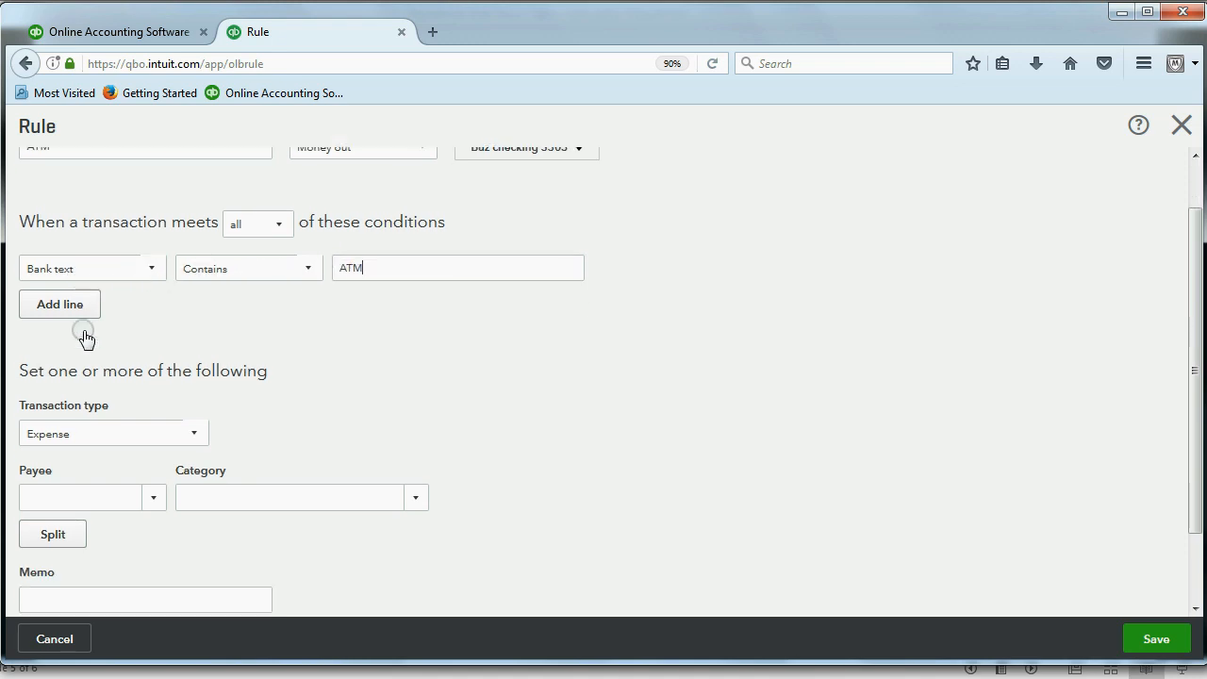
pyautogui.scroll(-3)
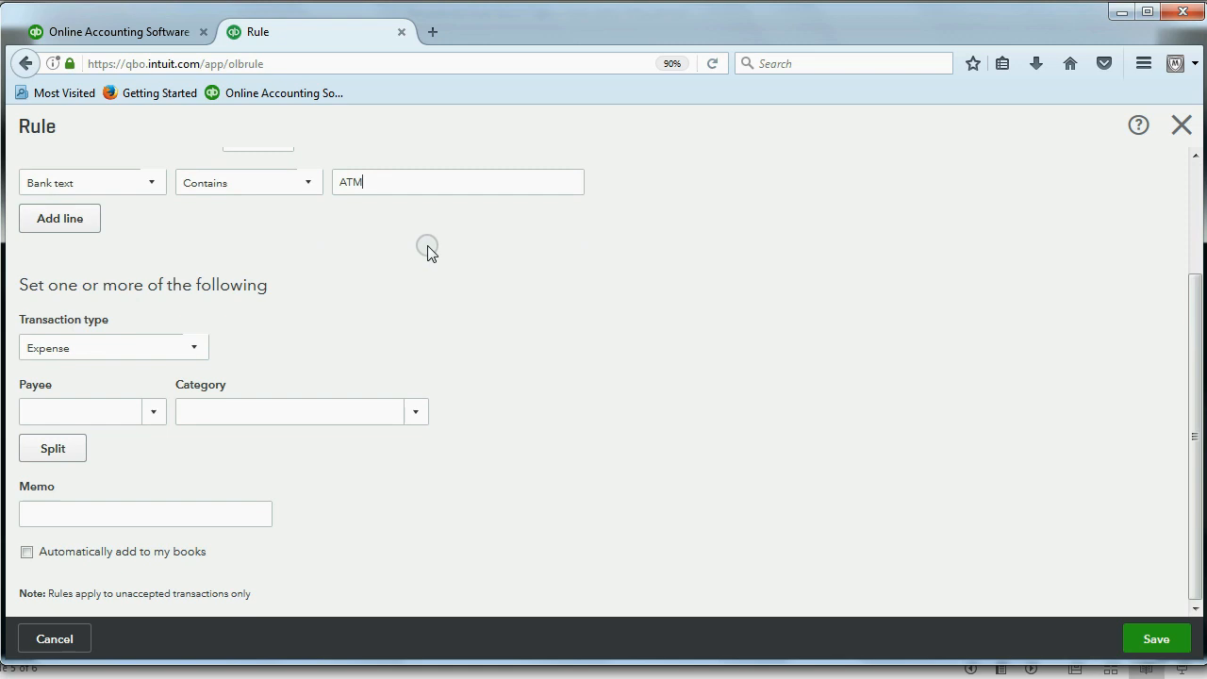
pyautogui.click(113, 347)
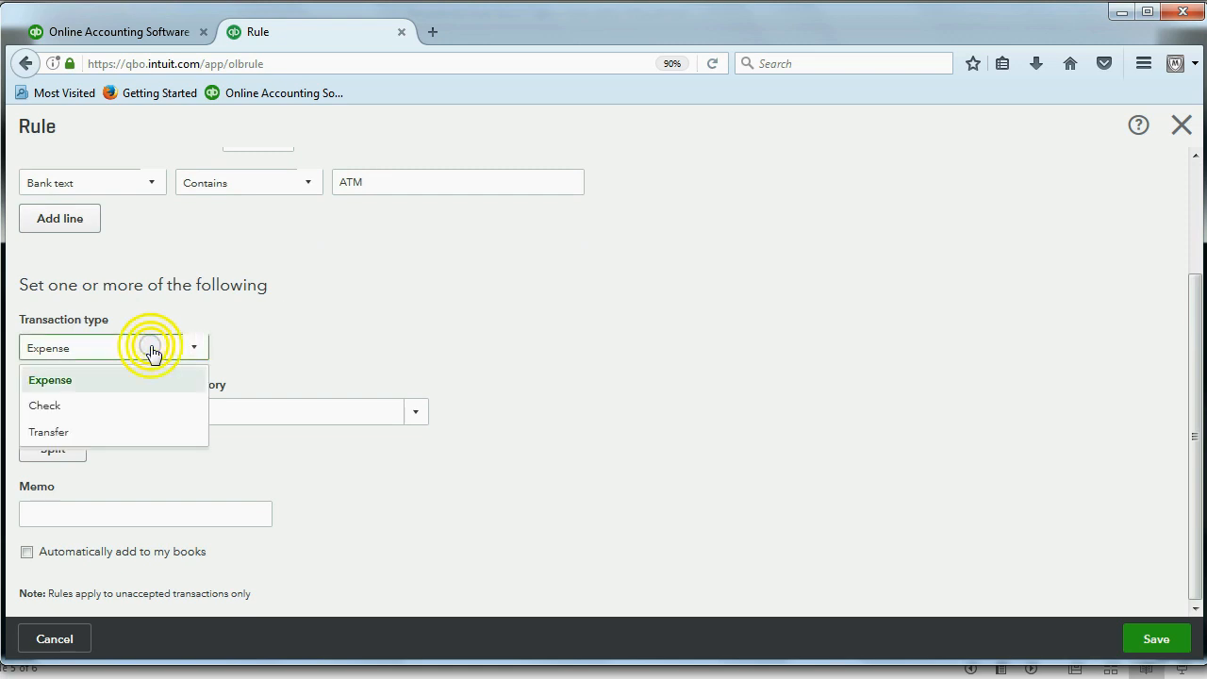
# Keep Expense type, categorize matches as OWNER'S WITHDRAWLS and save the ATM rule
pyautogui.click(49, 379)
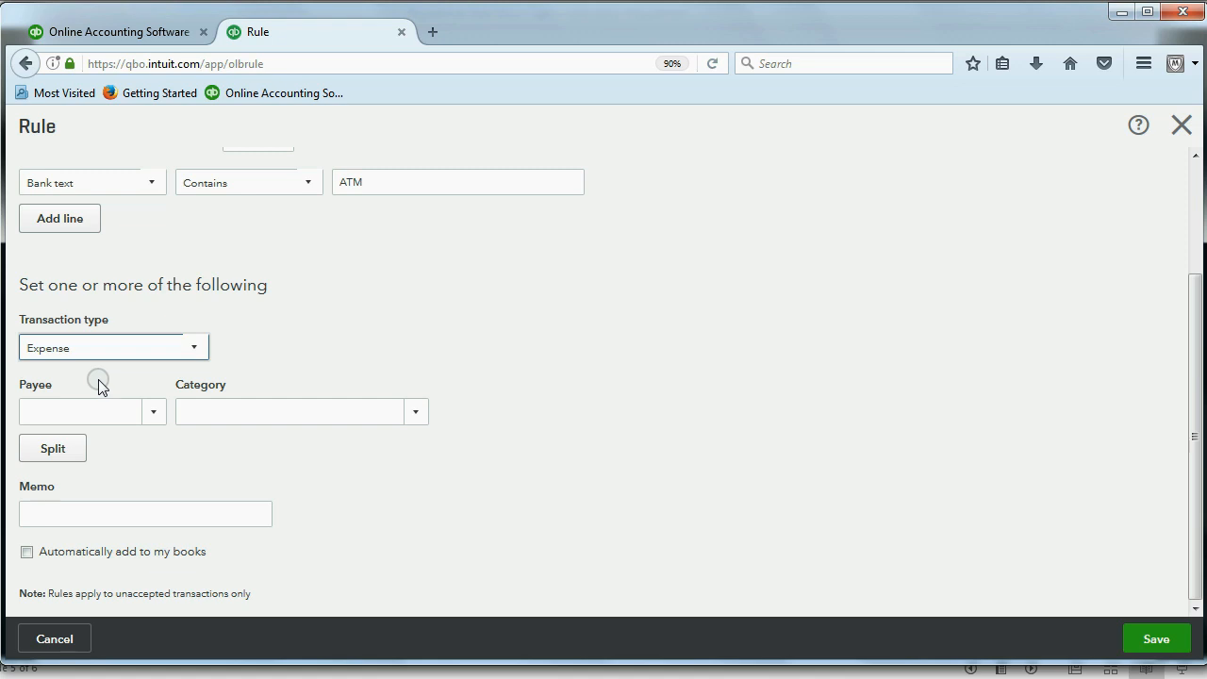
pyautogui.moveTo(91, 411)
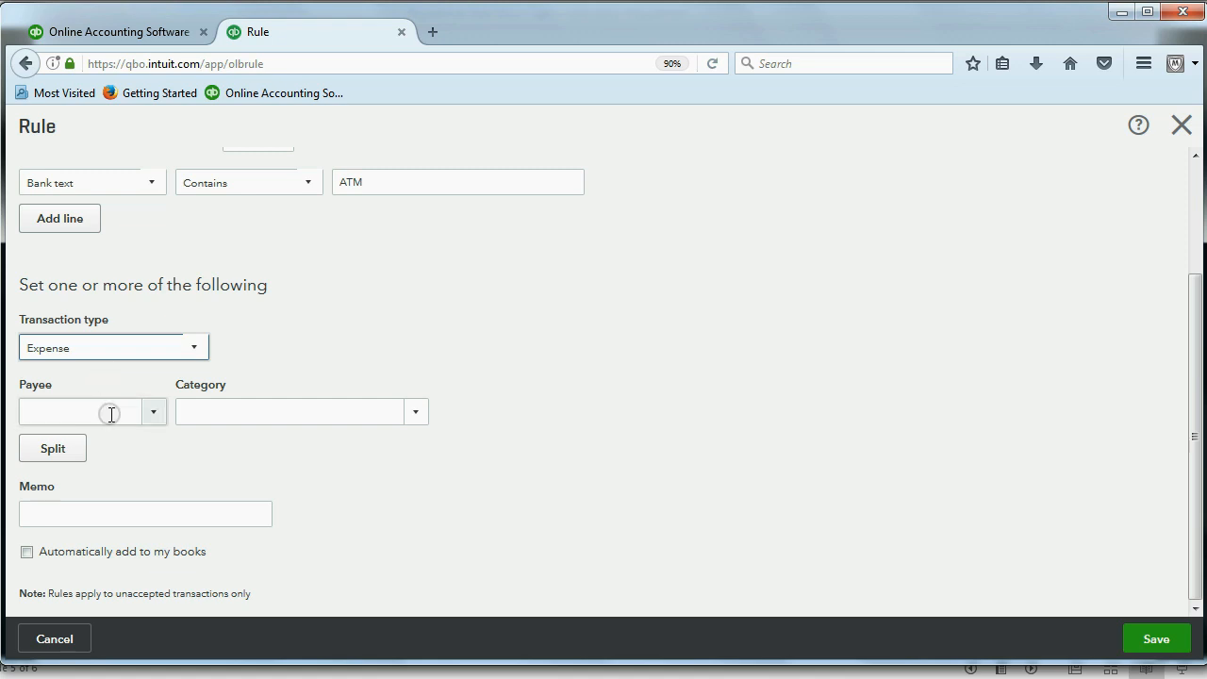
pyautogui.moveTo(386, 389)
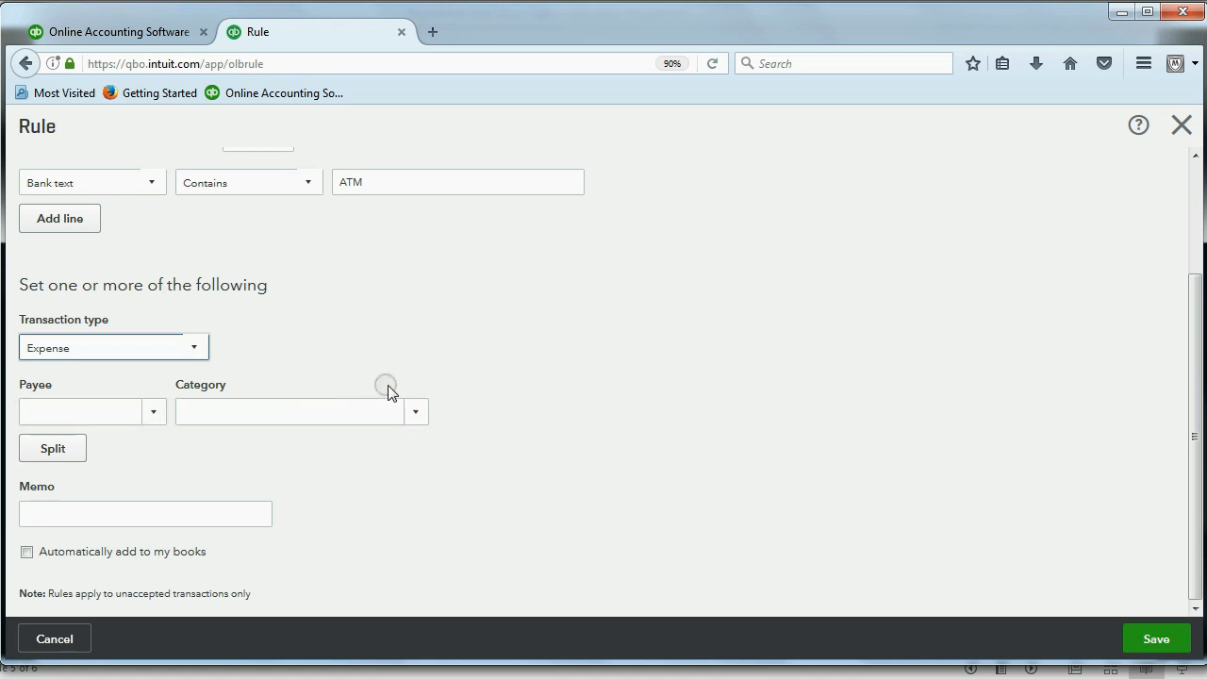
pyautogui.click(415, 411)
pyautogui.write('OW')
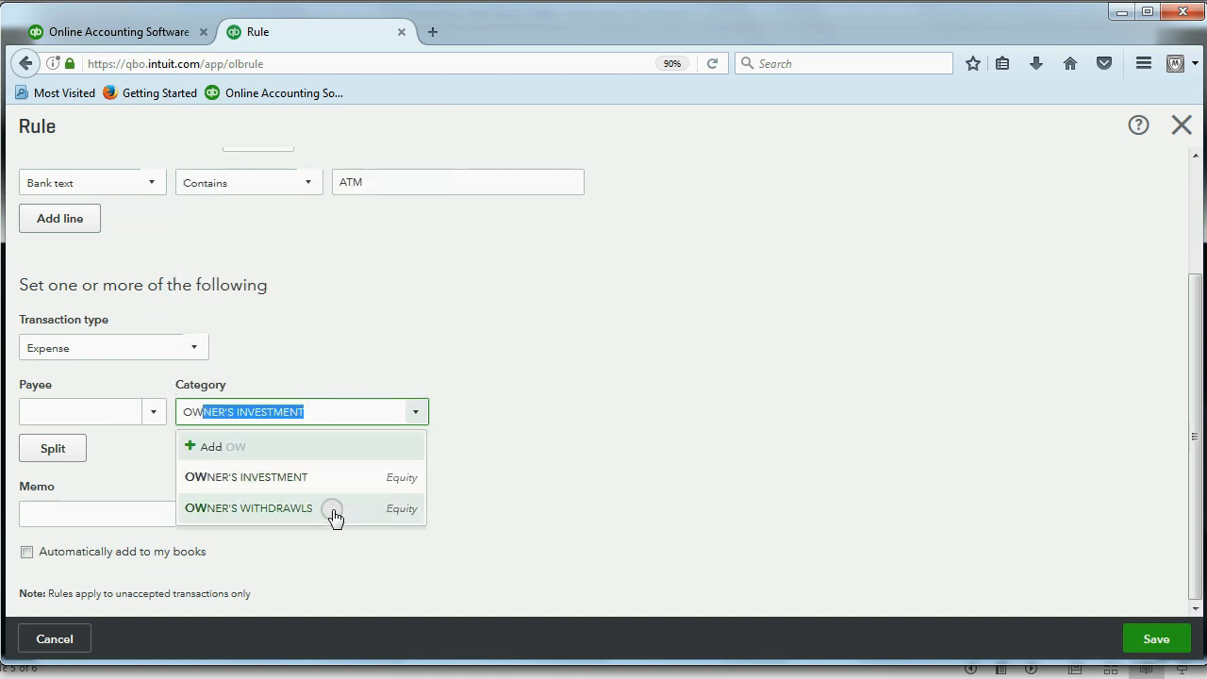
pyautogui.click(249, 508)
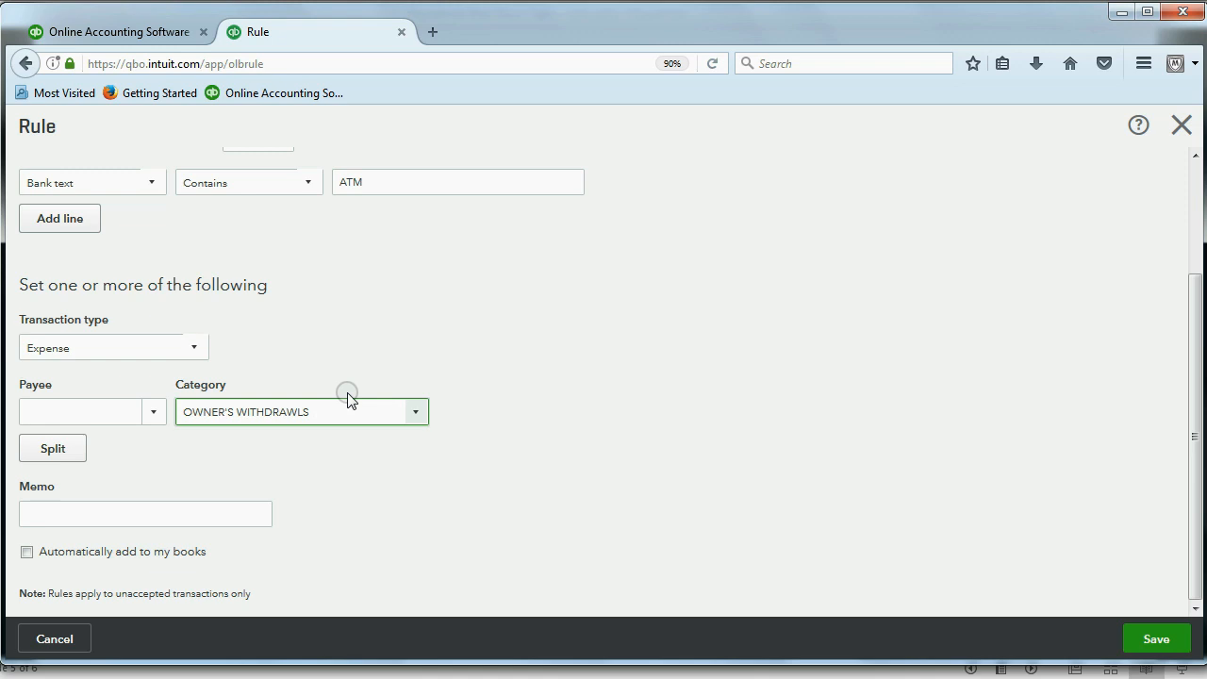
pyautogui.moveTo(669, 330)
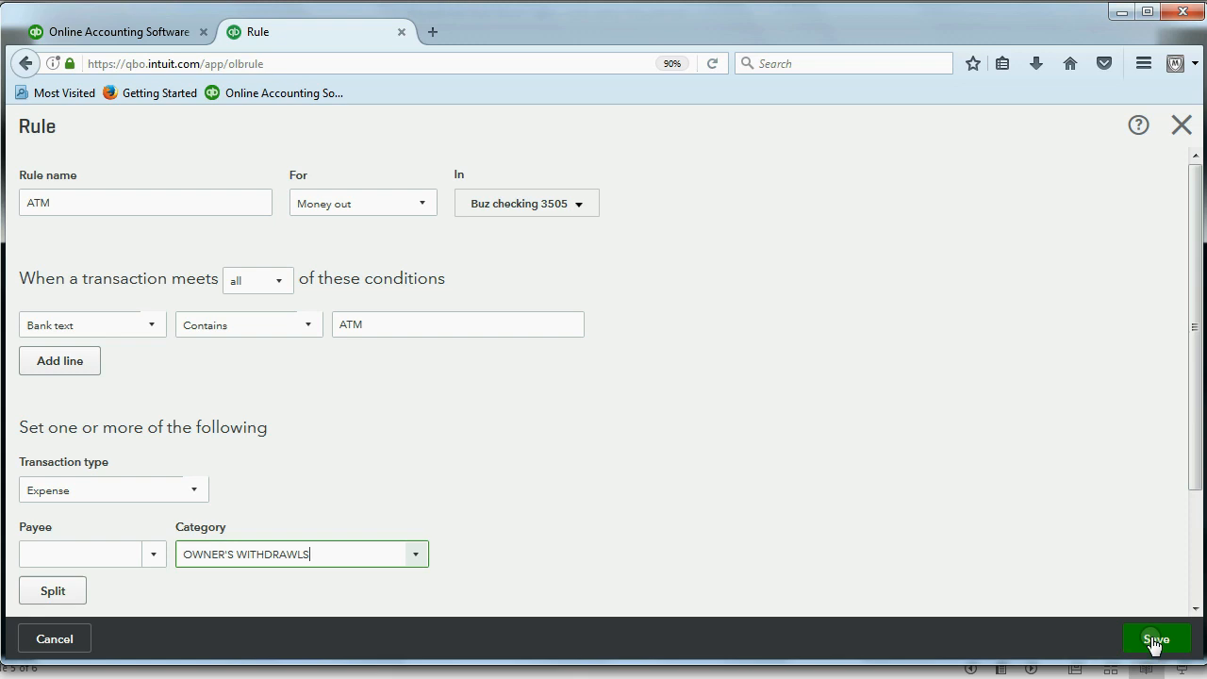
pyautogui.click(1154, 638)
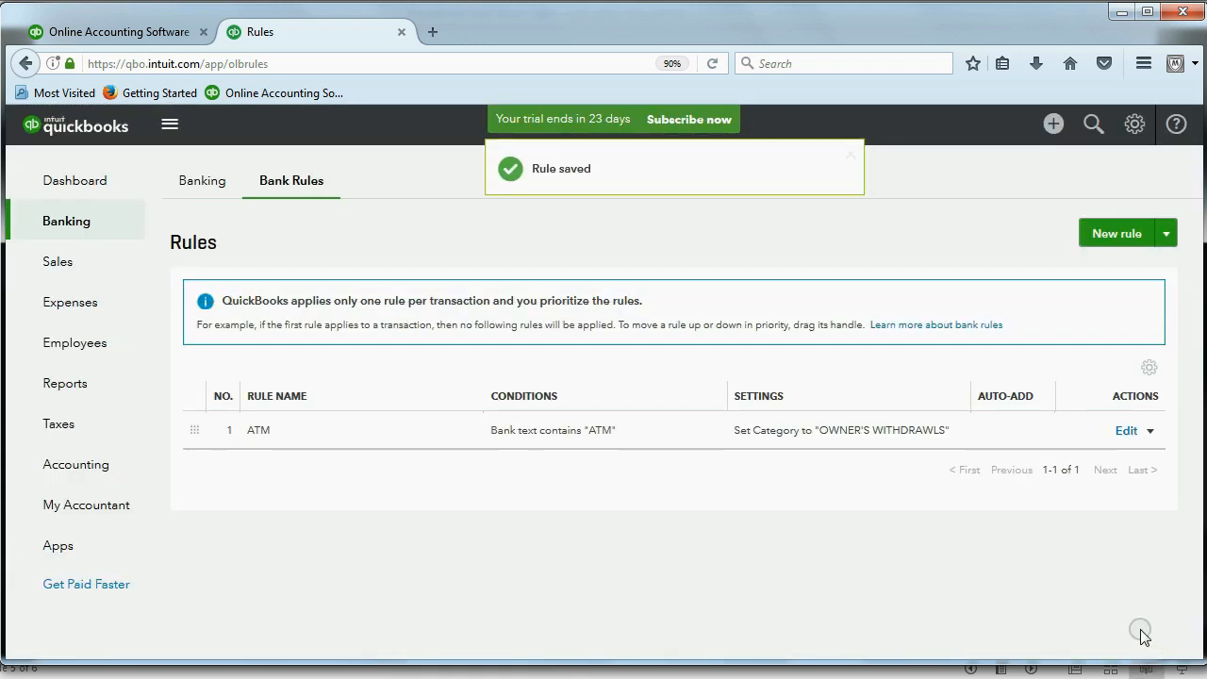
# Return to For Review and scroll through the RULE-tagged ATM withdrawals and fees
pyautogui.click(202, 181)
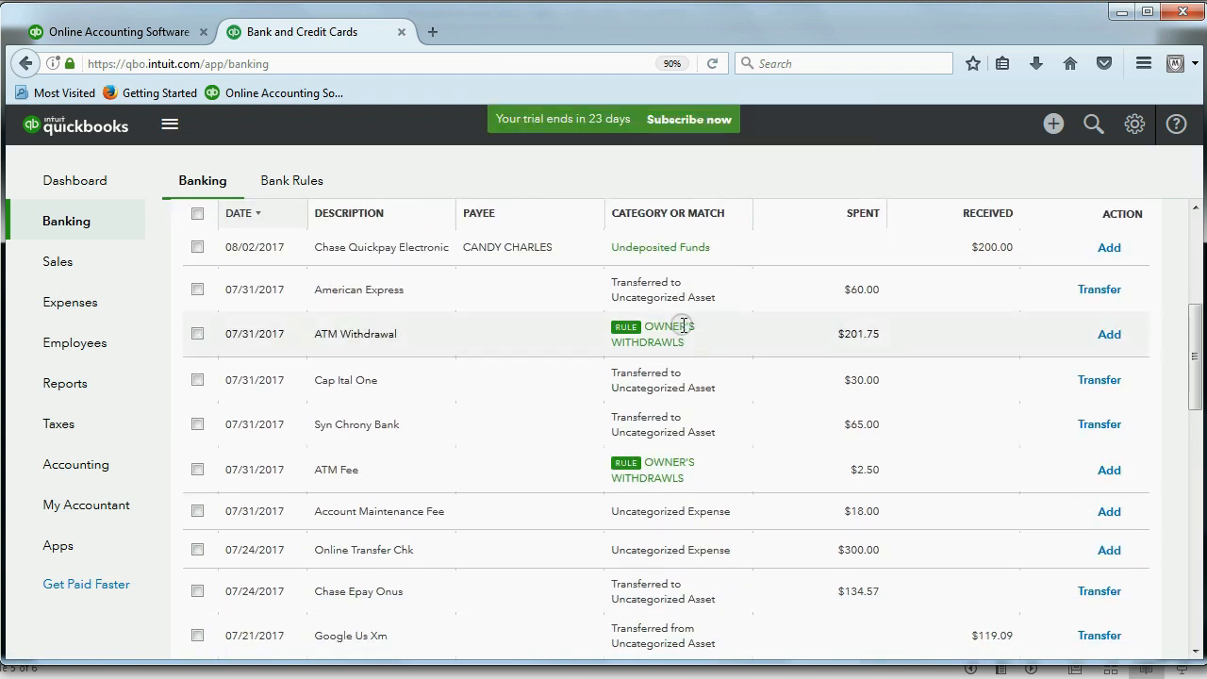
pyautogui.moveTo(347, 334)
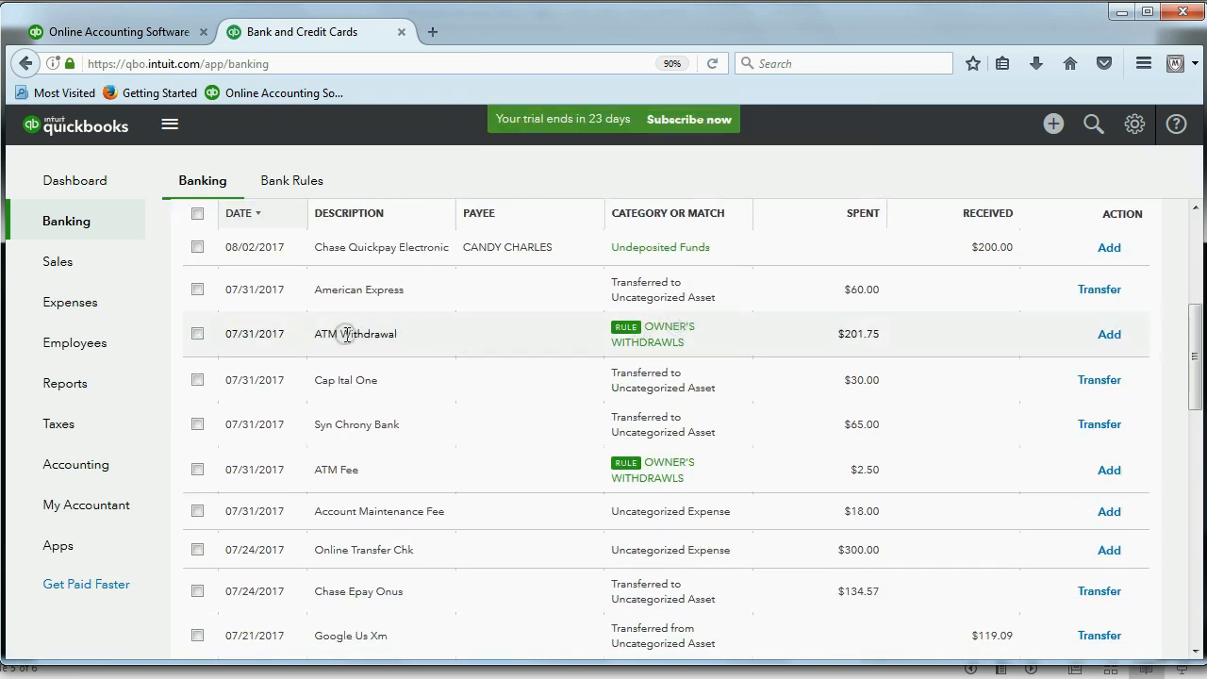
pyautogui.moveTo(620, 335)
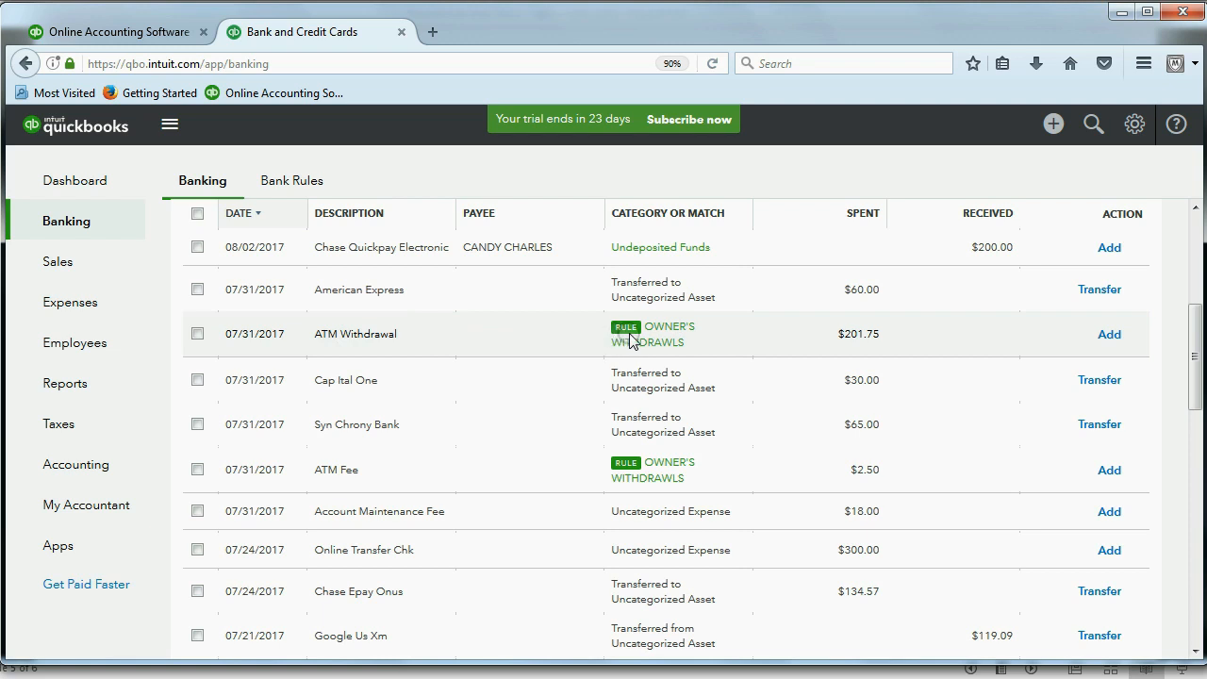
pyautogui.moveTo(667, 349)
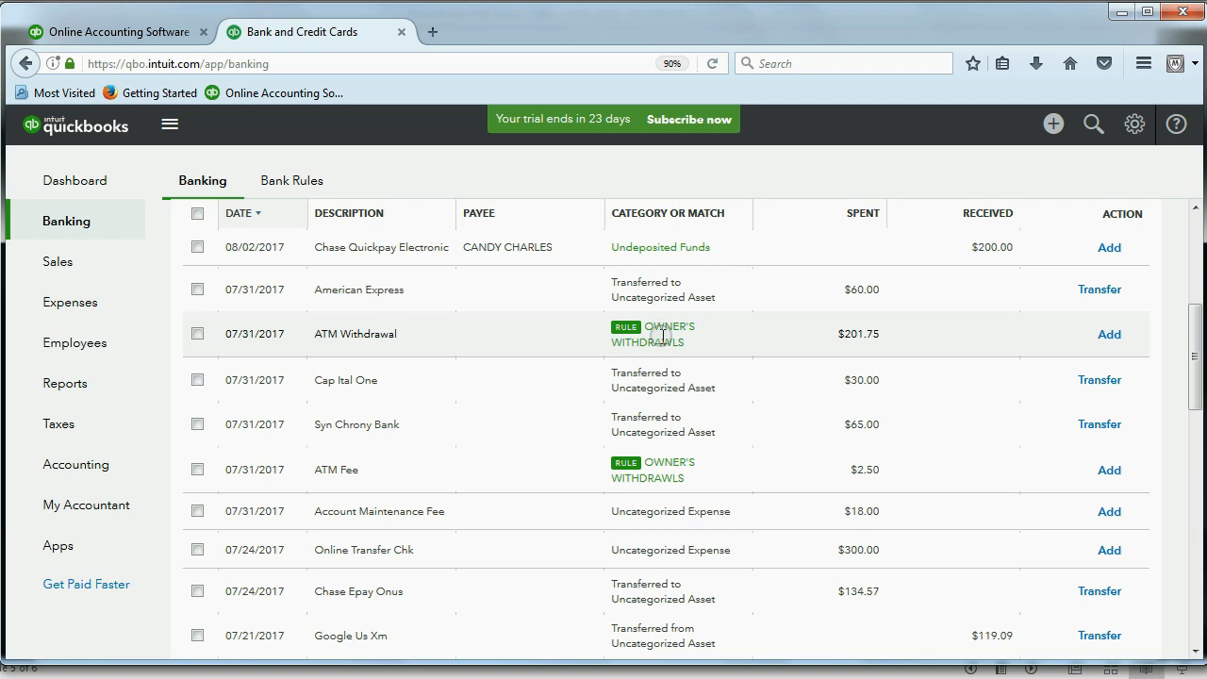
pyautogui.scroll(-3)
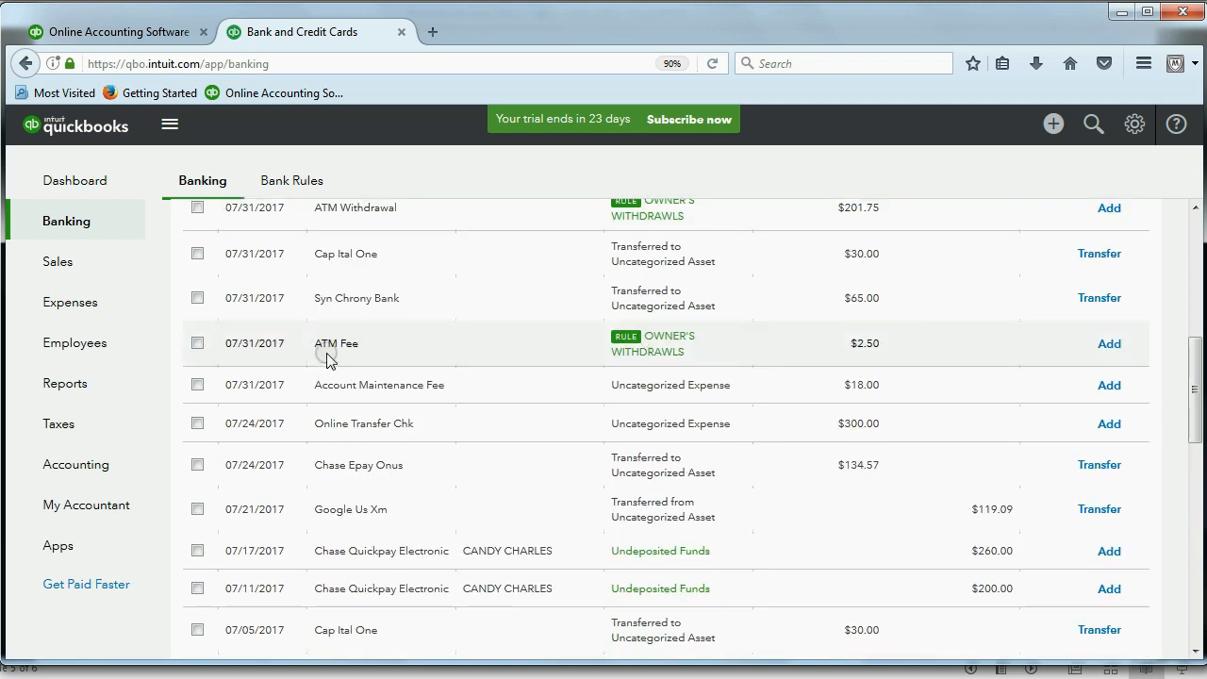
pyautogui.moveTo(669, 343)
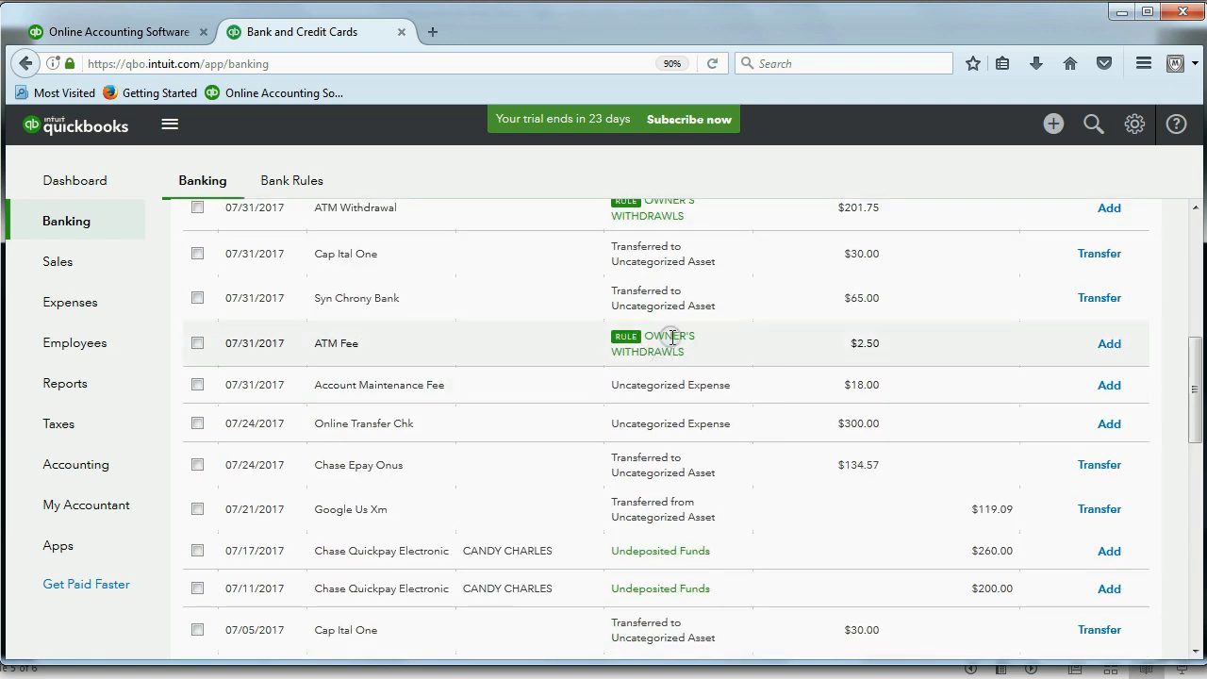
pyautogui.moveTo(670, 350)
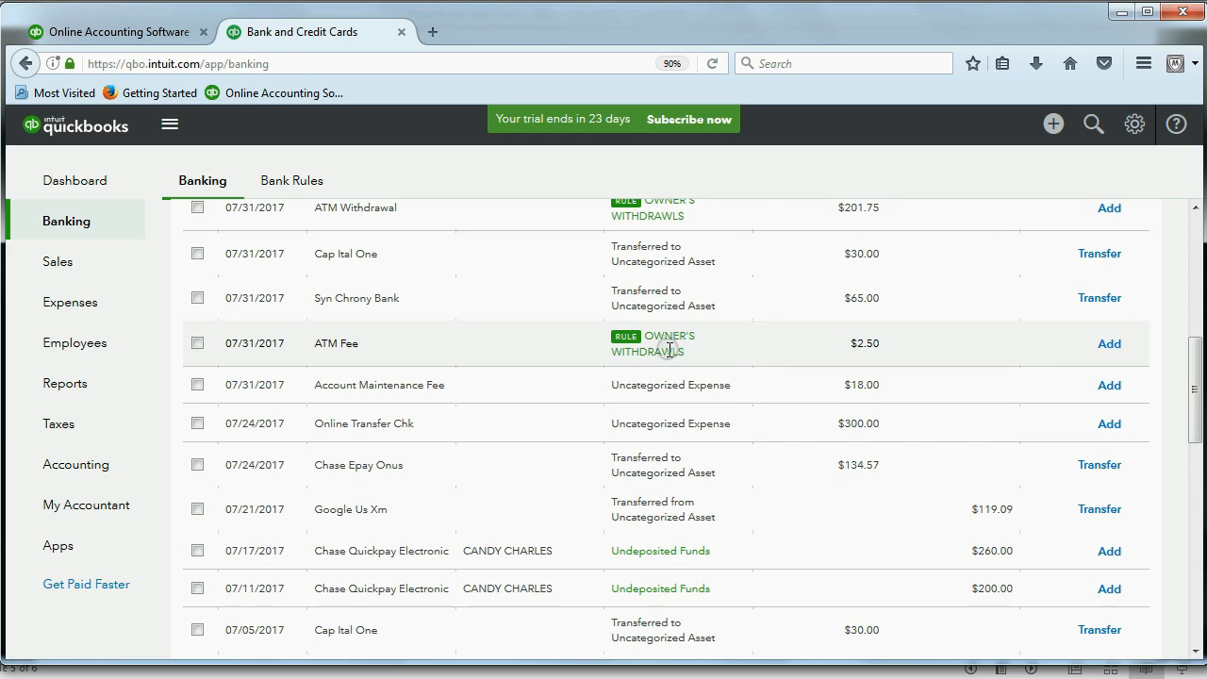
pyautogui.scroll(-3)
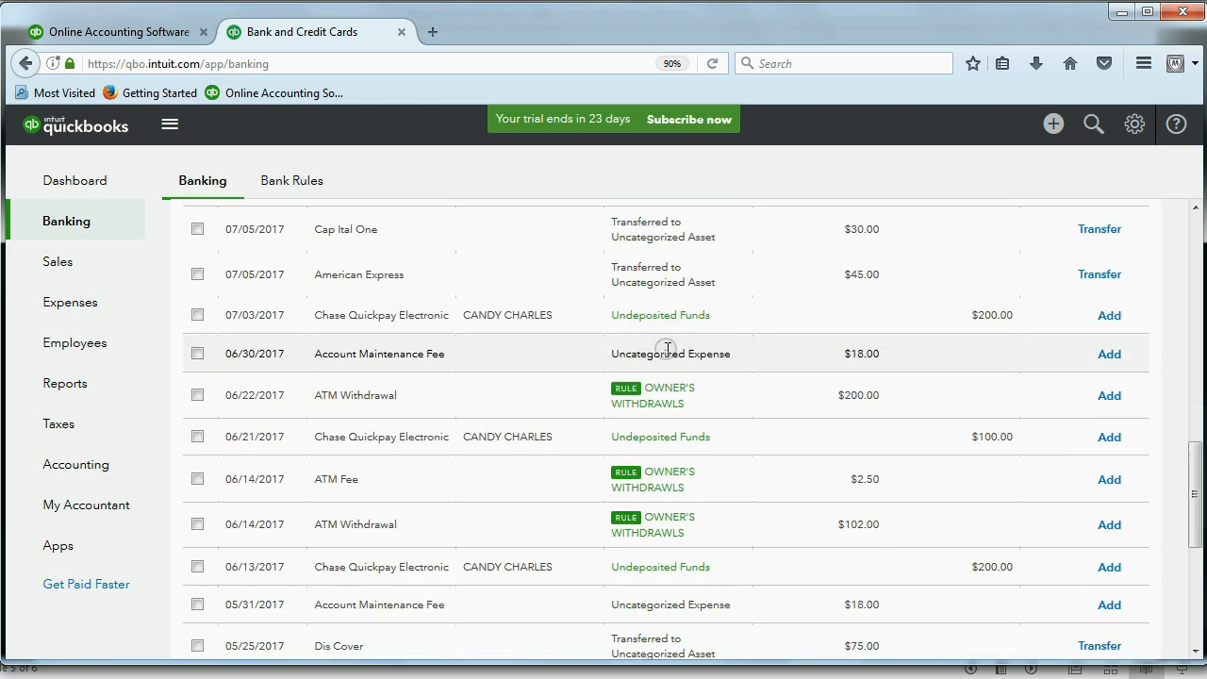
pyautogui.moveTo(624, 394)
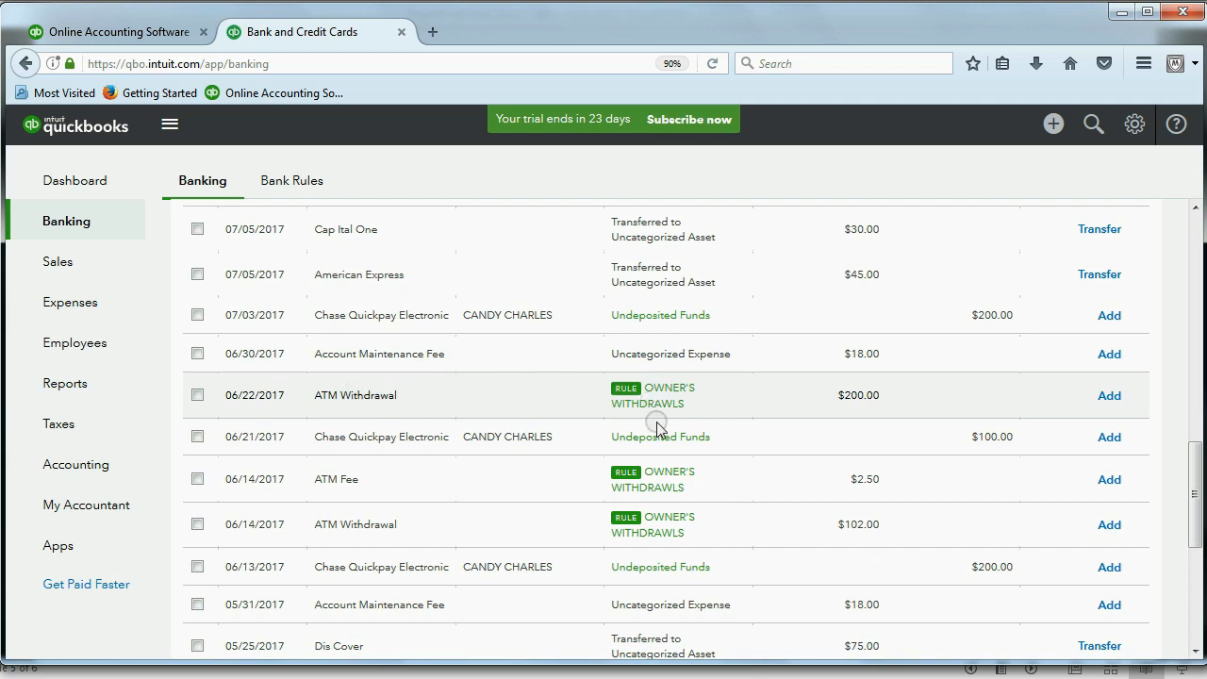
pyautogui.scroll(-3)
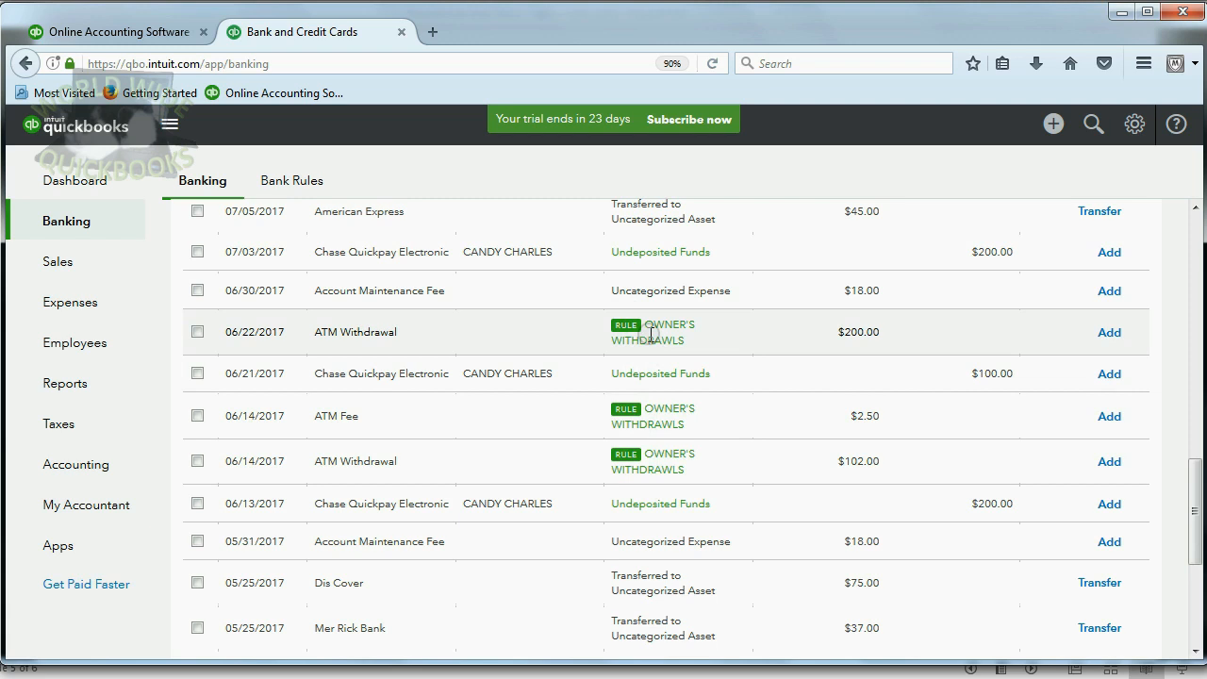
pyautogui.moveTo(388, 349)
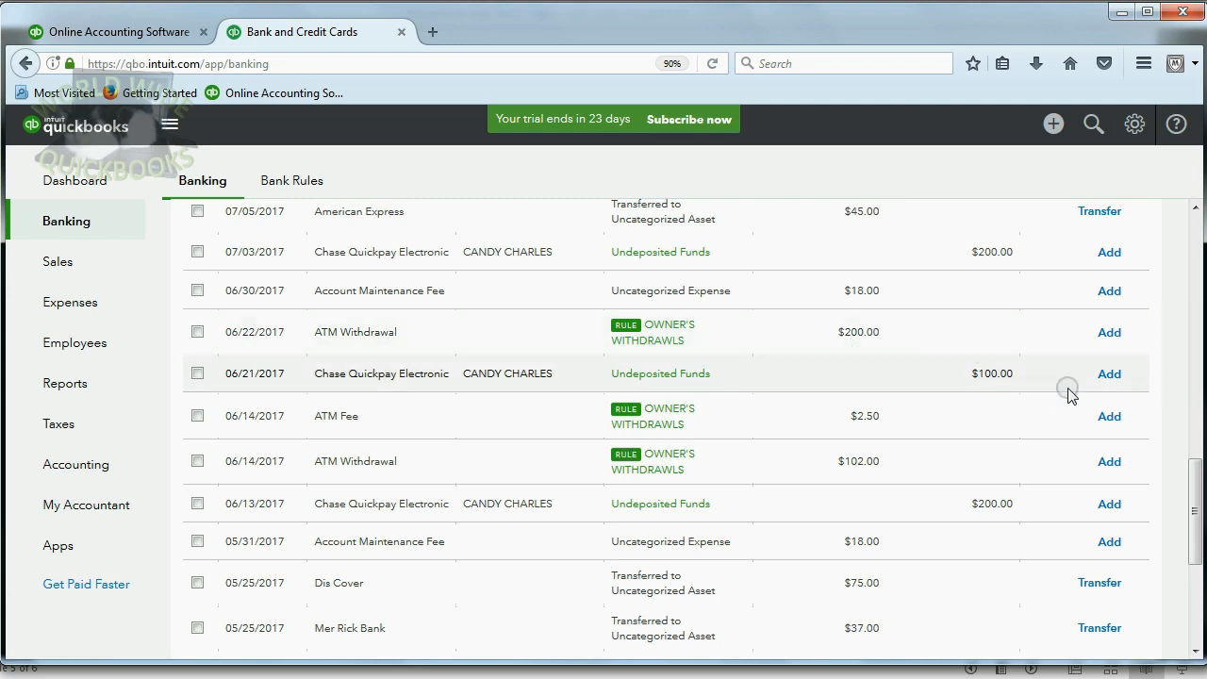
pyautogui.moveTo(775, 613)
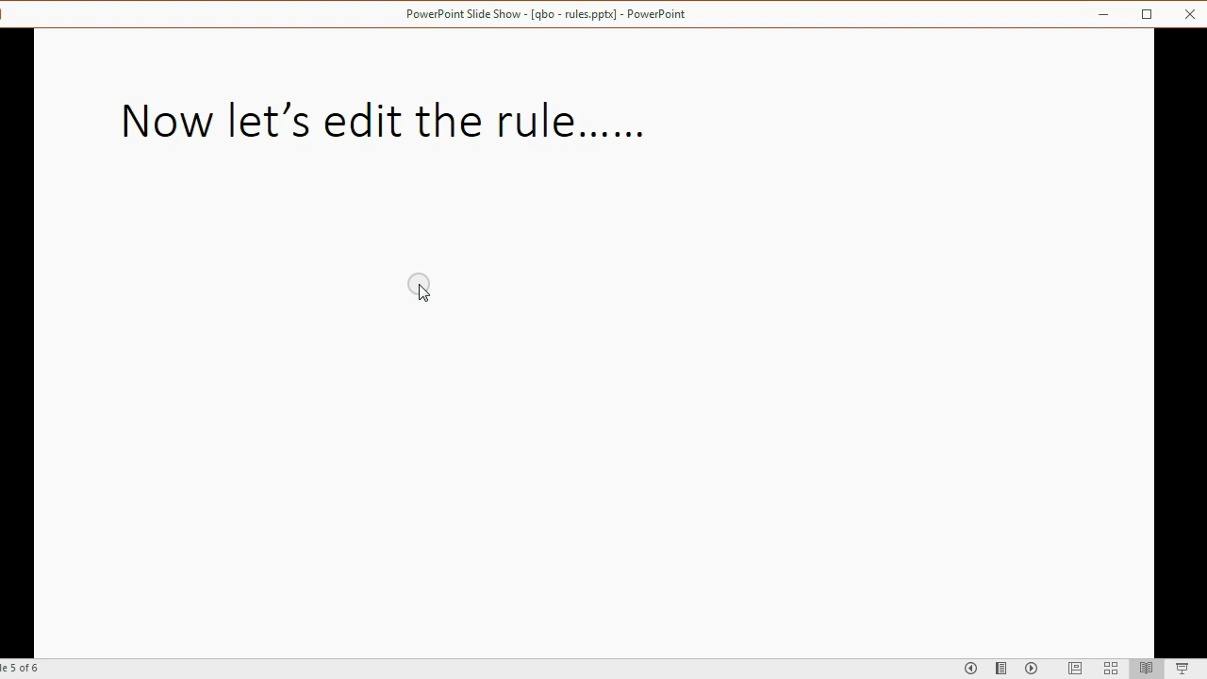
pyautogui.moveTo(456, 230)
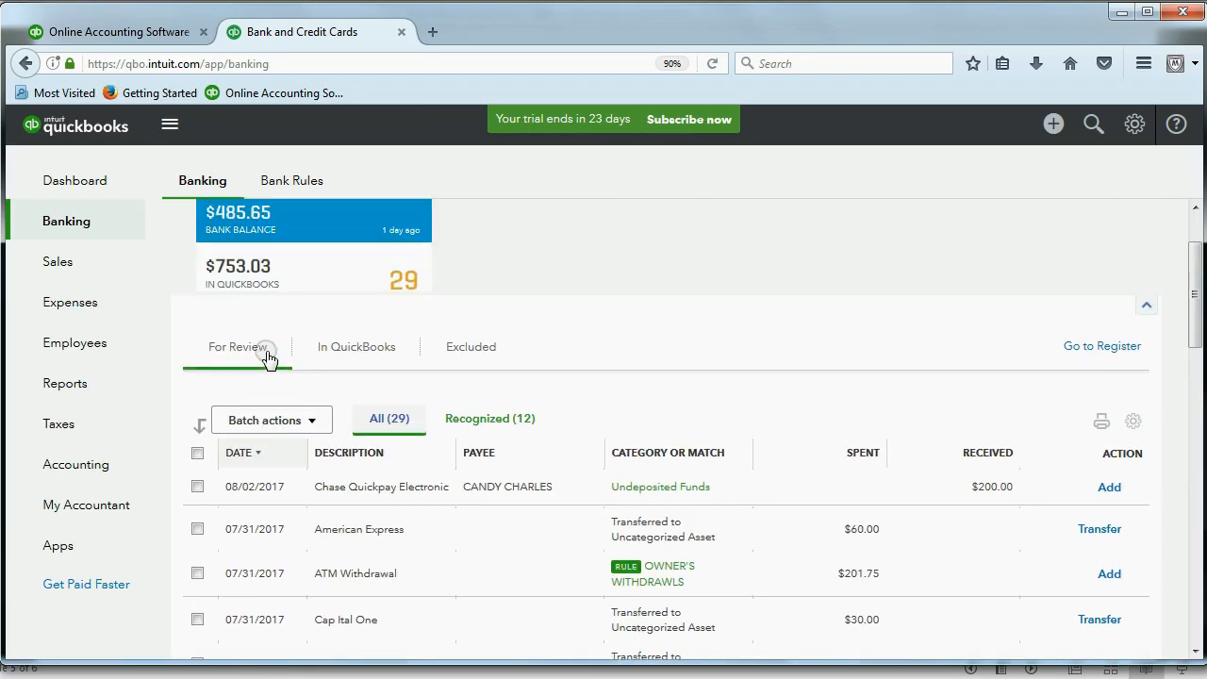
# Edit the ATM rule to tick 'Automatically add to my books' and save it
pyautogui.click(291, 181)
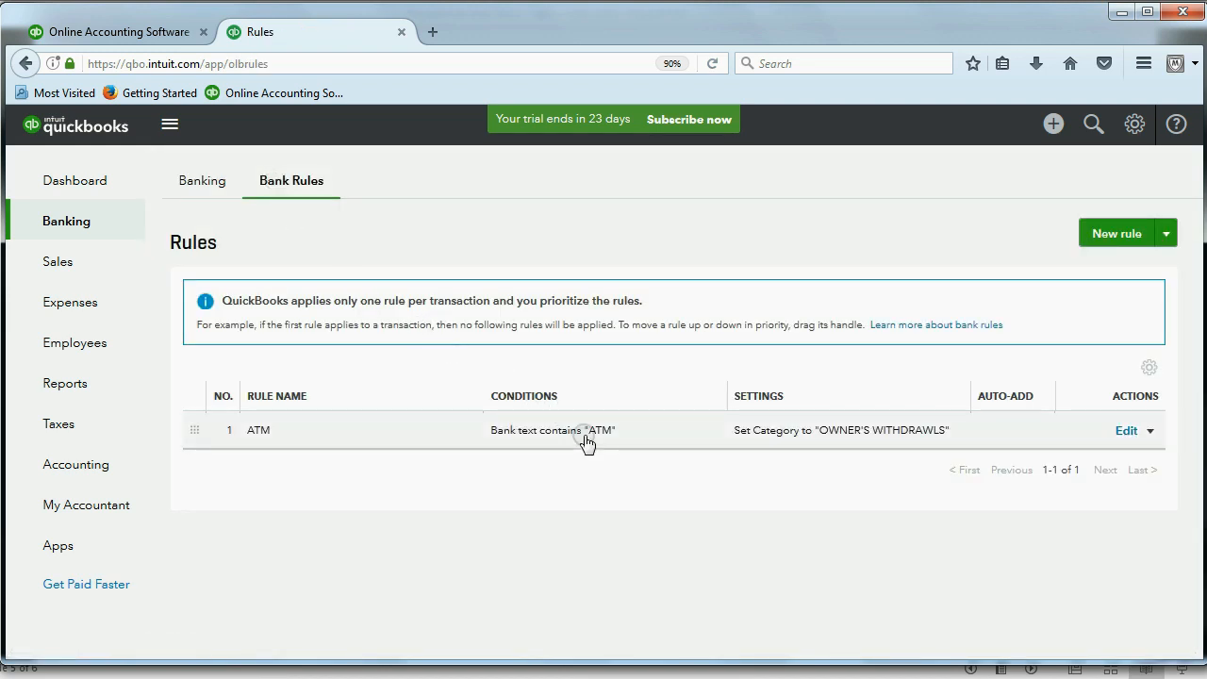
pyautogui.moveTo(196, 443)
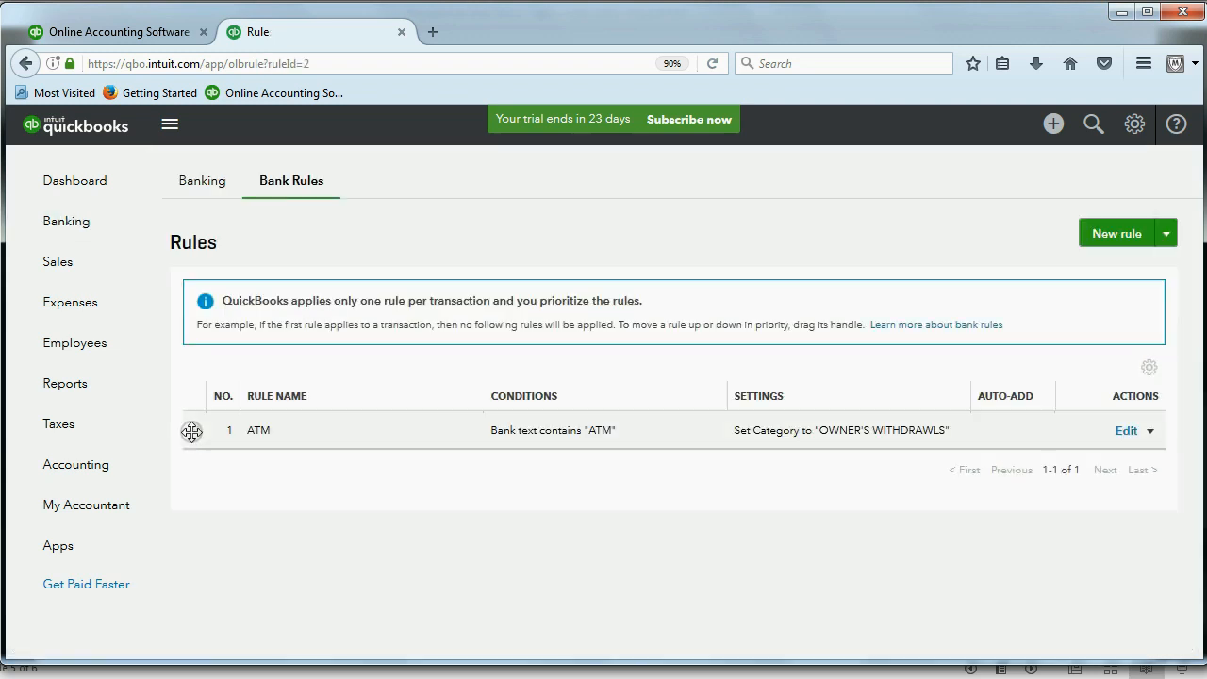
pyautogui.click(1126, 430)
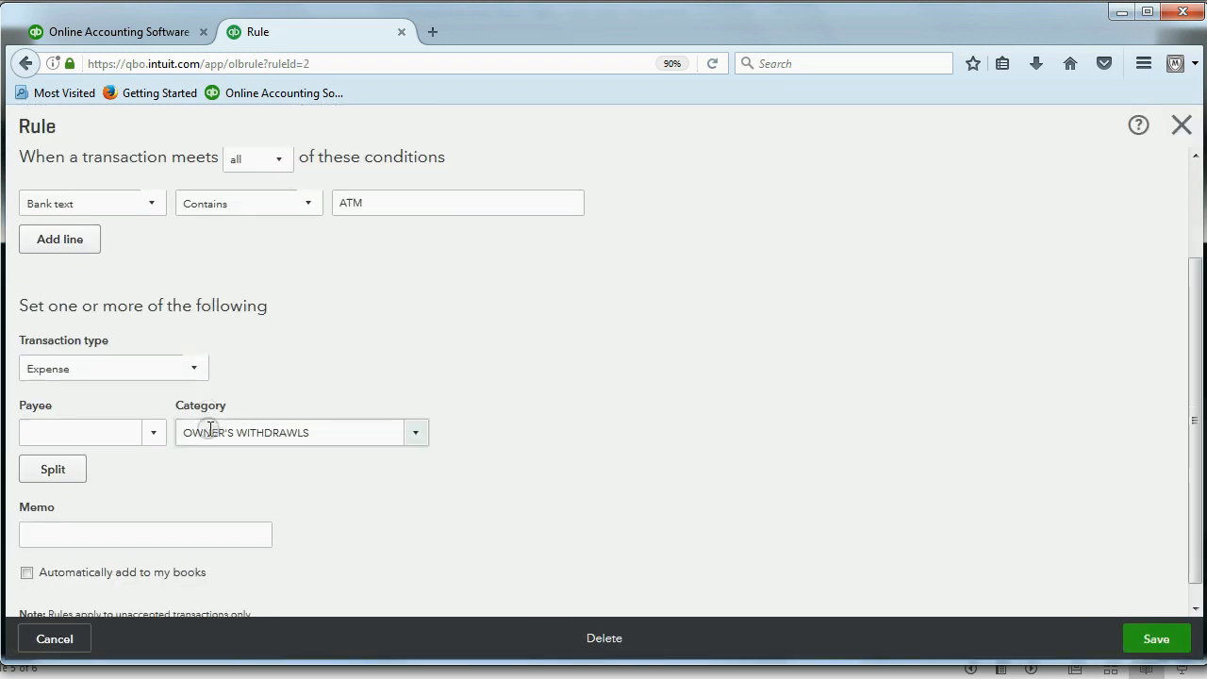
pyautogui.scroll(-3)
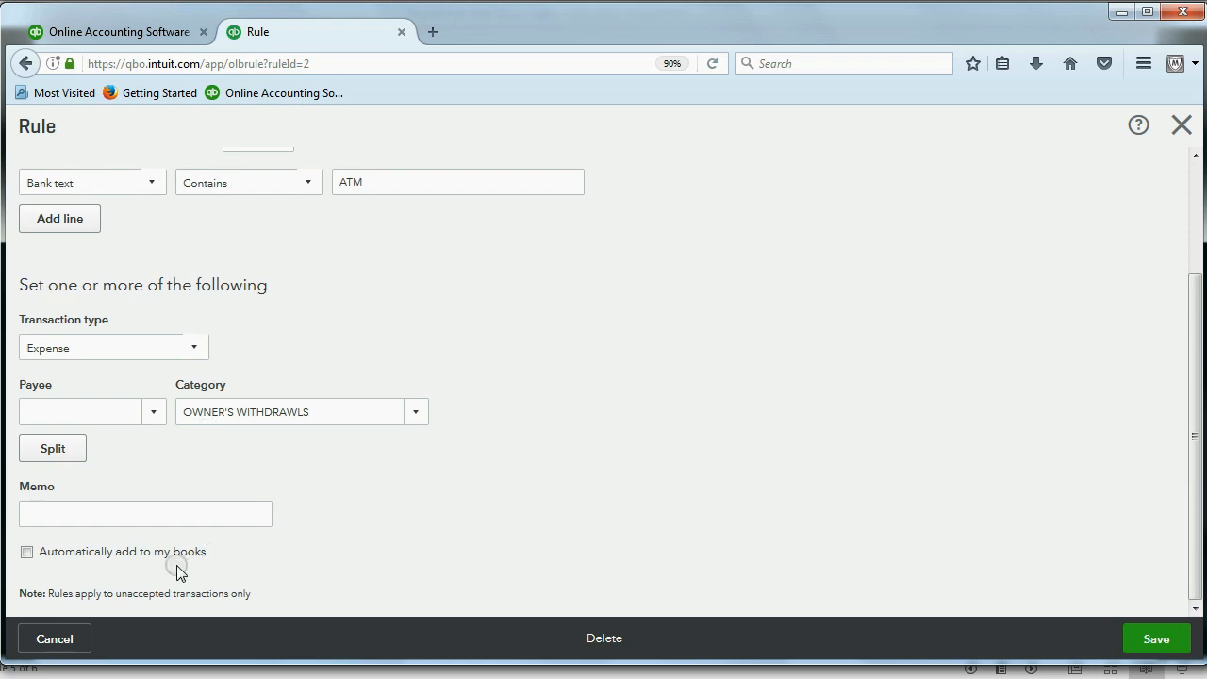
pyautogui.click(26, 551)
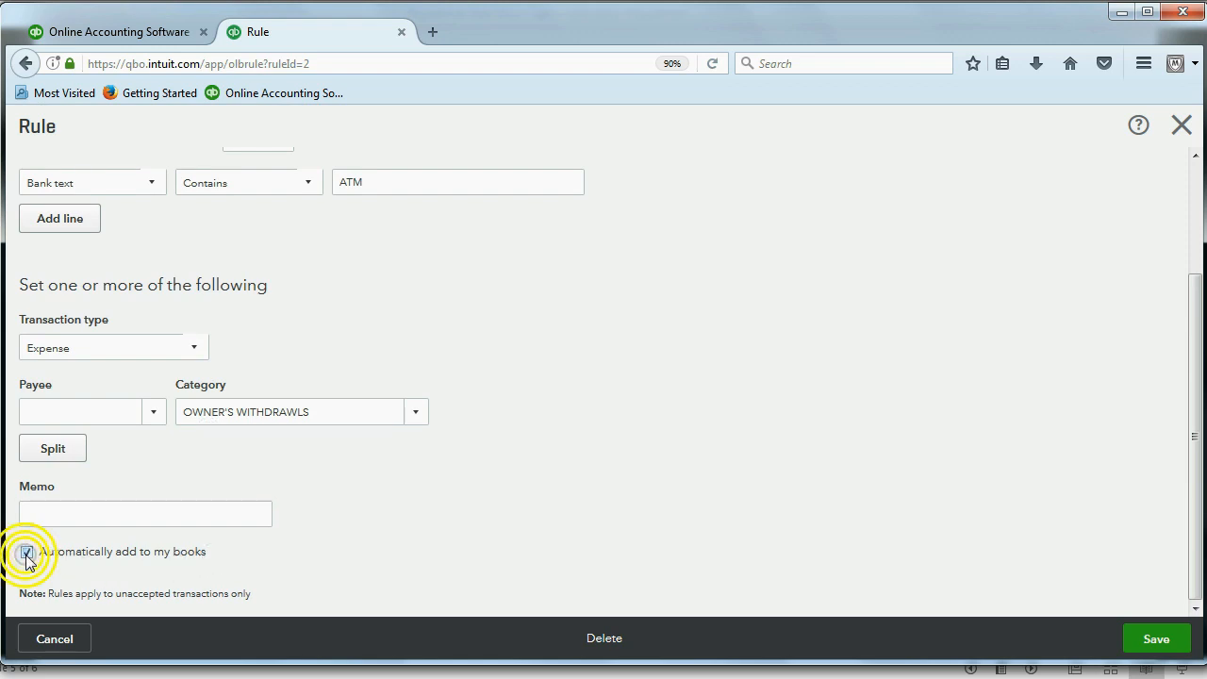
pyautogui.click(26, 551)
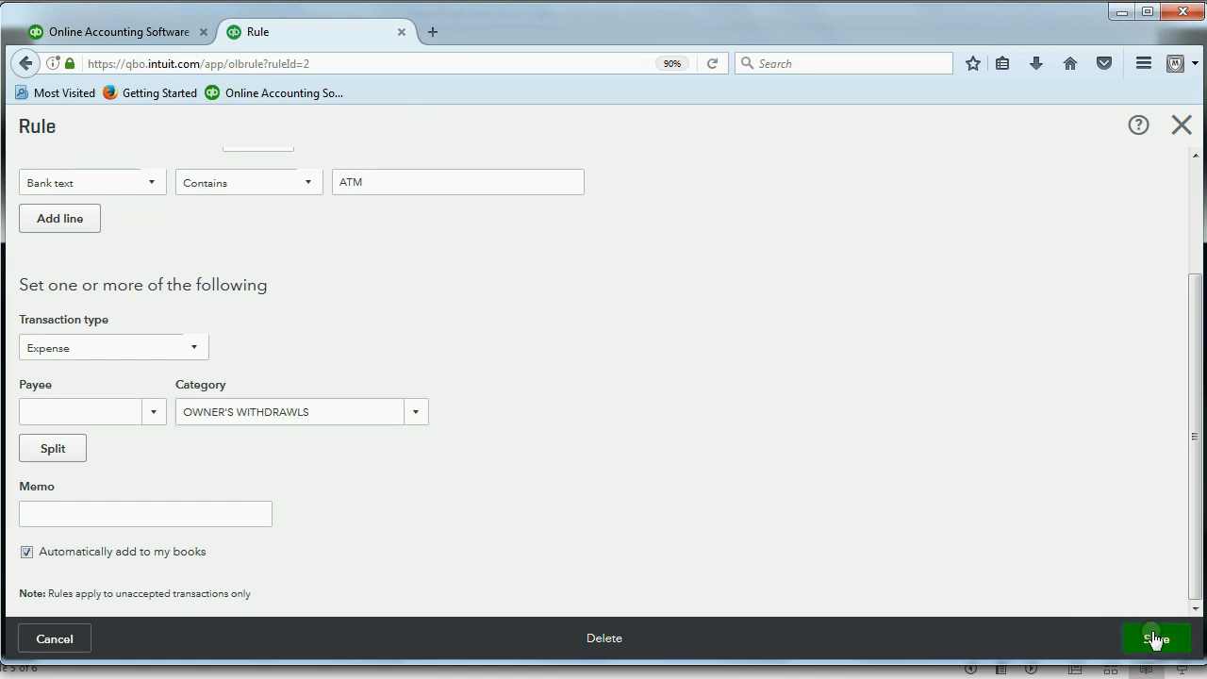
pyautogui.click(1154, 637)
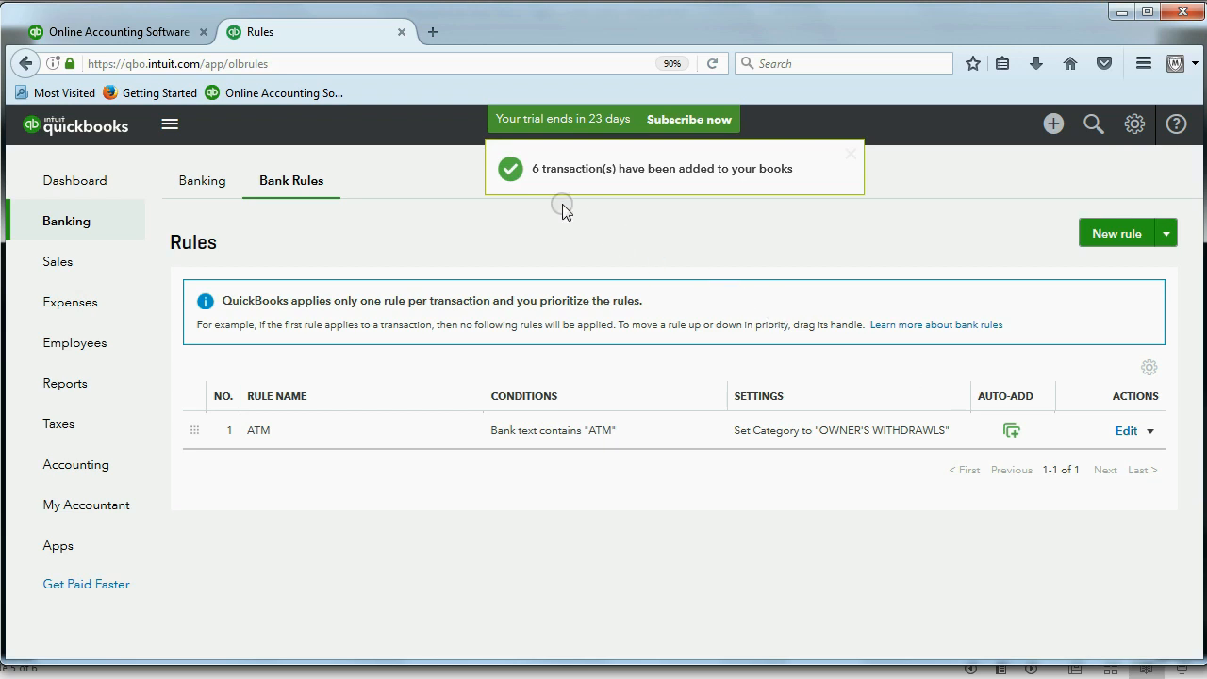
pyautogui.moveTo(715, 185)
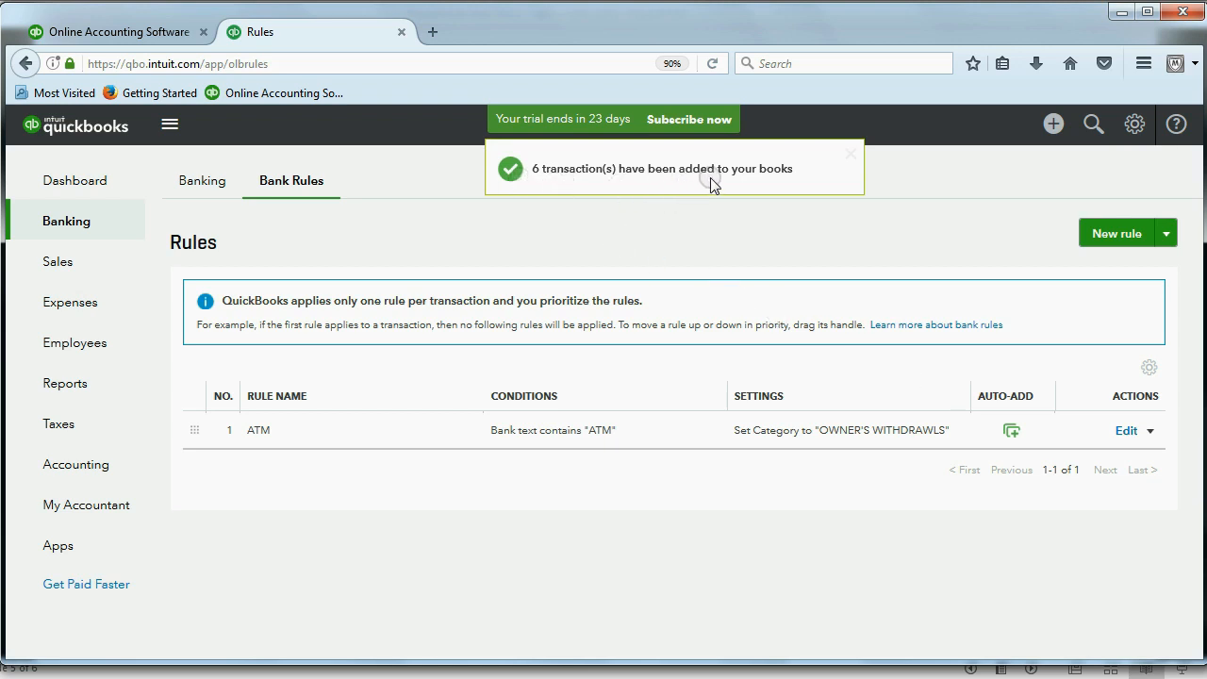
# Dismiss the added-transactions notice and return to the For Review list for Buz checking 3505
pyautogui.click(851, 153)
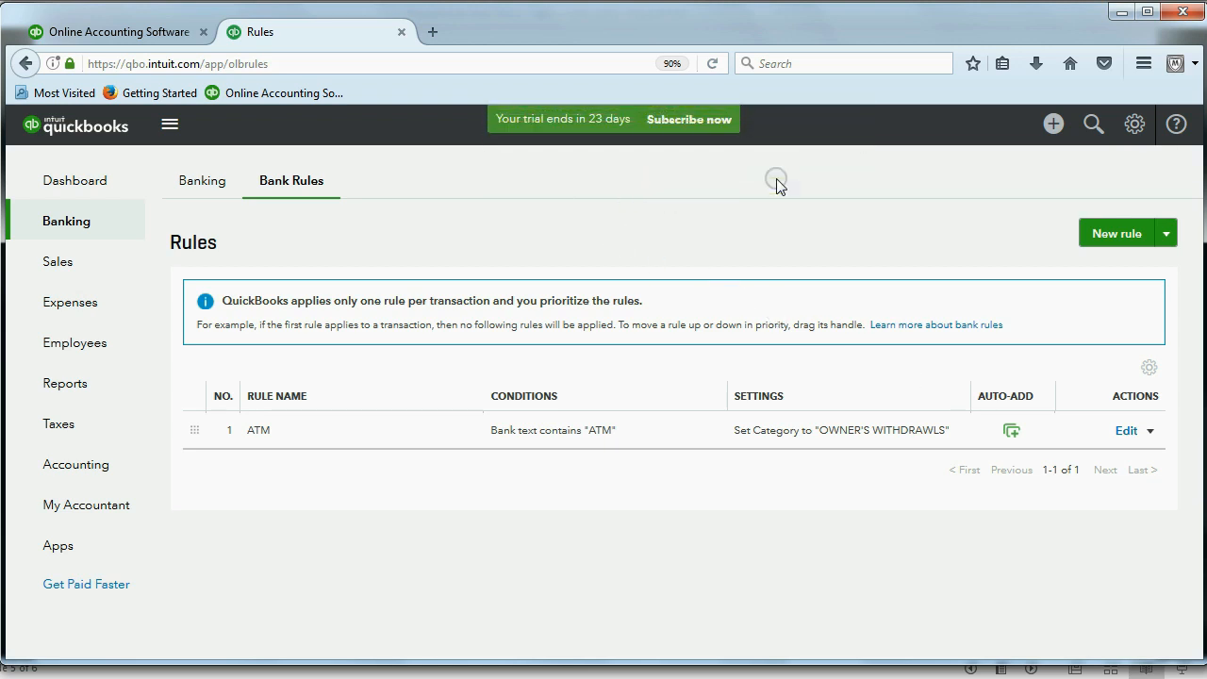
pyautogui.click(202, 181)
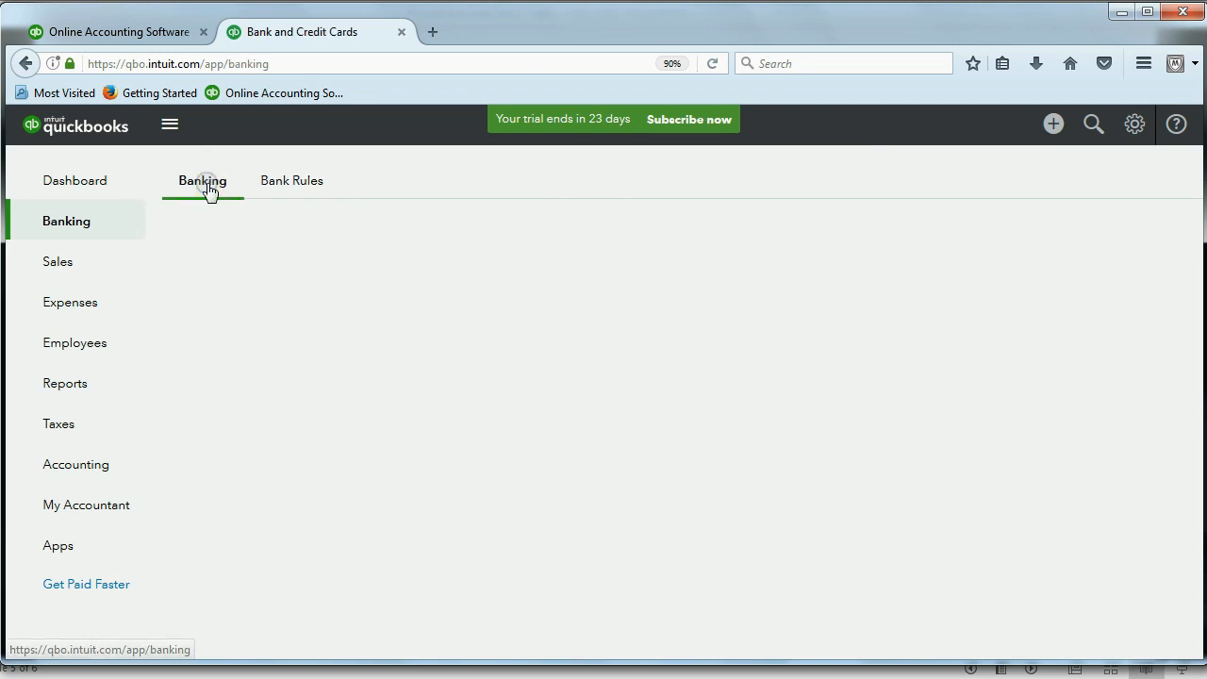
pyautogui.click(202, 181)
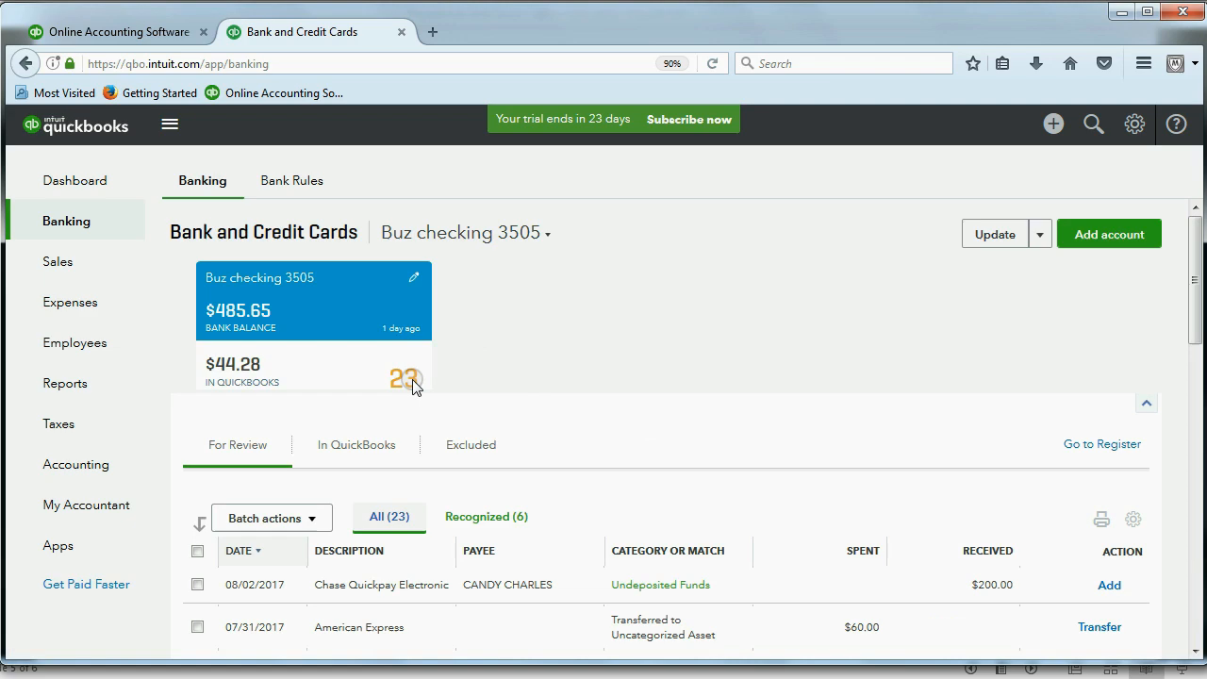
pyautogui.moveTo(660, 430)
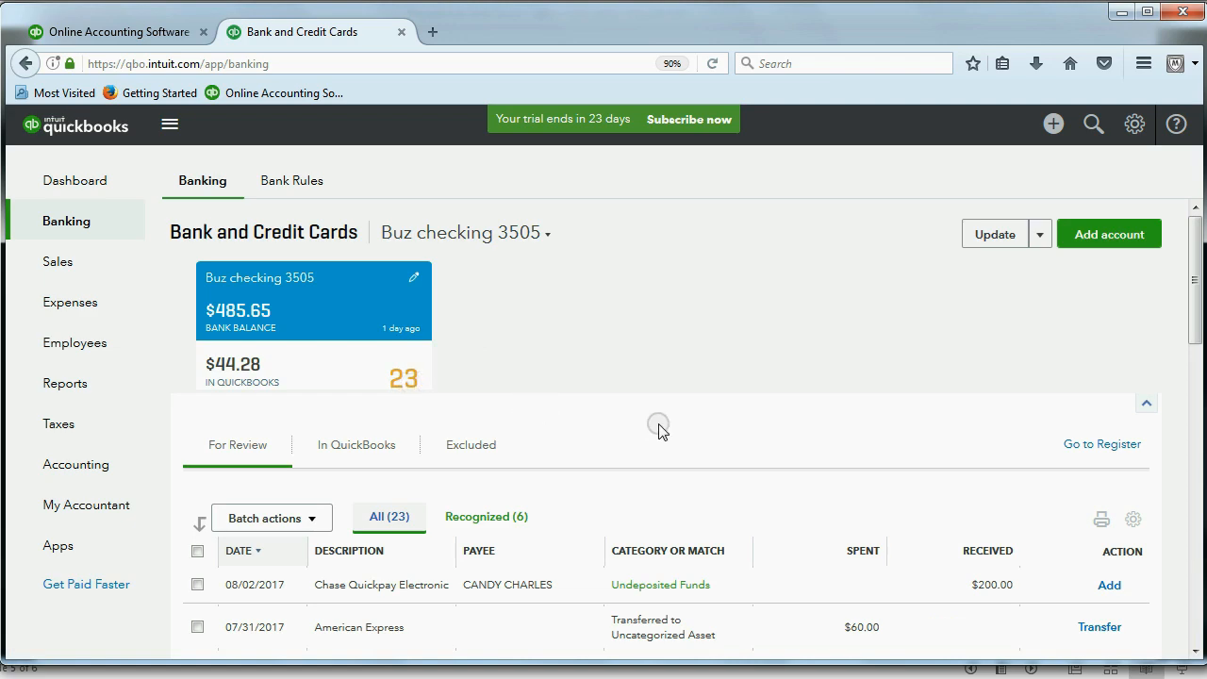
pyautogui.scroll(-3)
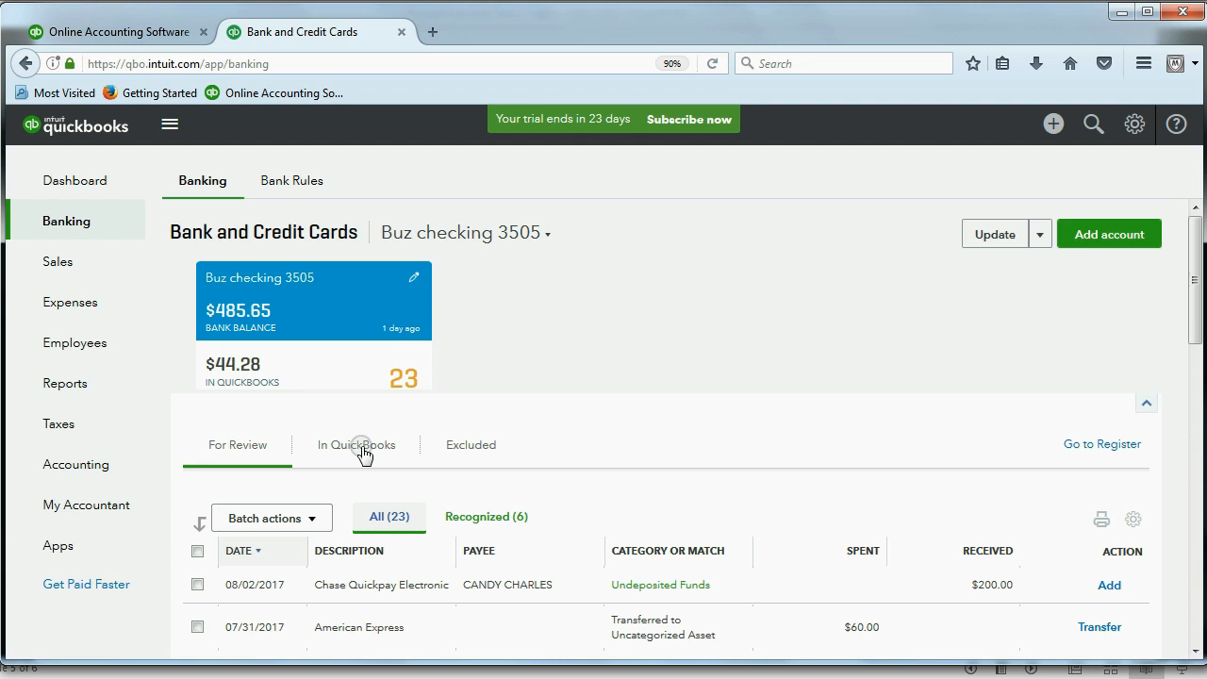
# Show the In QuickBooks list of 7 transactions added by the ATM rule
pyautogui.click(356, 445)
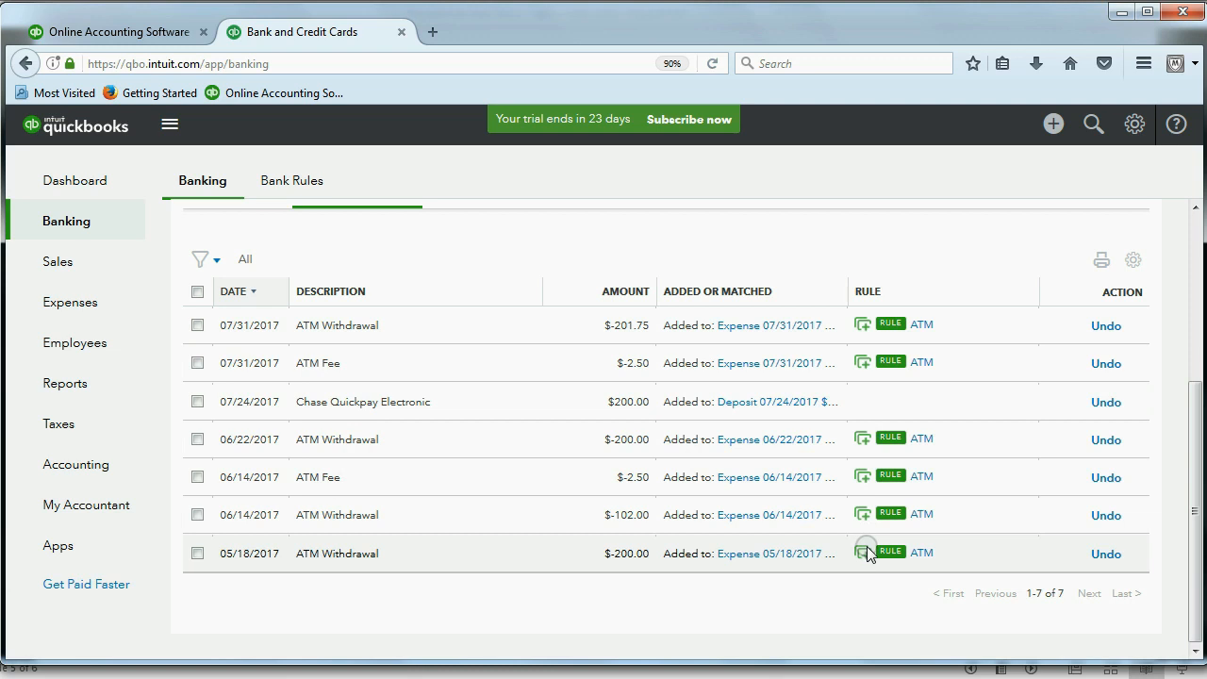
pyautogui.moveTo(600, 475)
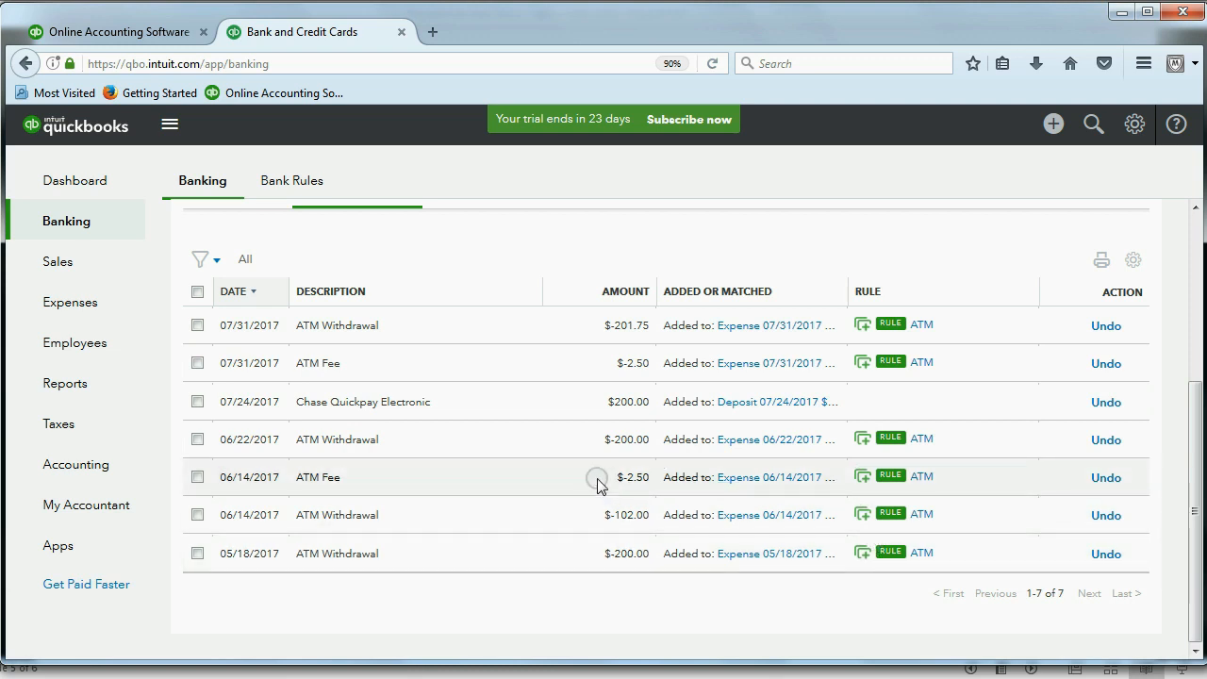
pyautogui.moveTo(362, 476)
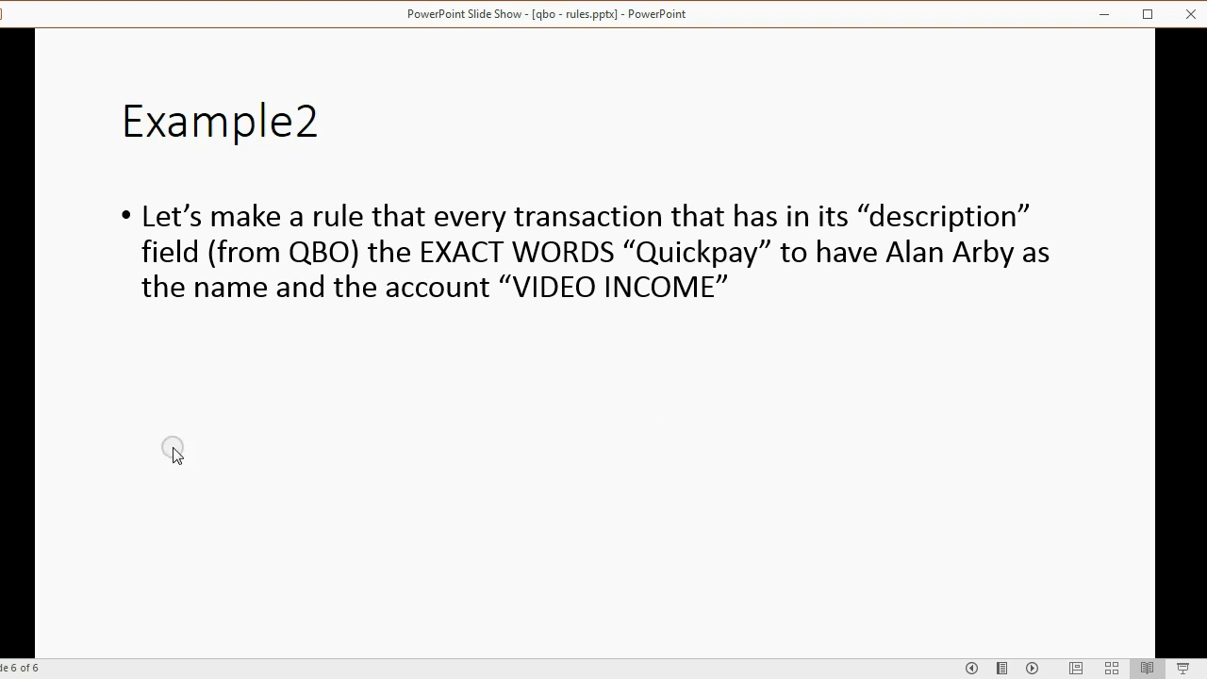
pyautogui.moveTo(292, 252)
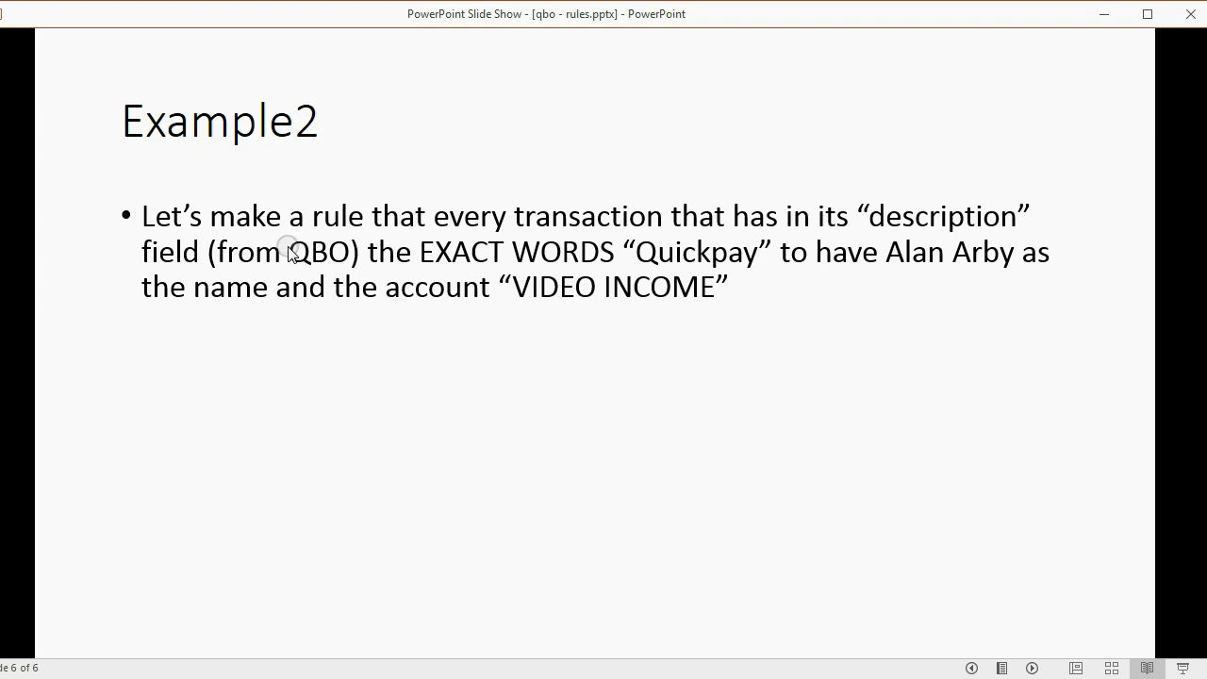
pyautogui.moveTo(537, 262)
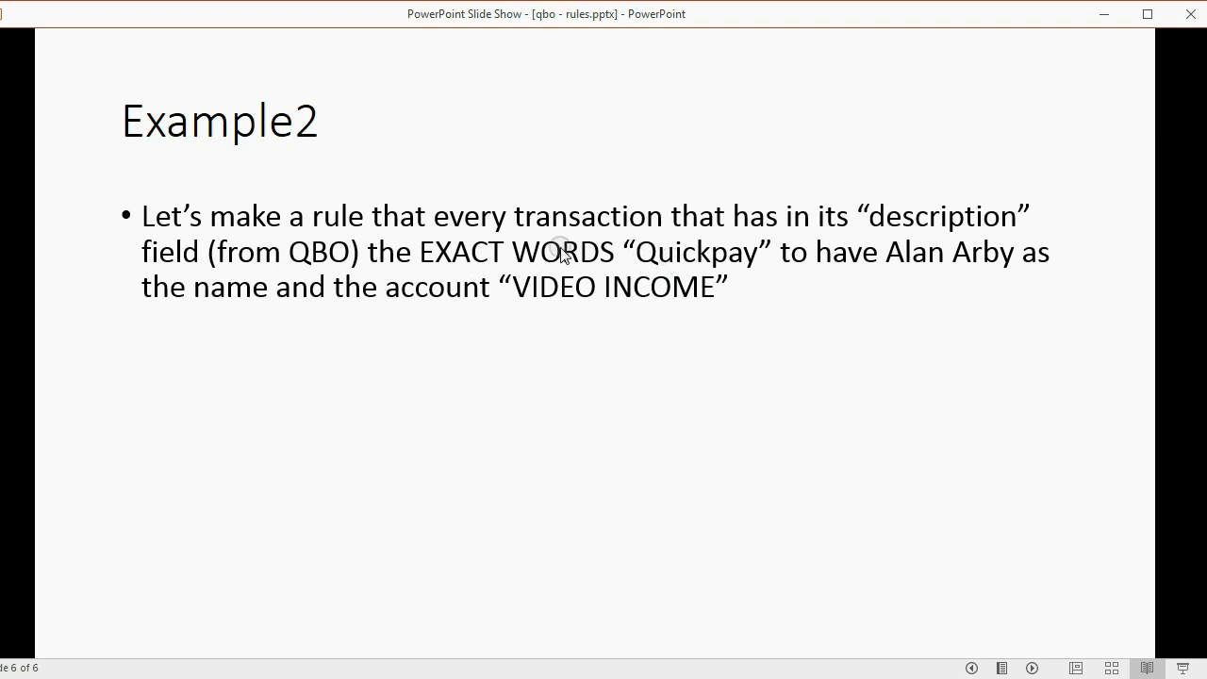
pyautogui.moveTo(559, 267)
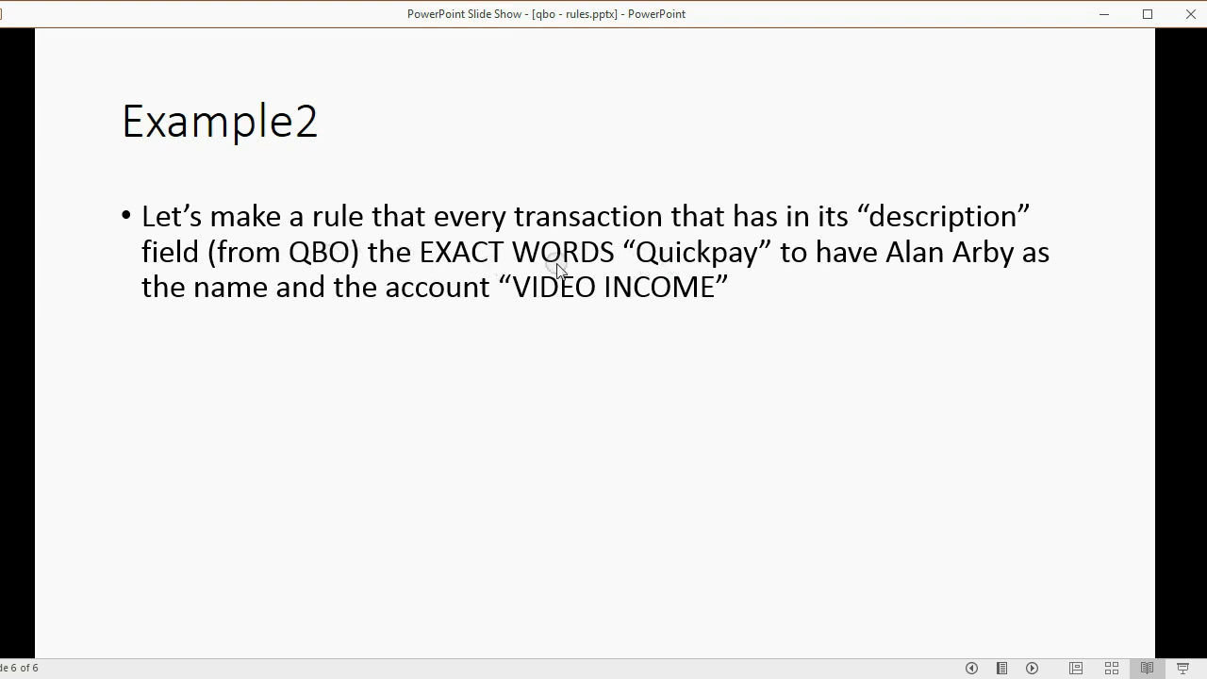
pyautogui.moveTo(716, 267)
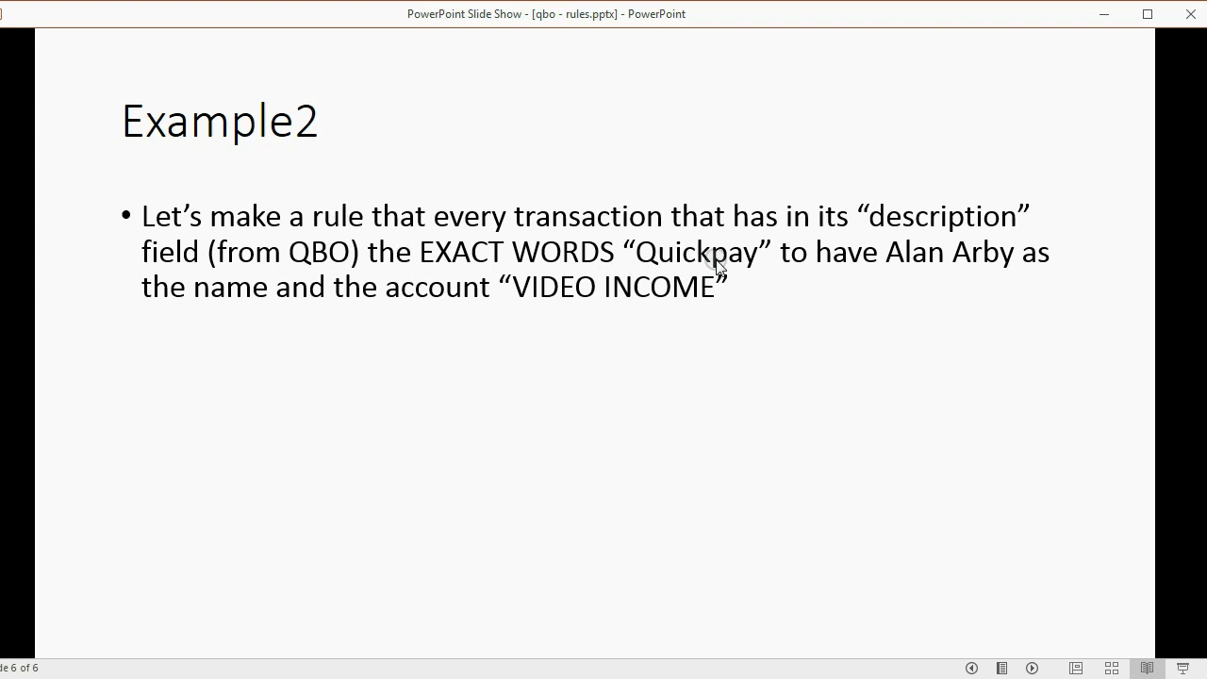
pyautogui.moveTo(777, 268)
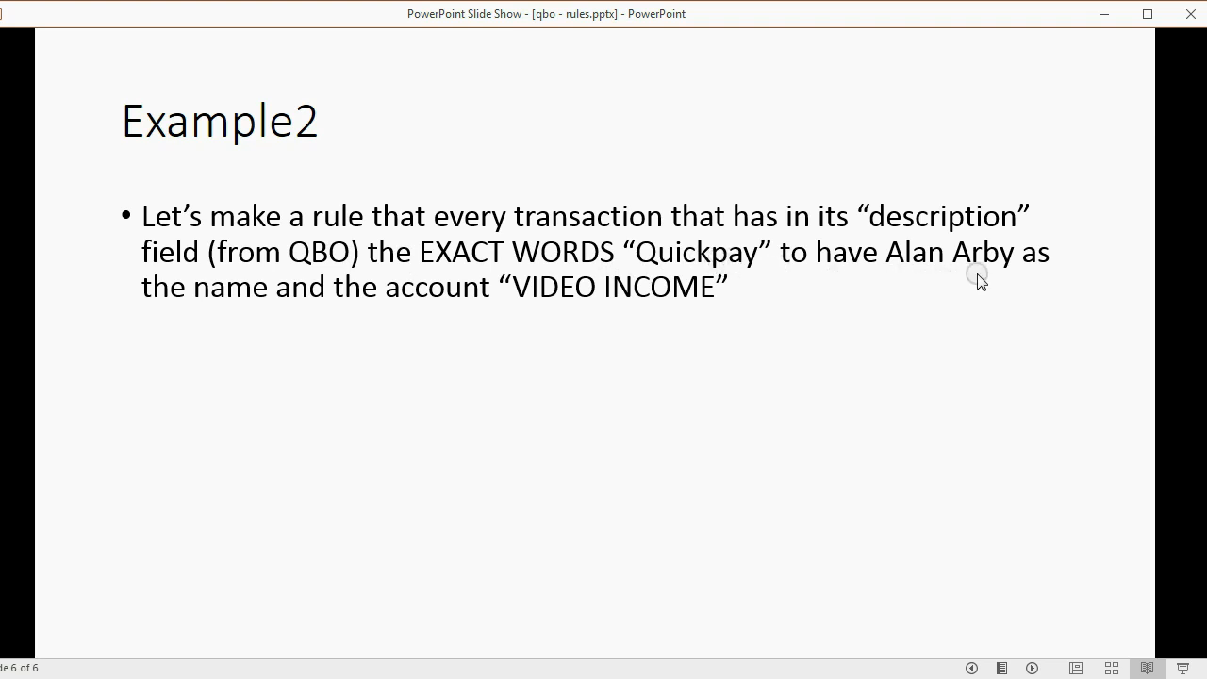
pyautogui.moveTo(656, 309)
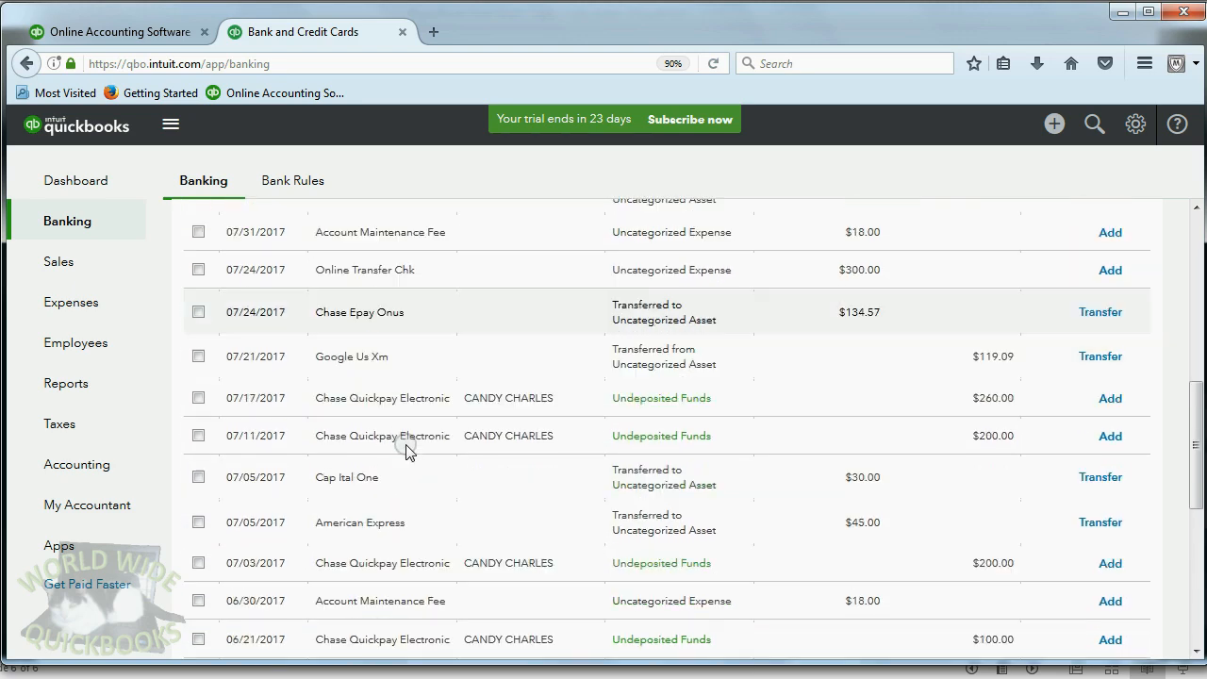
pyautogui.scroll(-3)
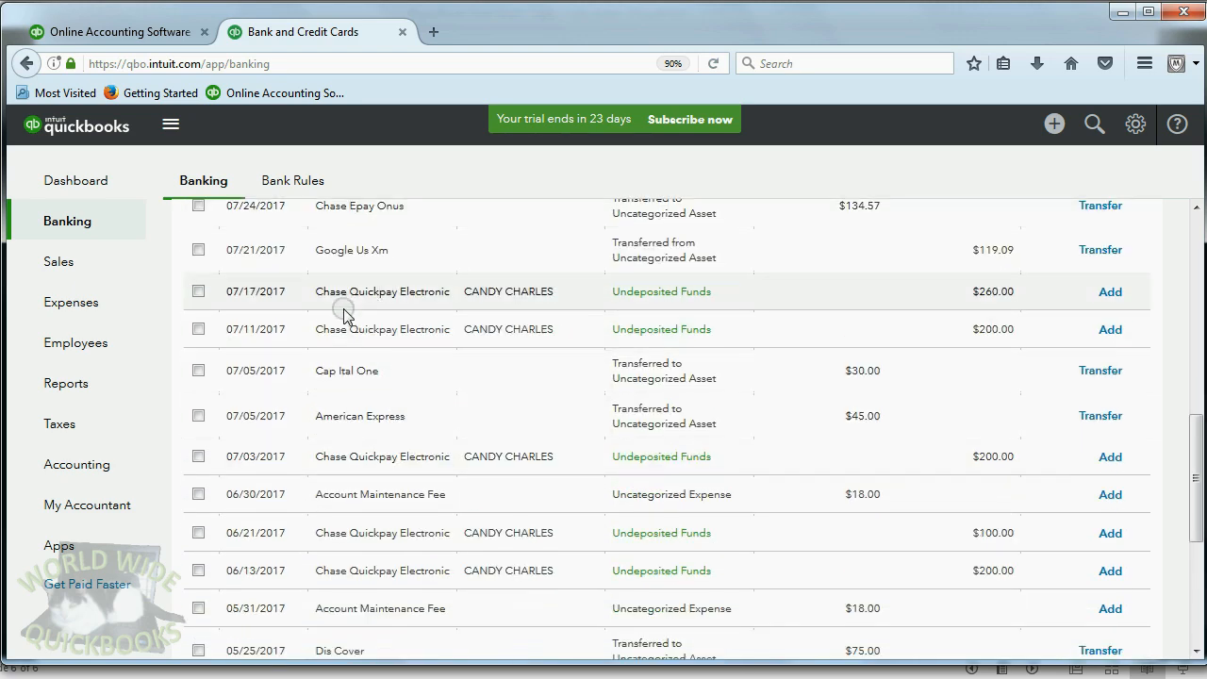
pyautogui.scroll(-3)
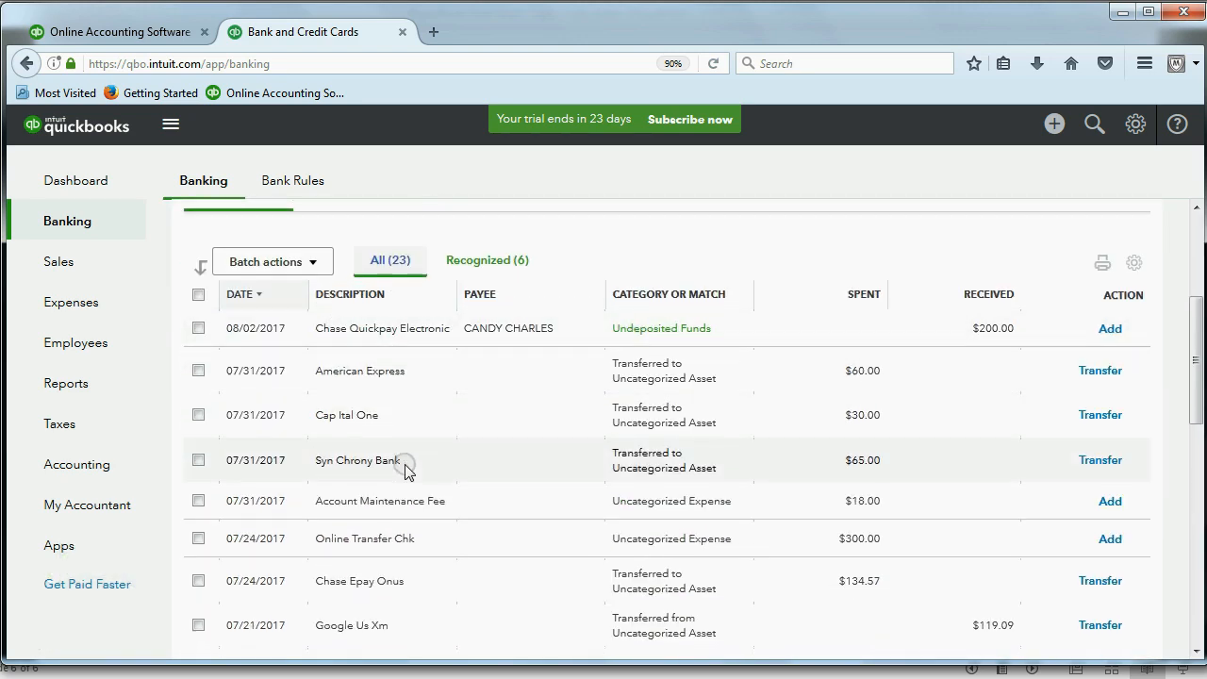
pyautogui.click(381, 481)
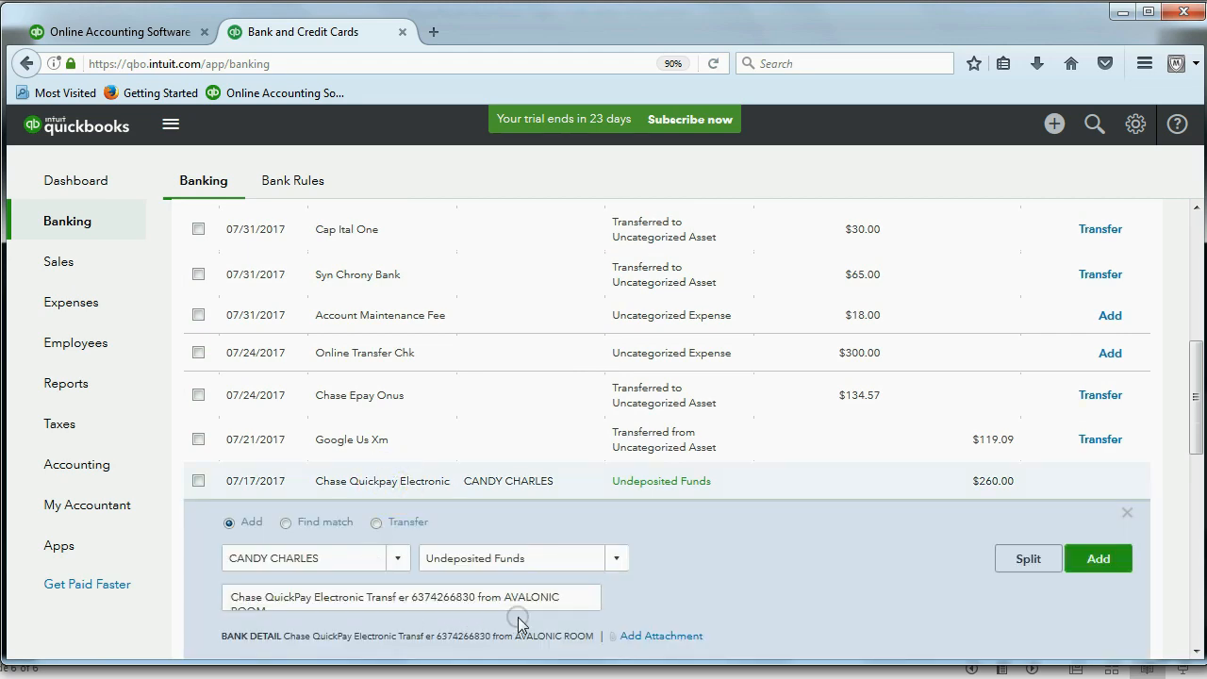
pyautogui.tripleClick(411, 596)
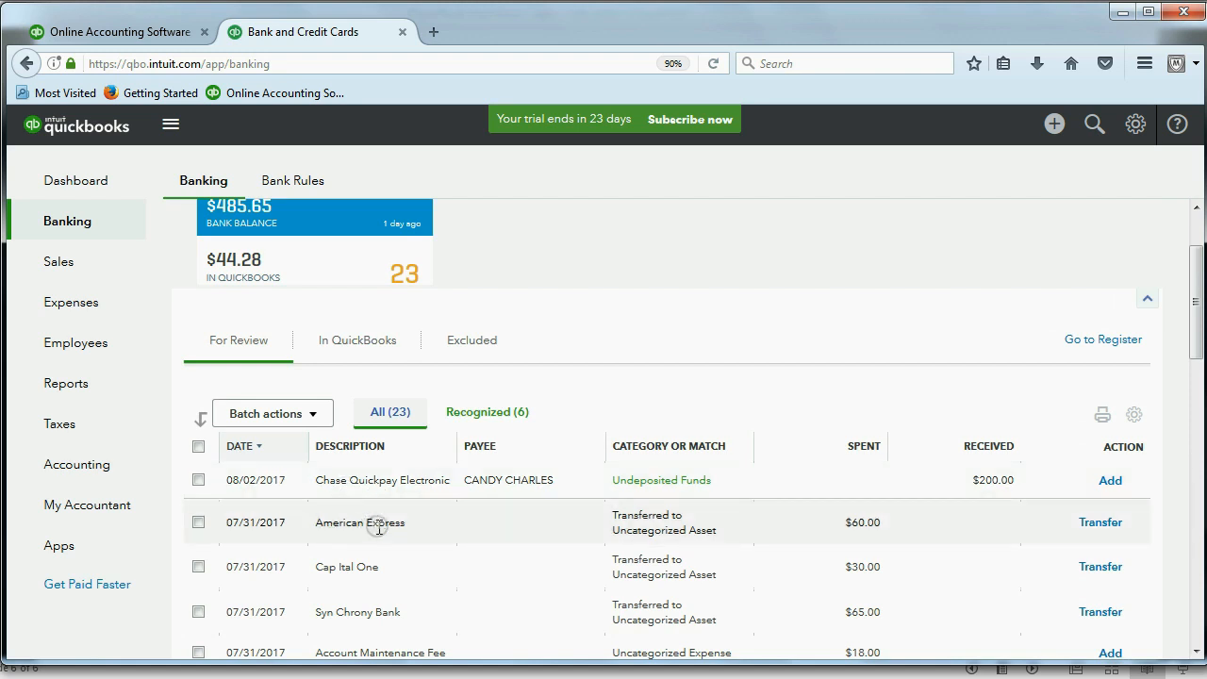
pyautogui.moveTo(377, 526)
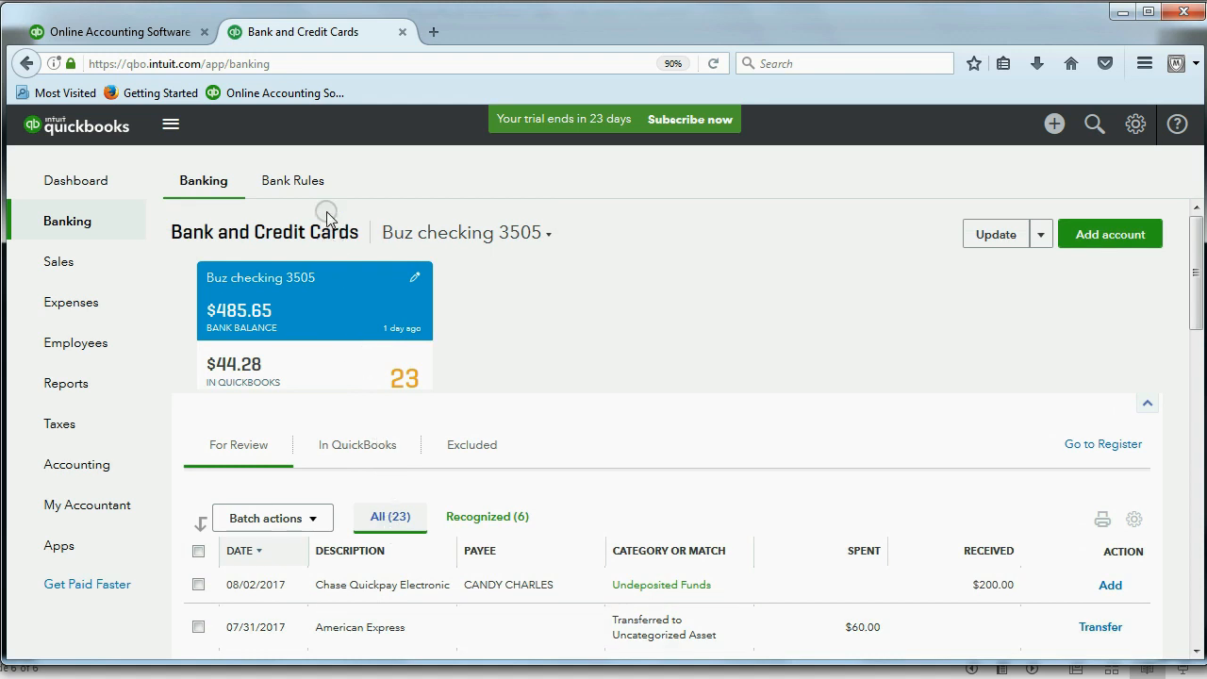
# Start a new bank rule from Bank Rules and name it Quickpay
pyautogui.click(292, 181)
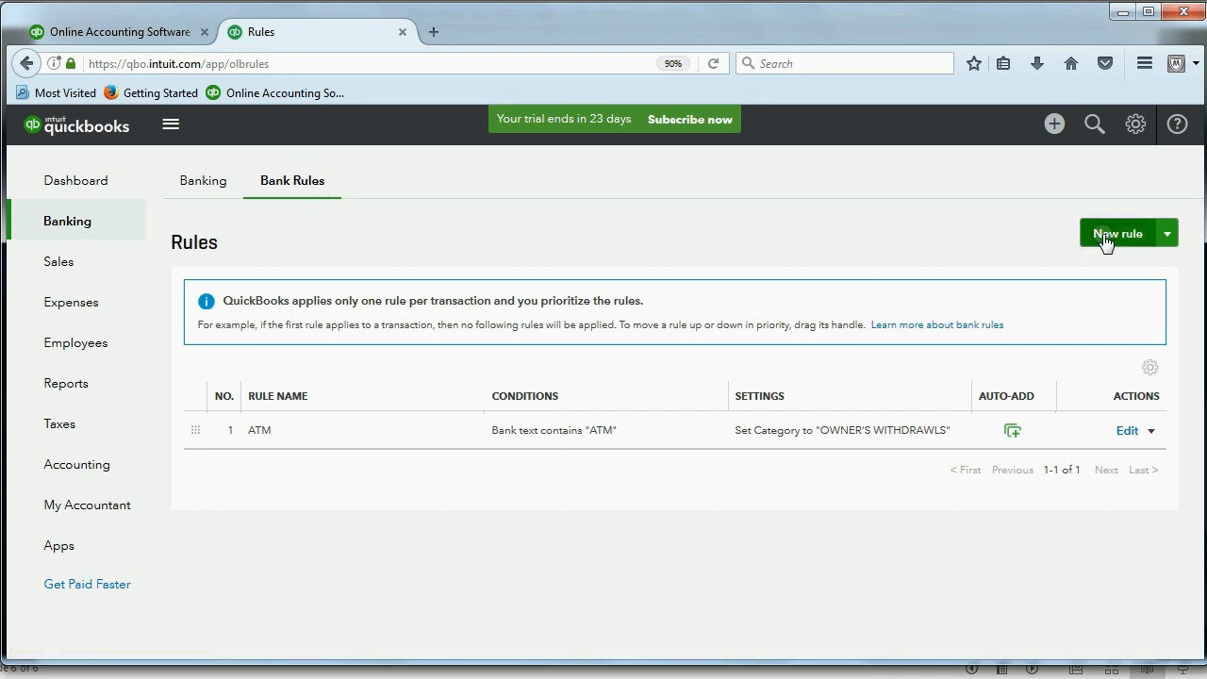
pyautogui.click(1116, 234)
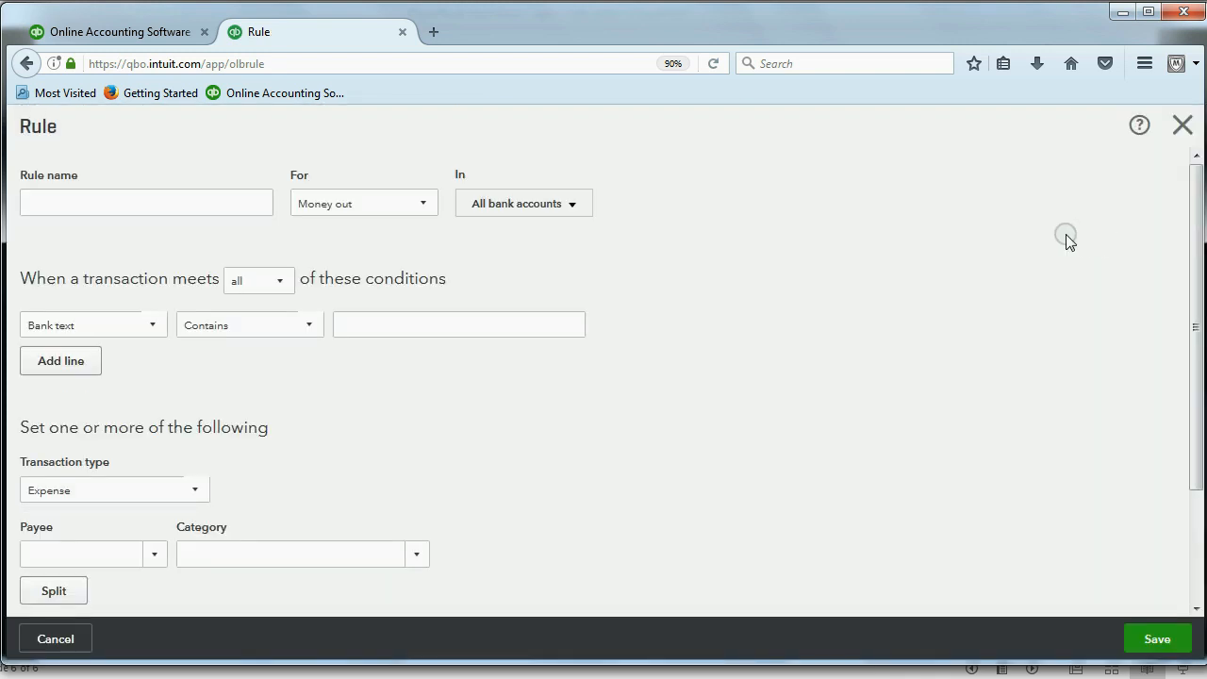
pyautogui.write('q')
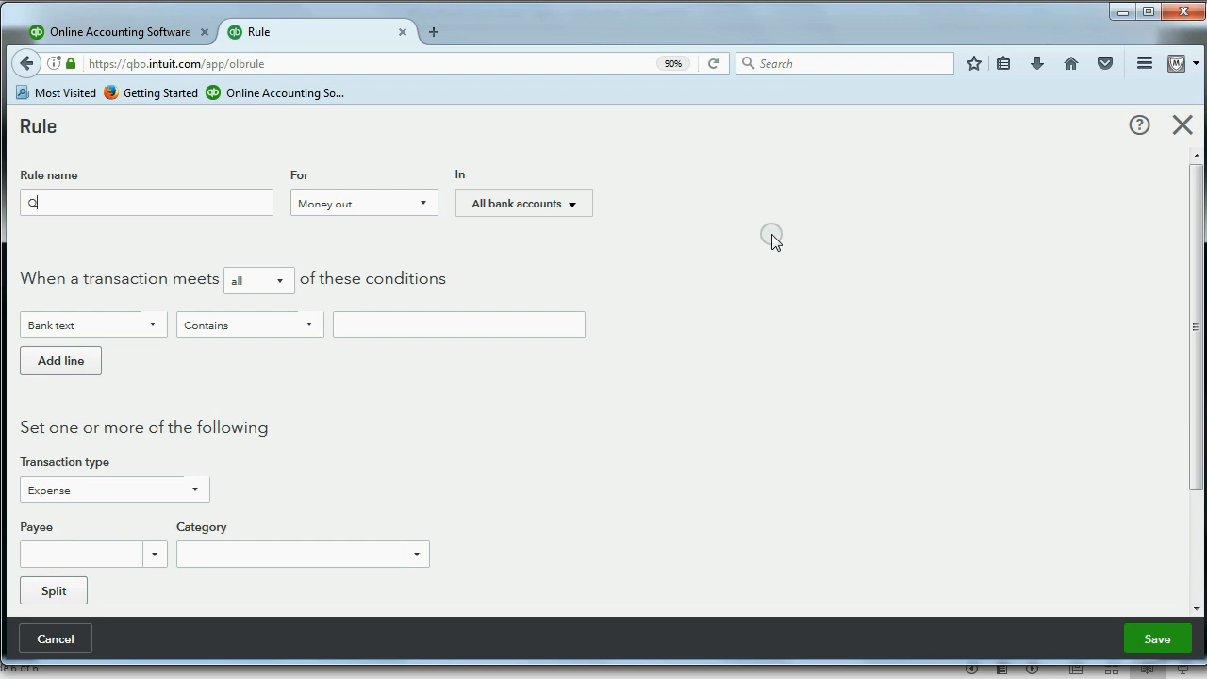
pyautogui.write('UICKPAY')
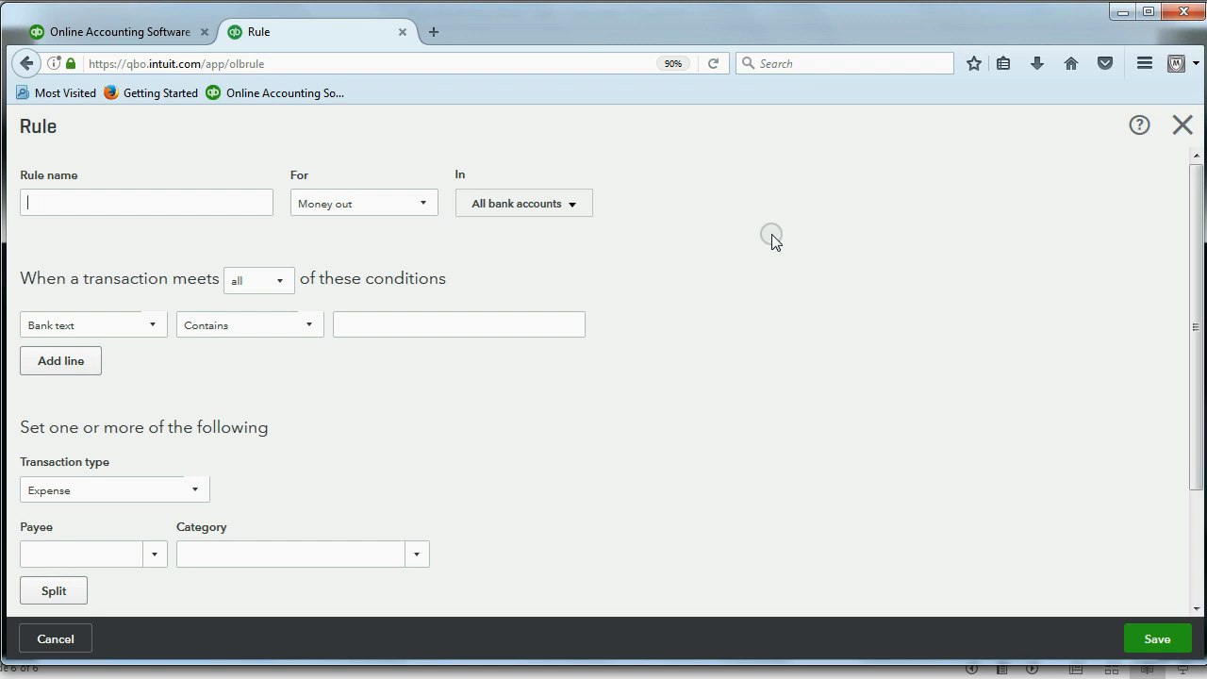
pyautogui.write('Quickp')
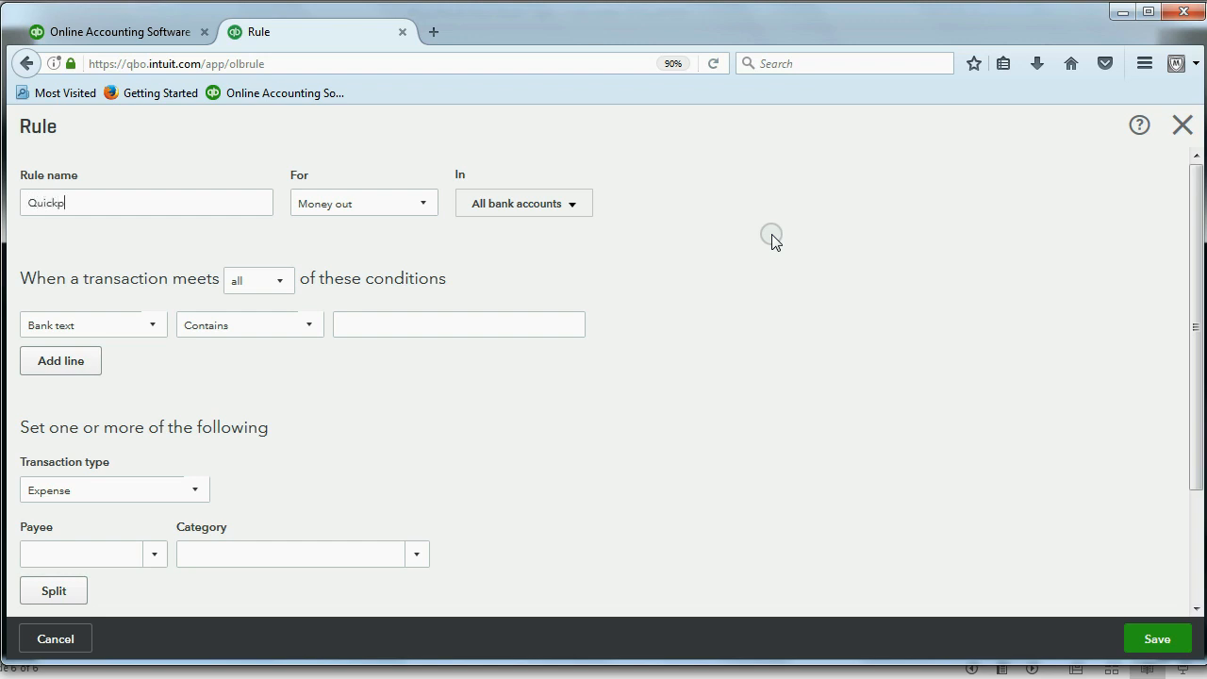
pyautogui.write('ay')
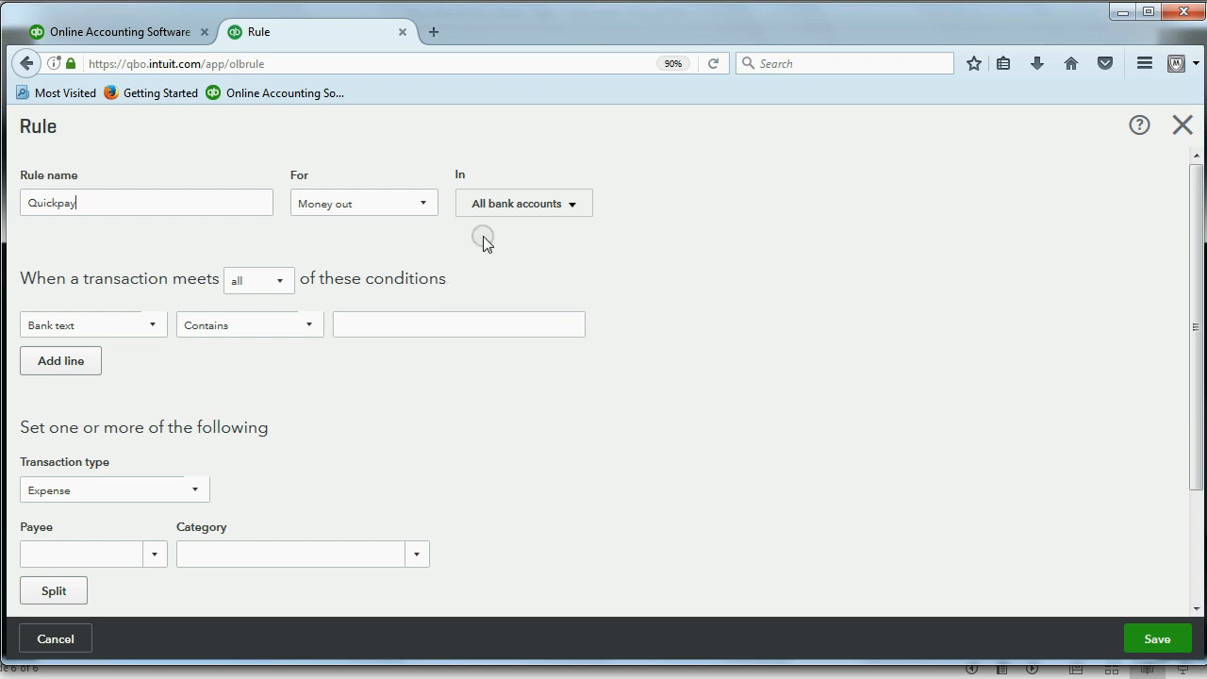
pyautogui.moveTo(336, 211)
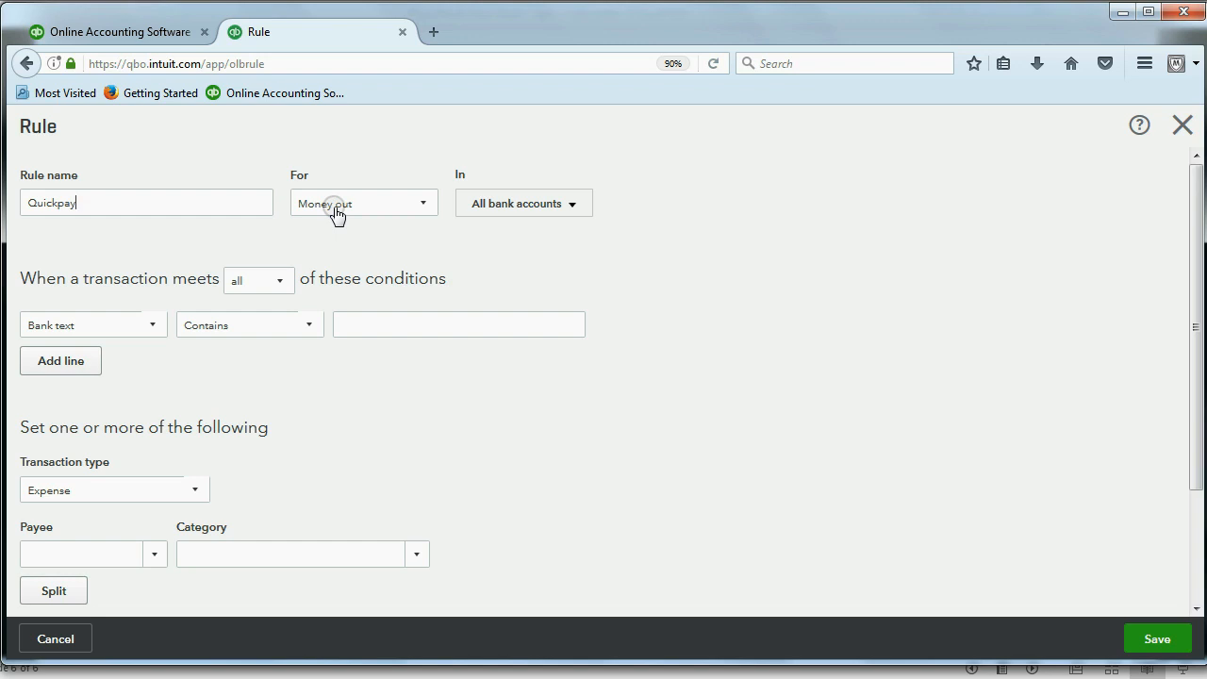
# Set the Quickpay rule to Money in across all bank accounts
pyautogui.click(362, 204)
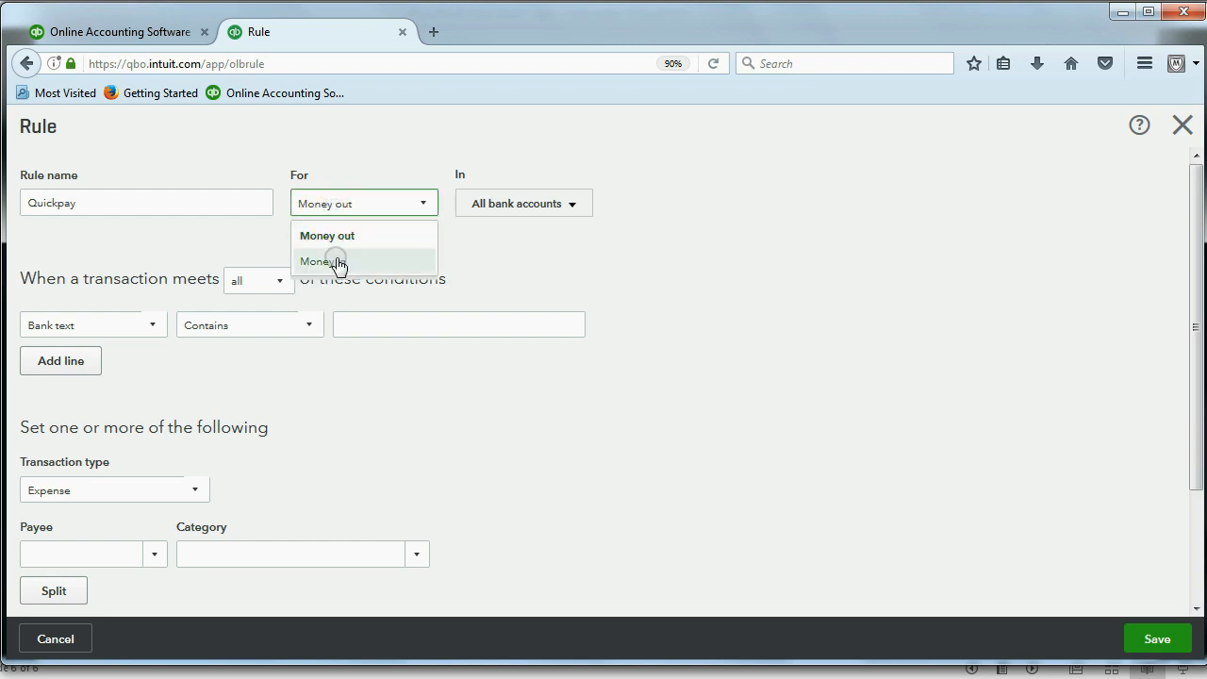
pyautogui.click(323, 260)
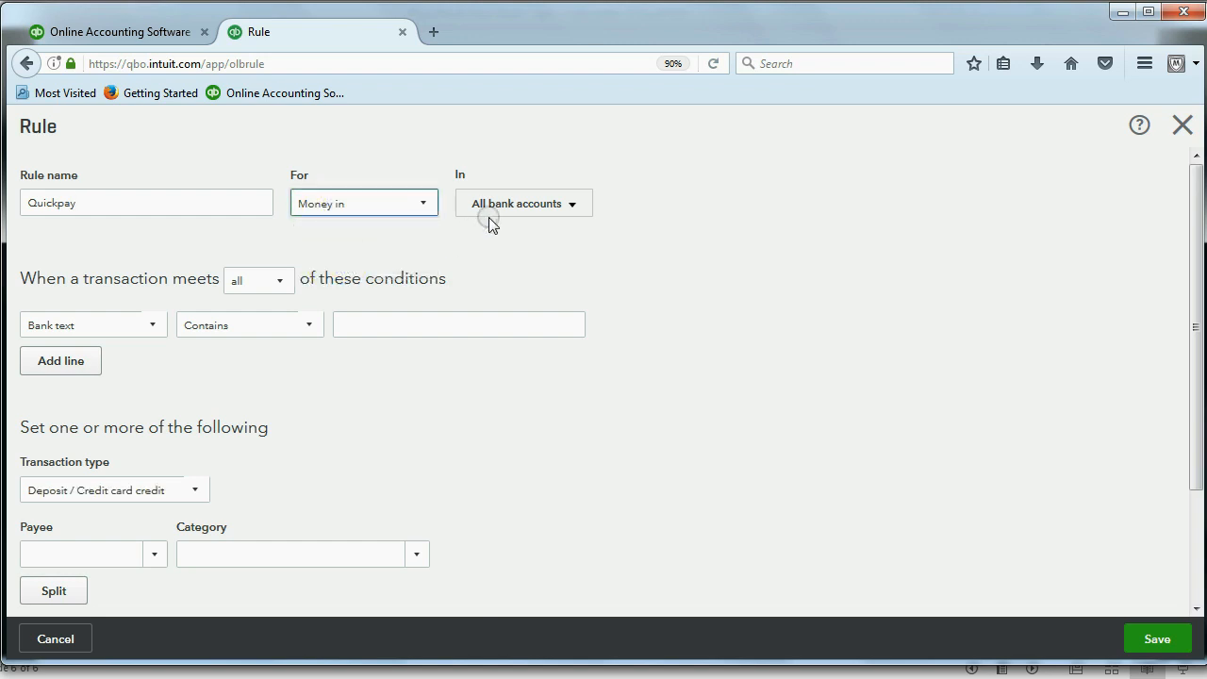
pyautogui.click(522, 204)
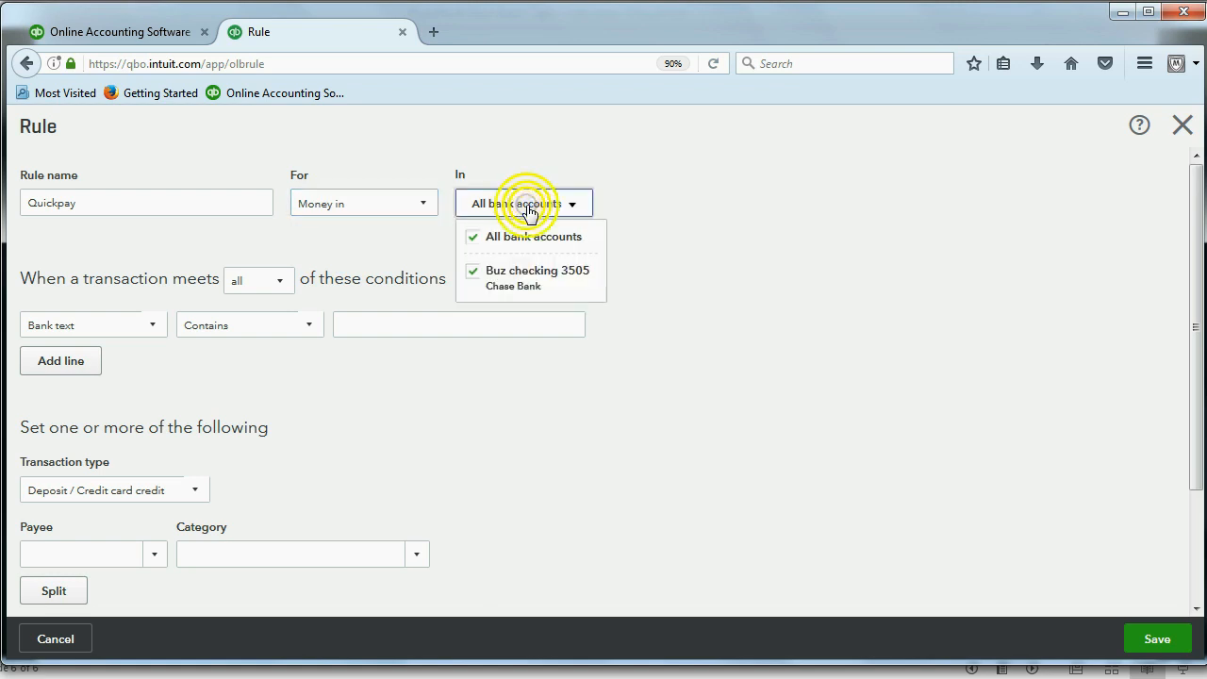
pyautogui.click(524, 204)
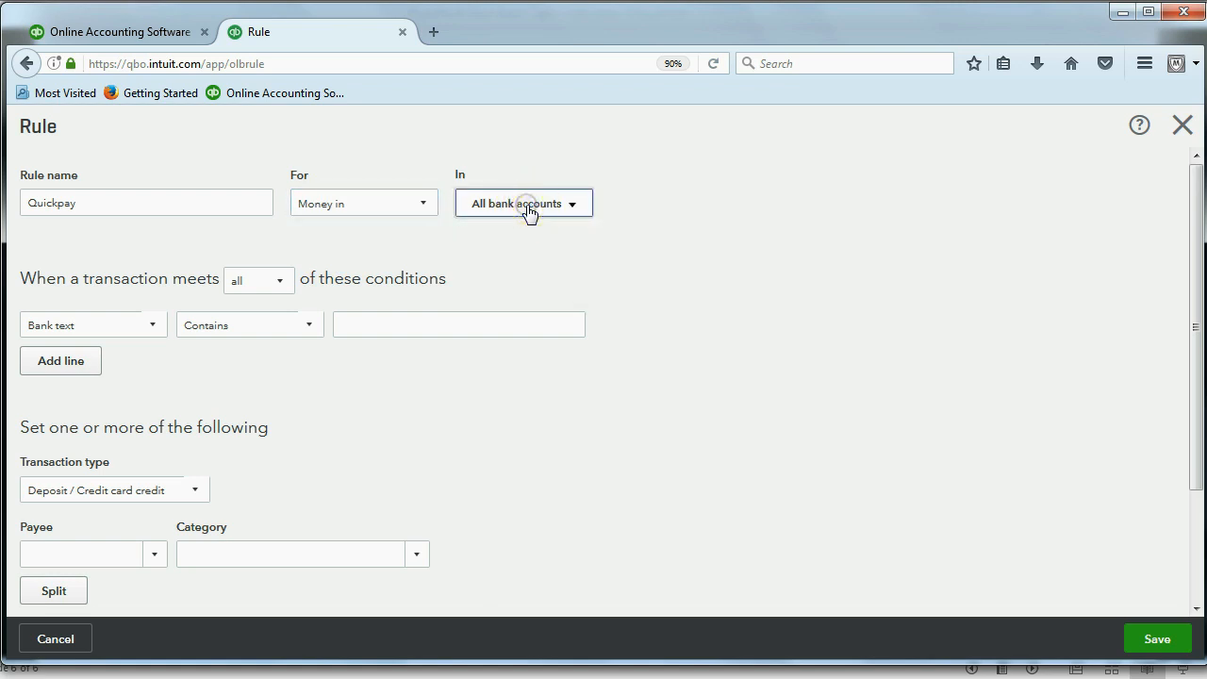
pyautogui.moveTo(155, 328)
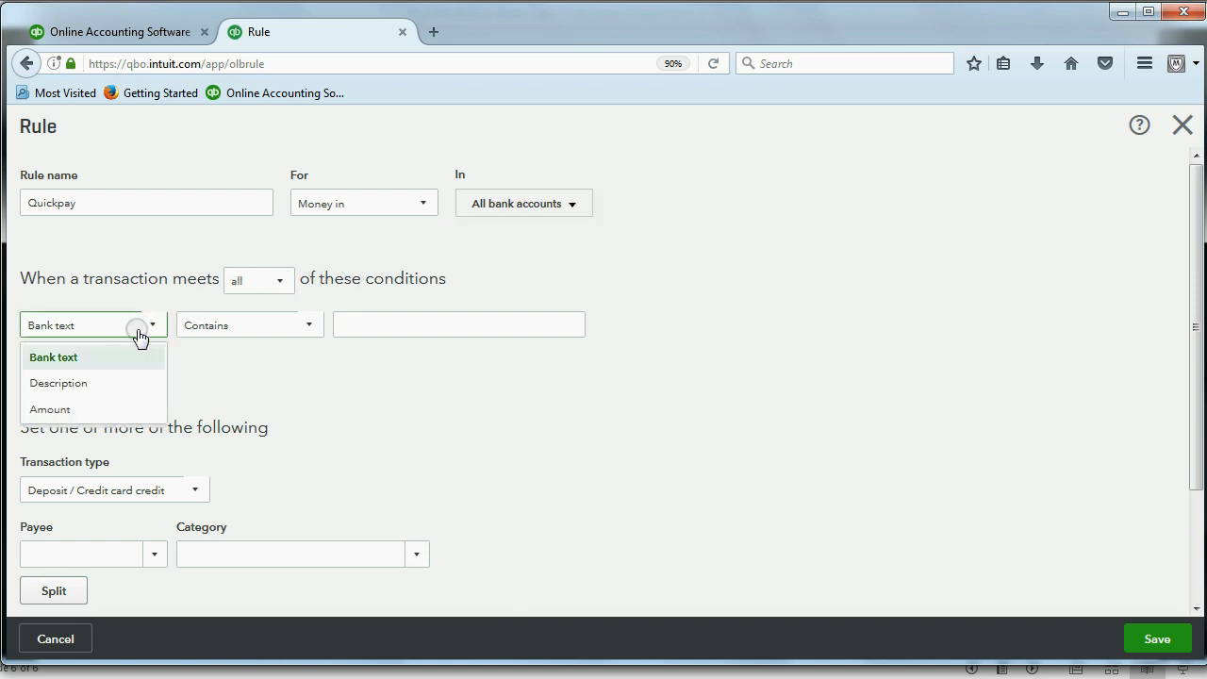
# Set the rule condition to Description contains Quickpay
pyautogui.click(57, 381)
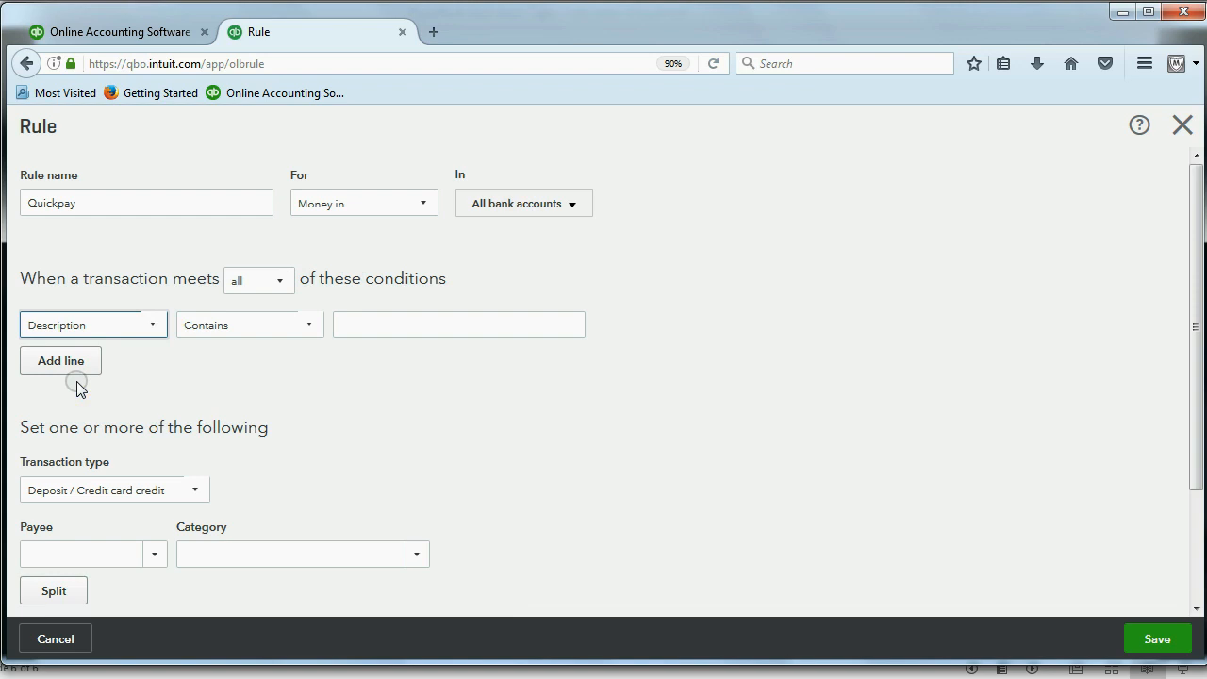
pyautogui.click(249, 324)
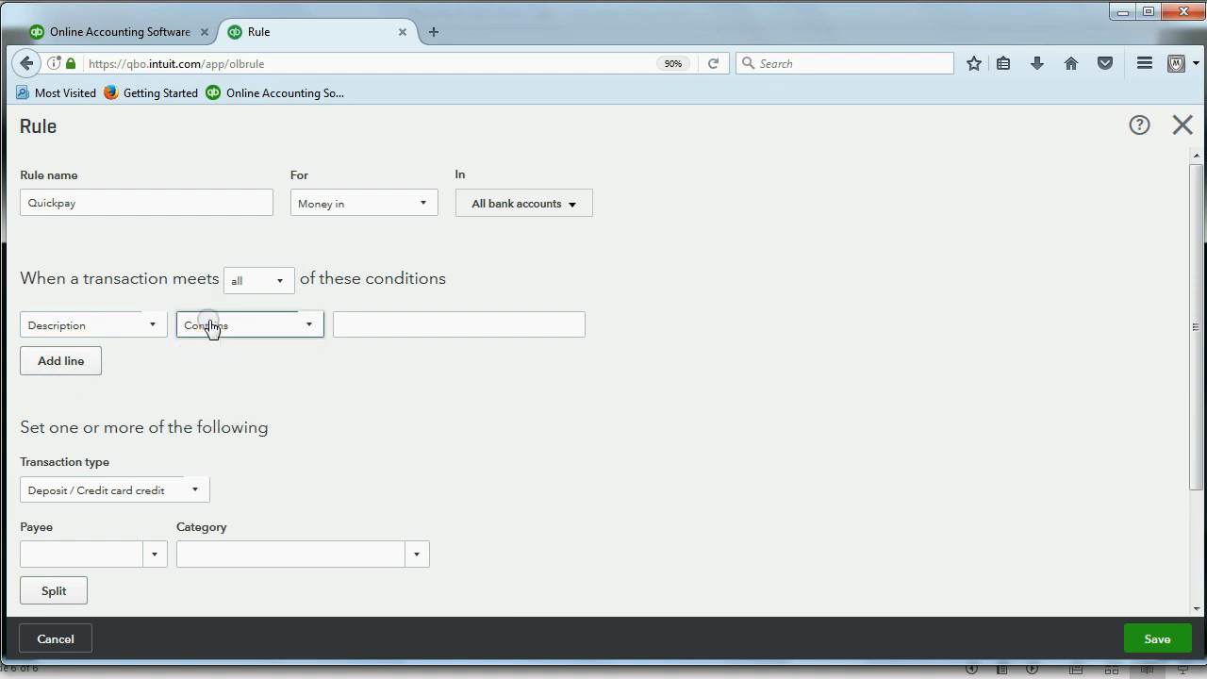
pyautogui.click(249, 325)
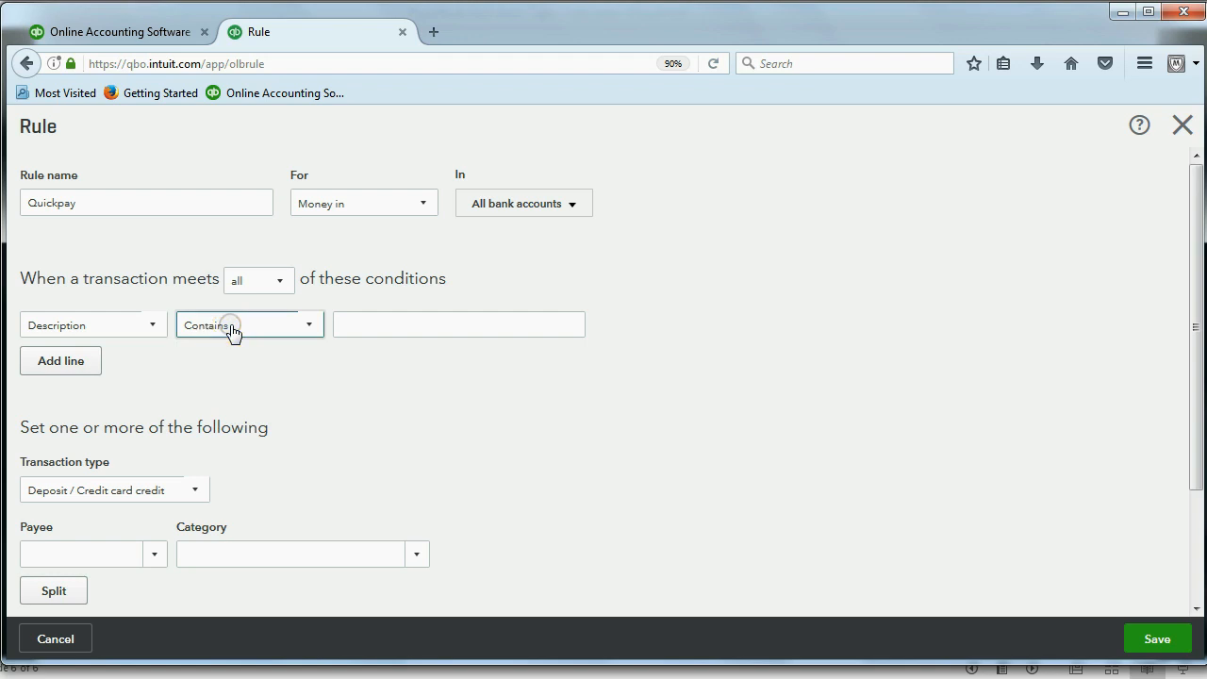
pyautogui.click(249, 325)
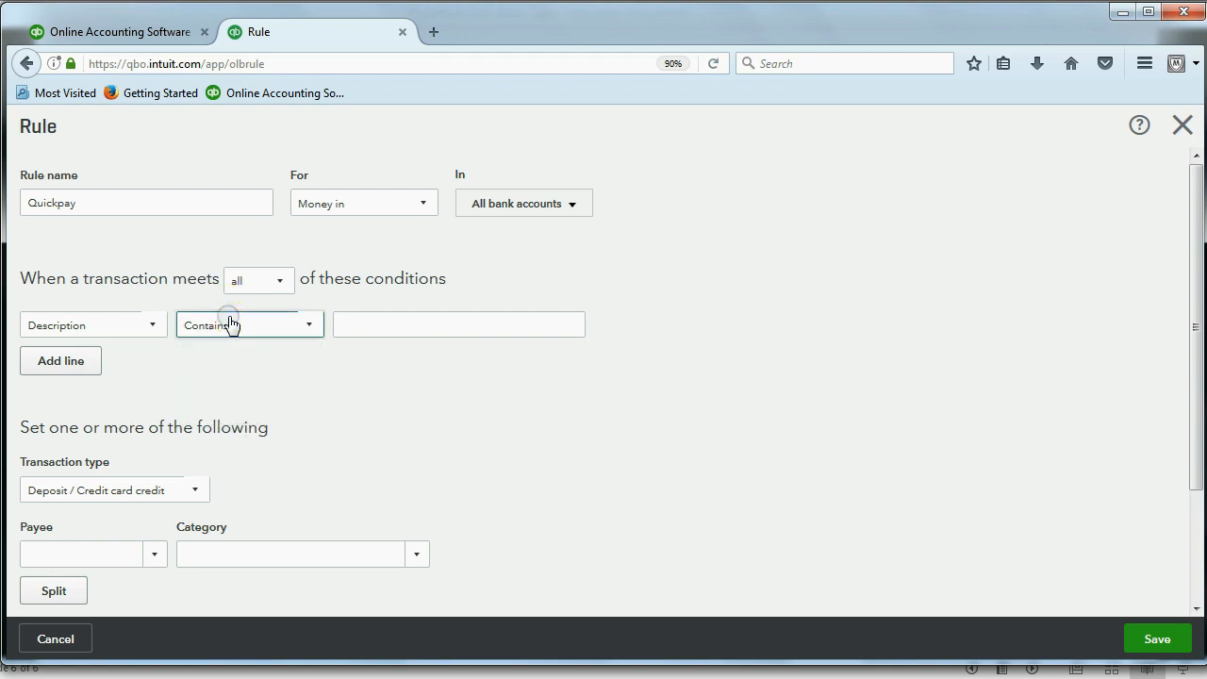
pyautogui.click(91, 324)
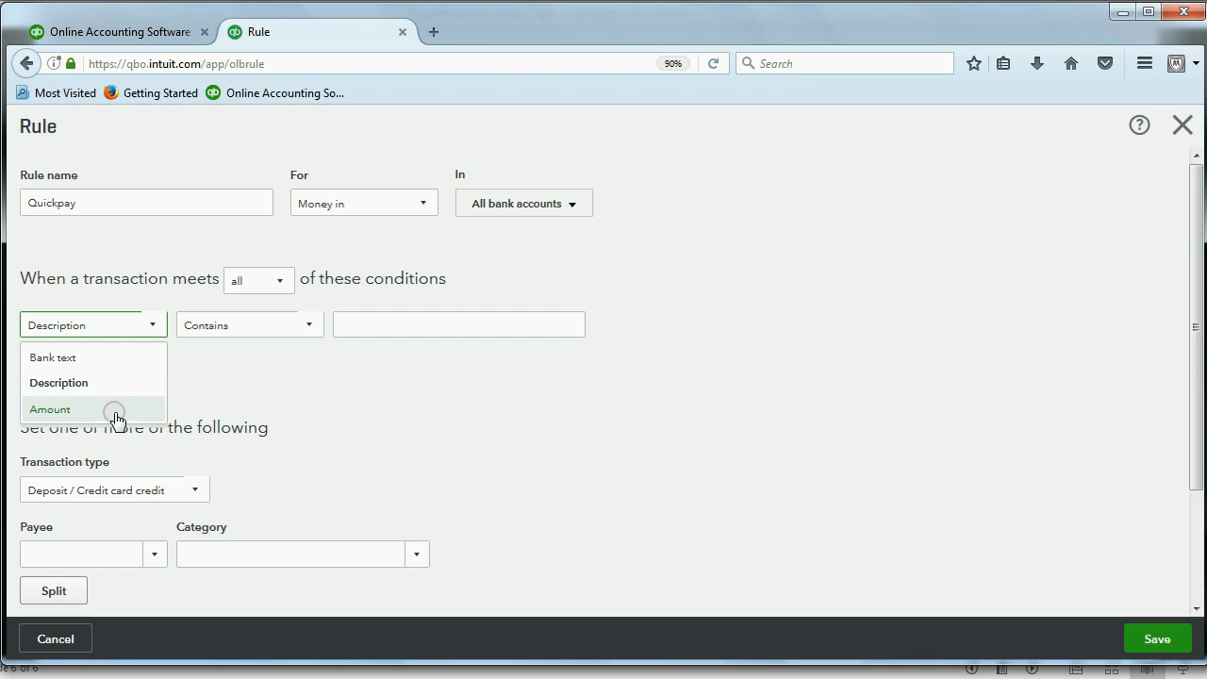
pyautogui.moveTo(105, 356)
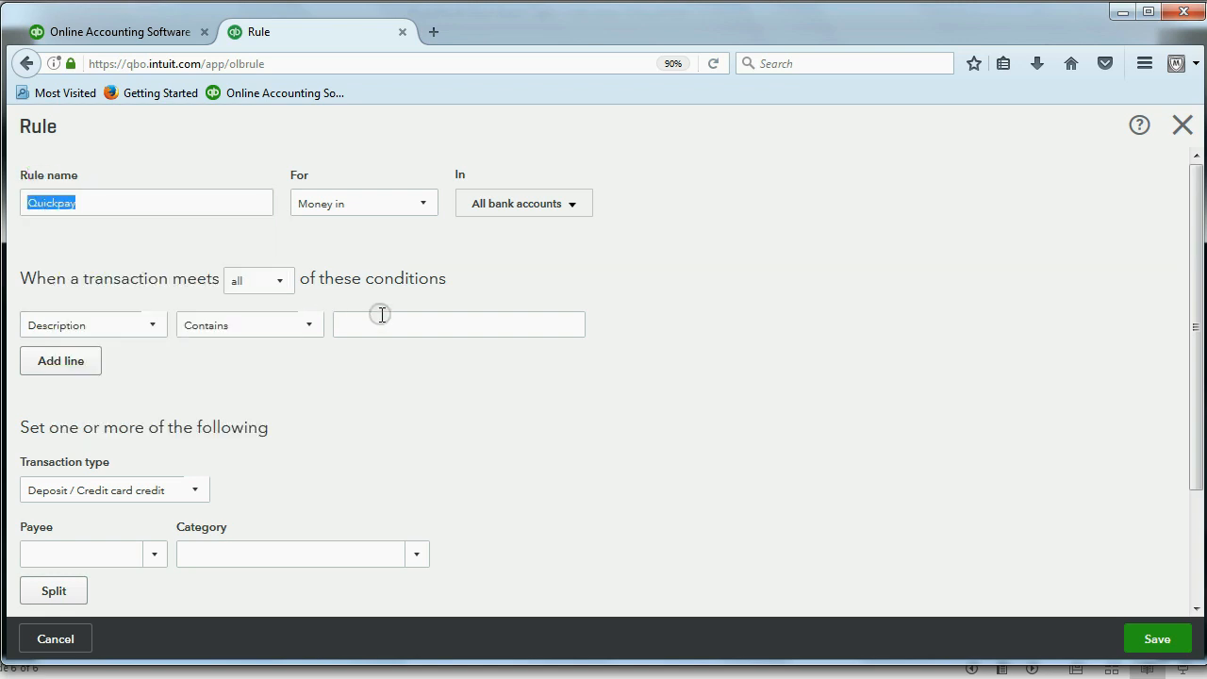
pyautogui.write('Quickpay')
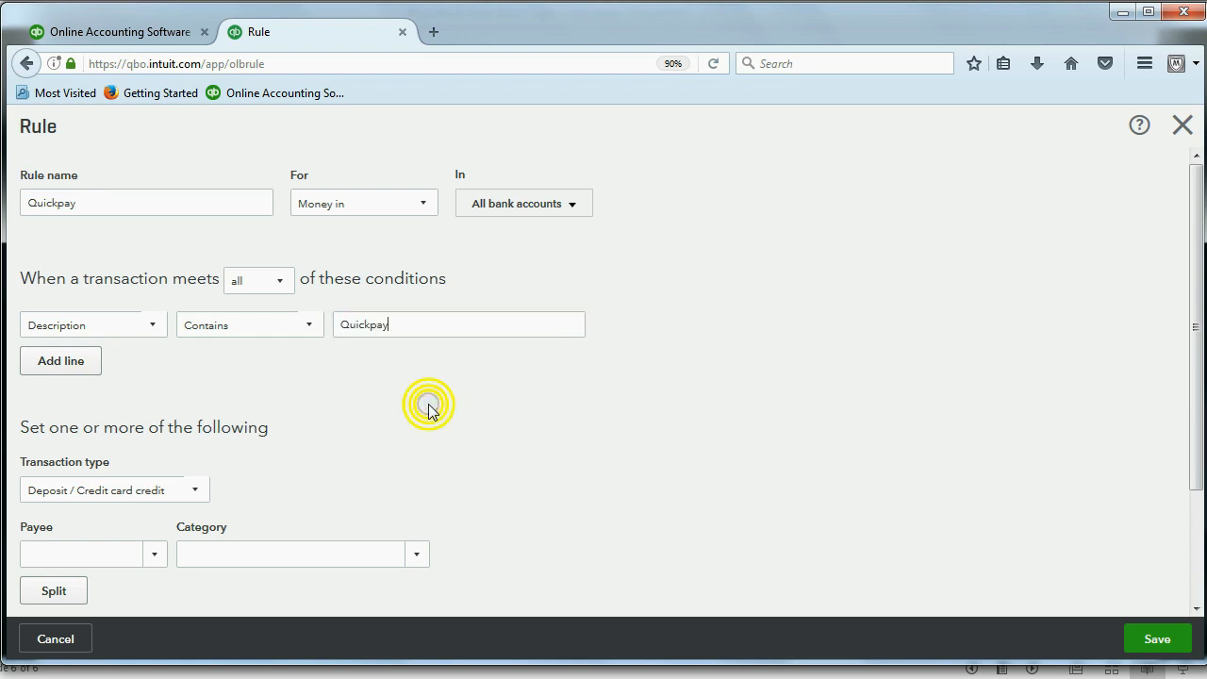
pyautogui.scroll(-3)
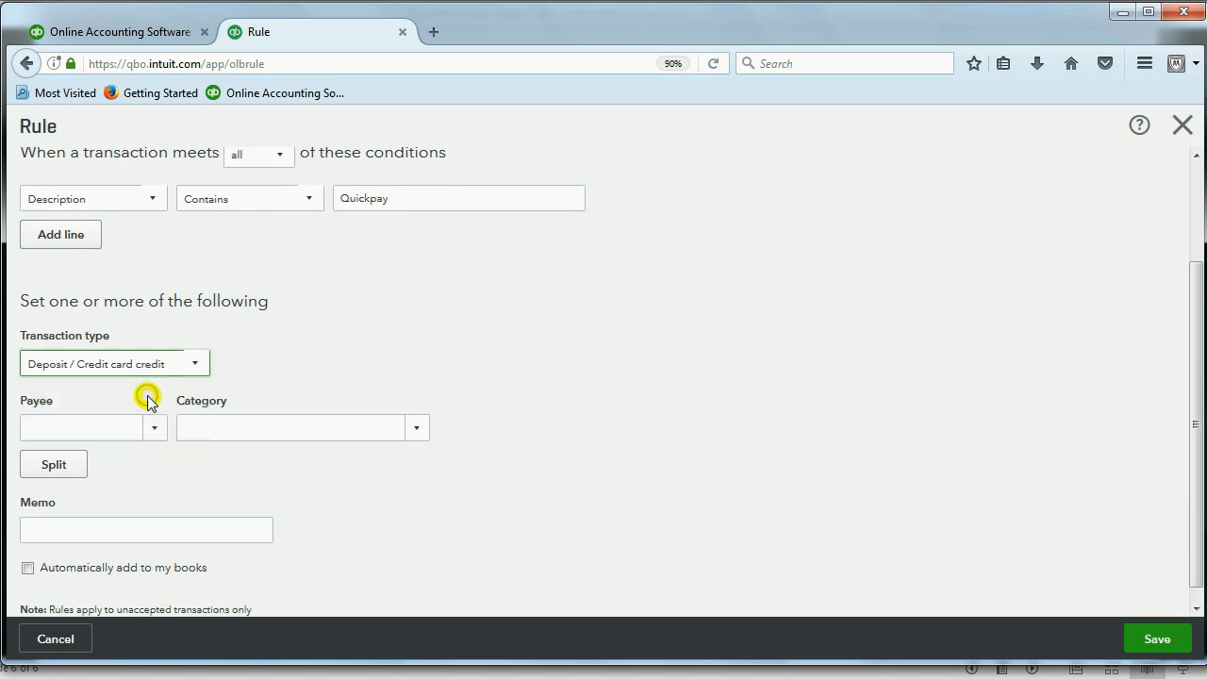
pyautogui.scroll(-3)
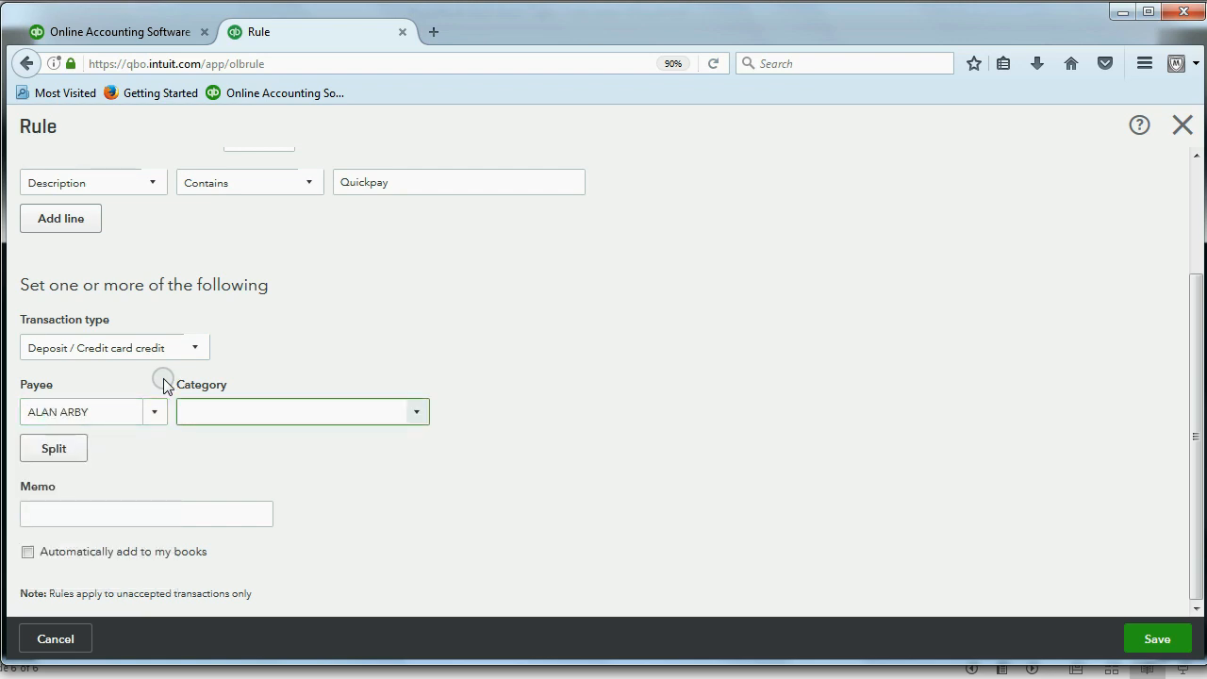
pyautogui.click(302, 411)
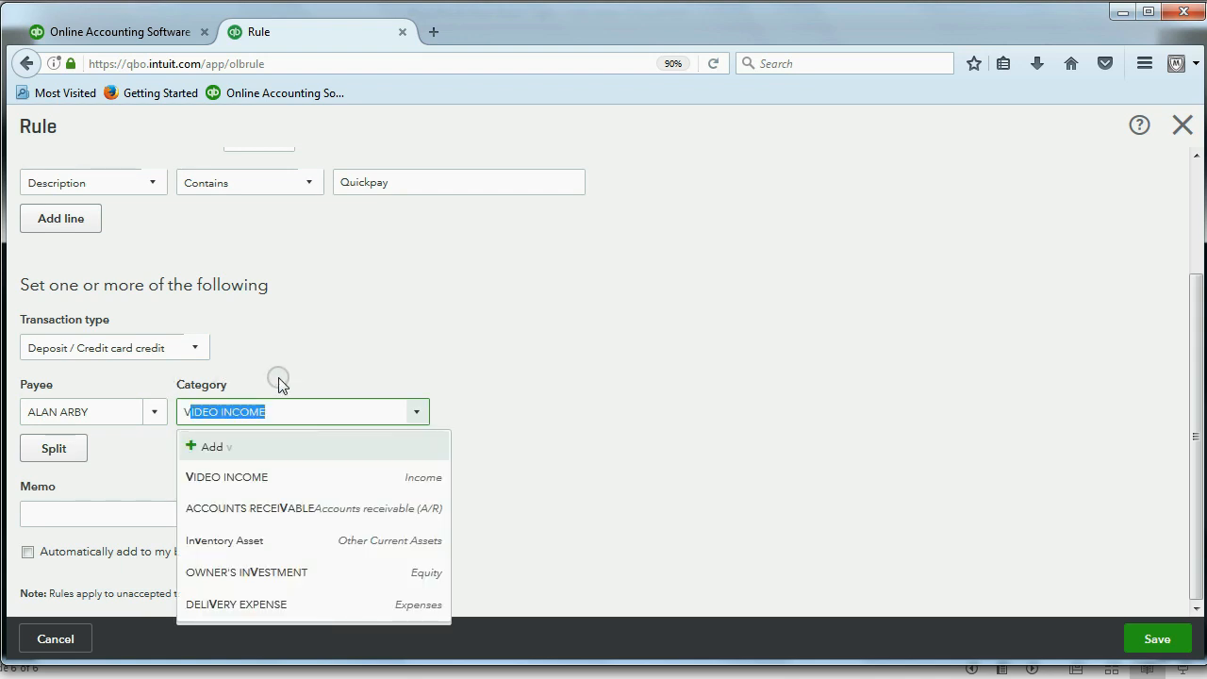
pyautogui.click(226, 475)
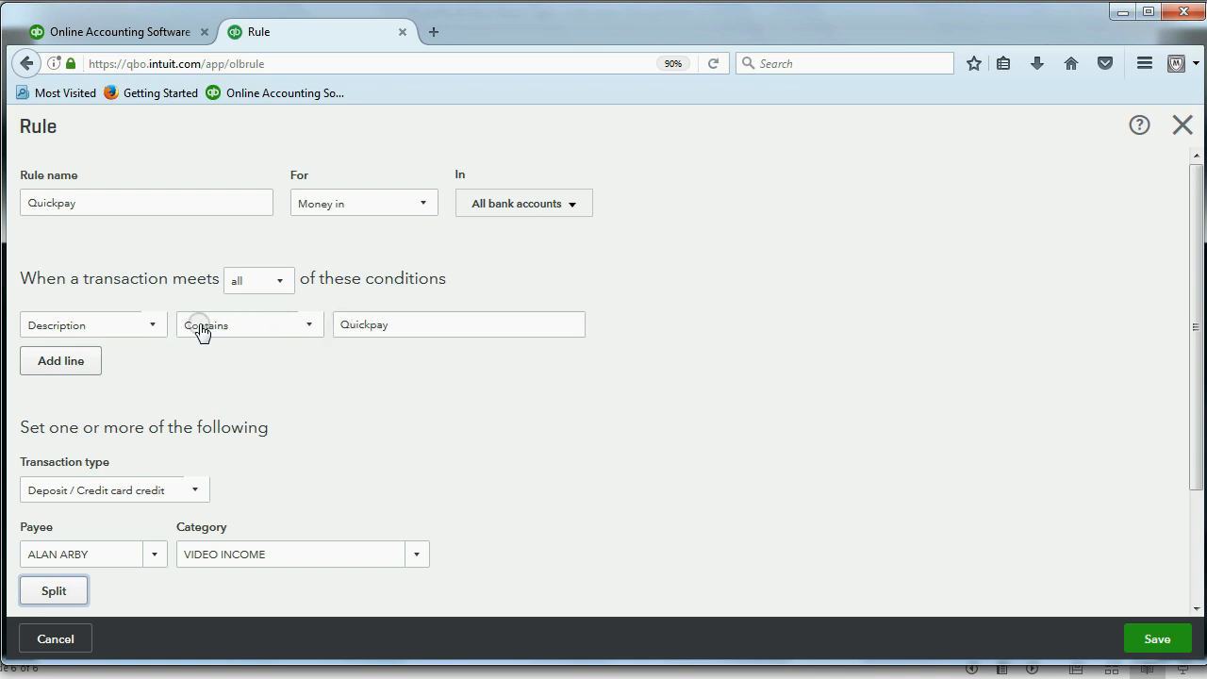
pyautogui.moveTo(173, 332)
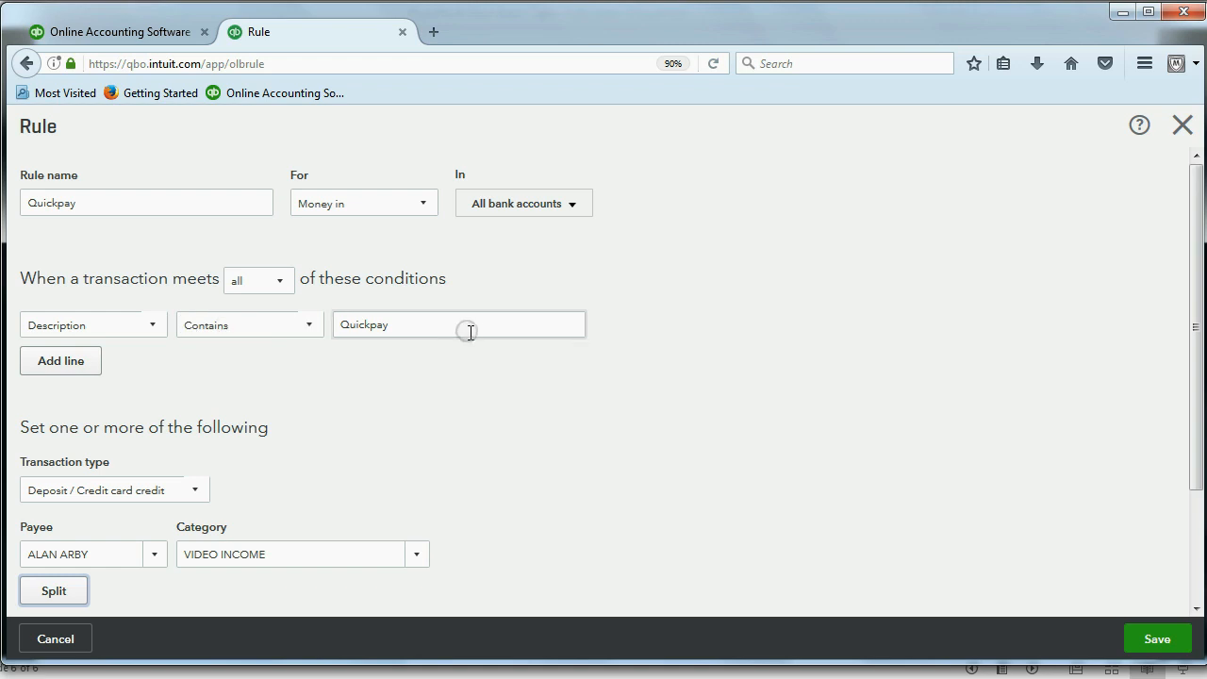
pyautogui.scroll(-3)
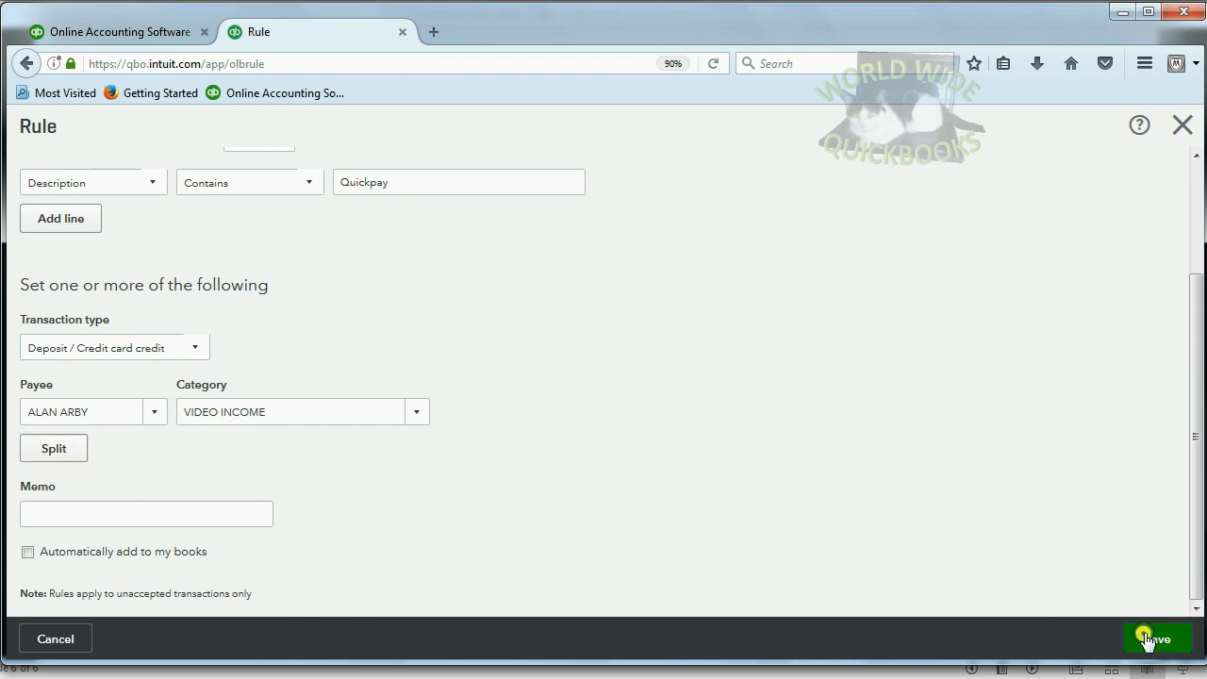
# Save the Quickpay rule and check the For Review list shows Quickpay deposits as VIDEO INCOME by rule
pyautogui.click(1153, 637)
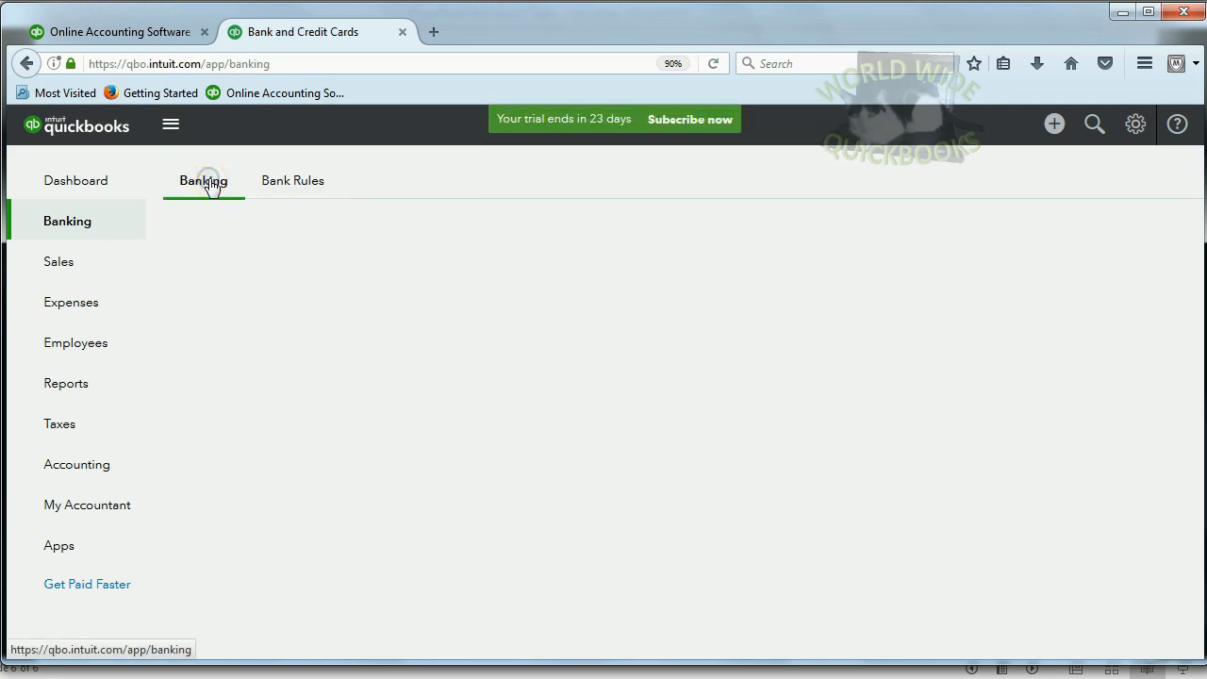
pyautogui.click(203, 181)
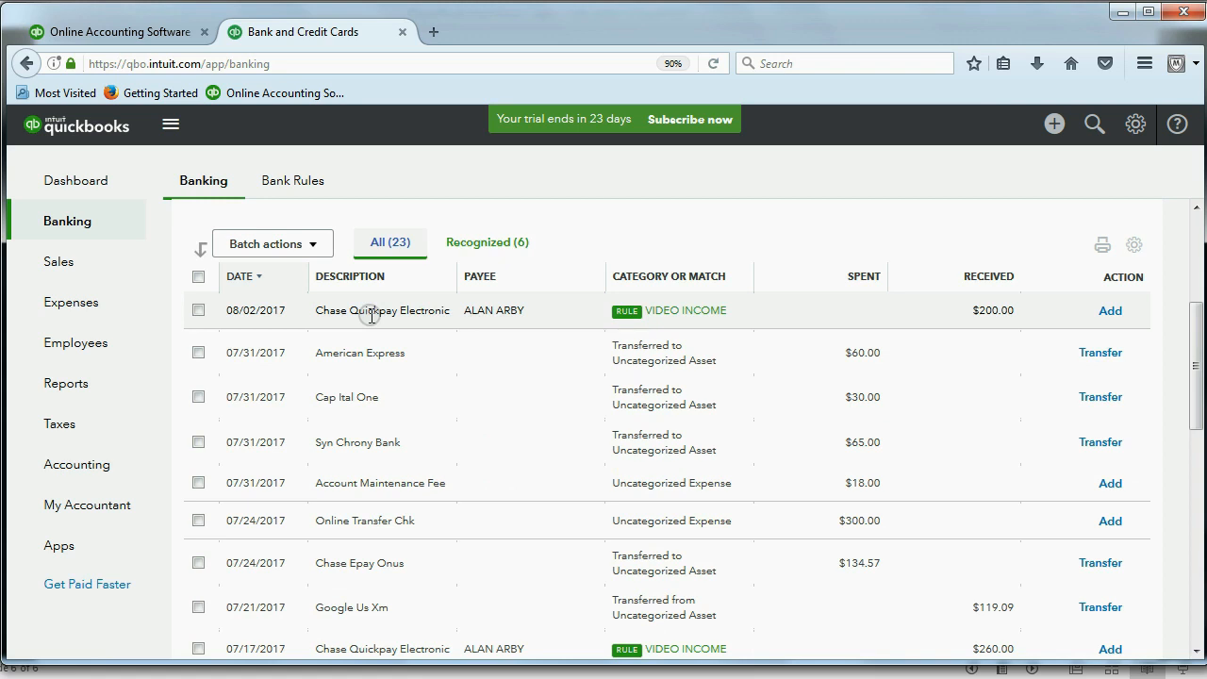
pyautogui.moveTo(664, 313)
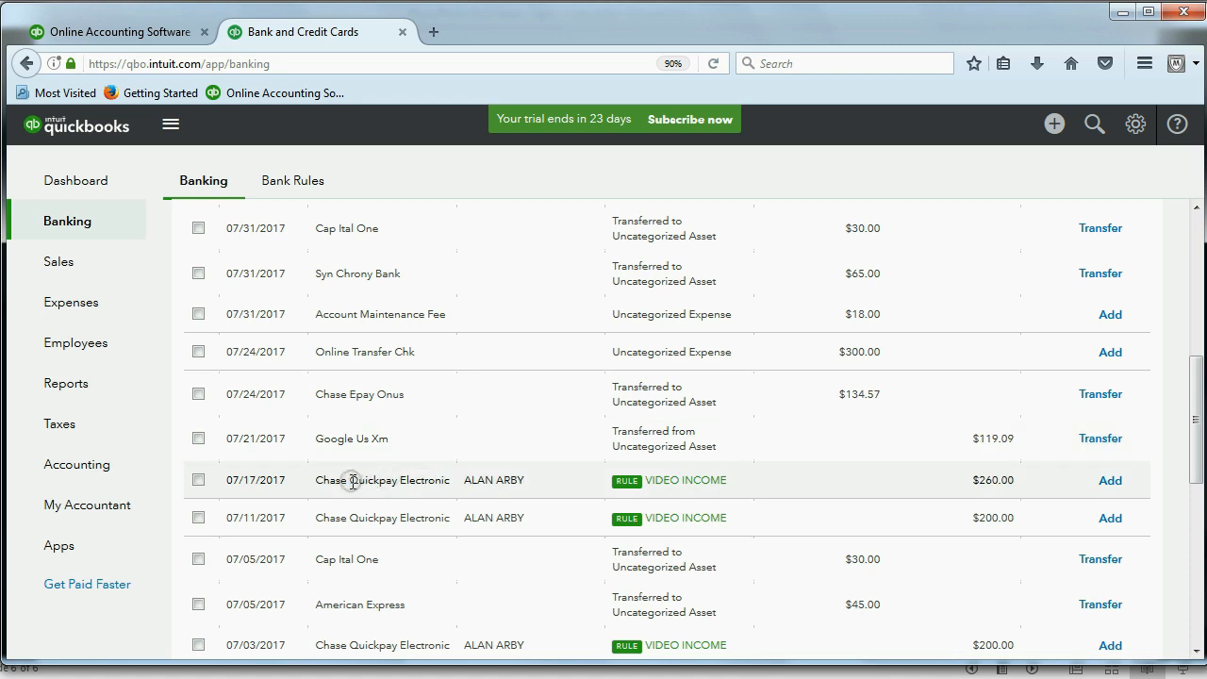
pyautogui.moveTo(381, 483)
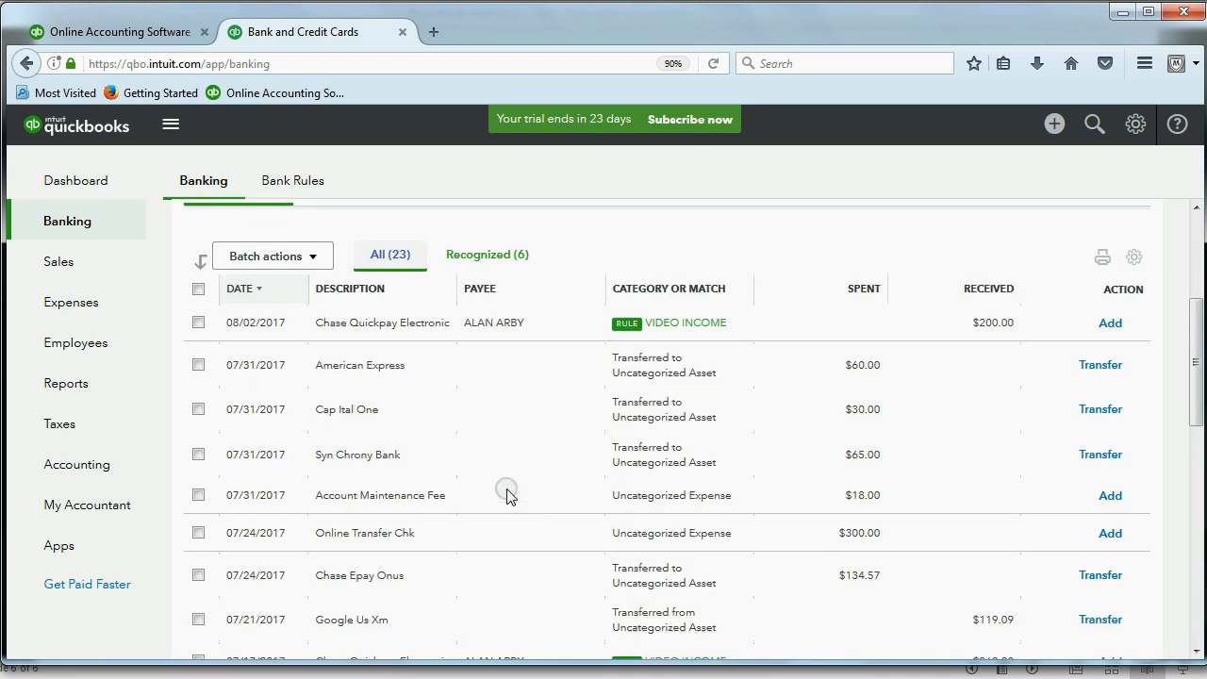
pyautogui.scroll(-3)
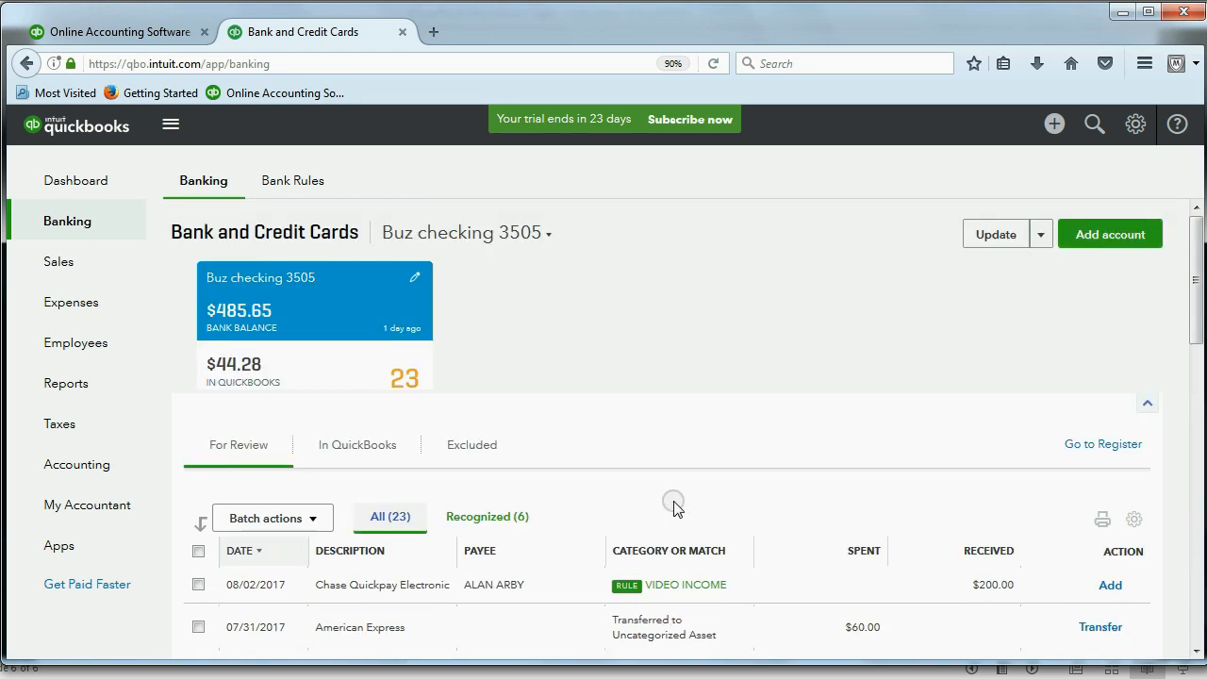
pyautogui.moveTo(418, 377)
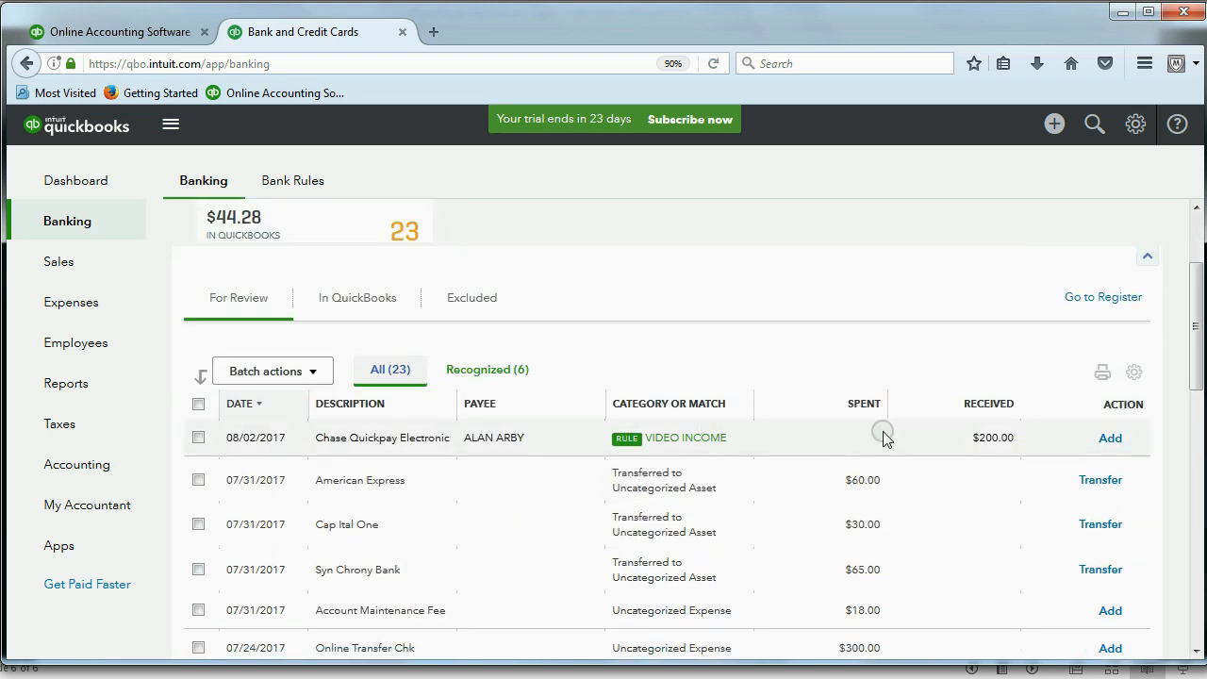
pyautogui.scroll(-3)
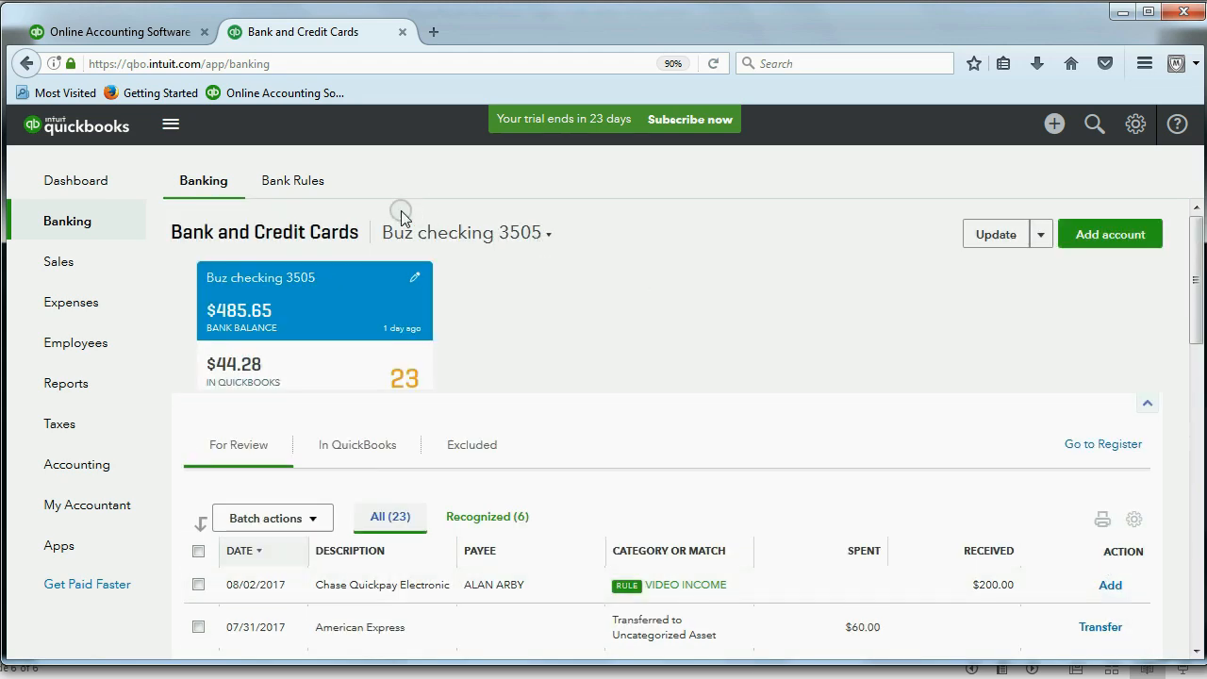
# Edit the Quickpay rule to automatically add matches to the books and save it
pyautogui.click(292, 181)
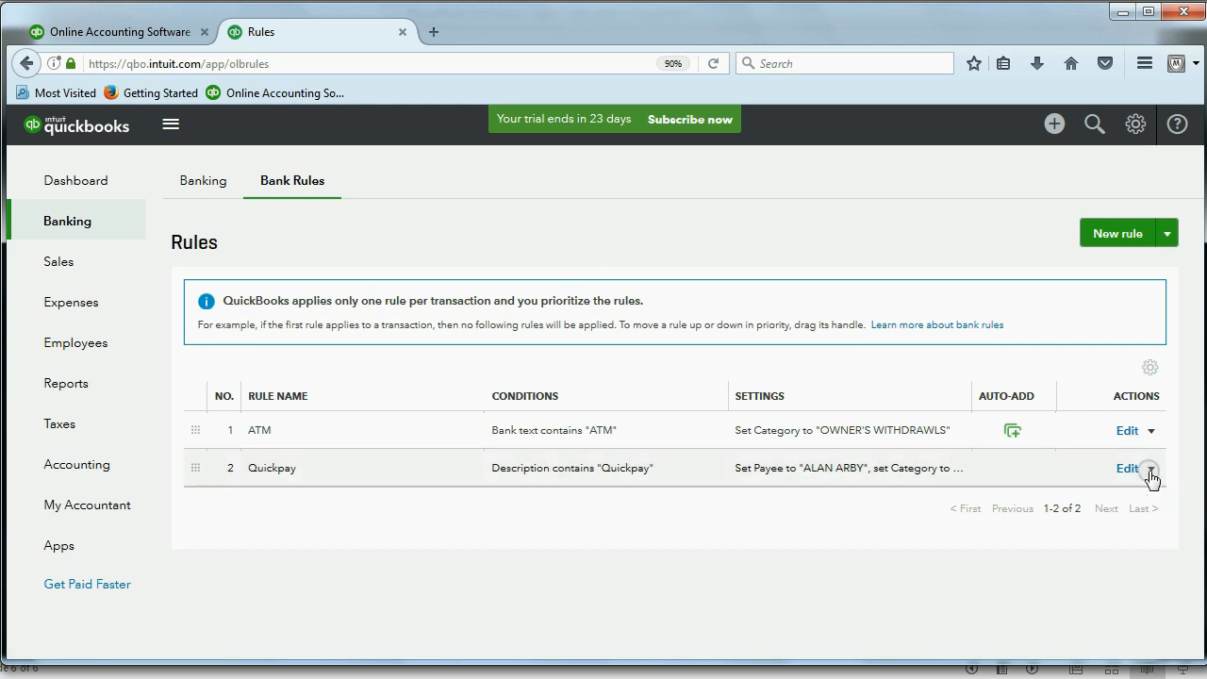
pyautogui.click(1127, 468)
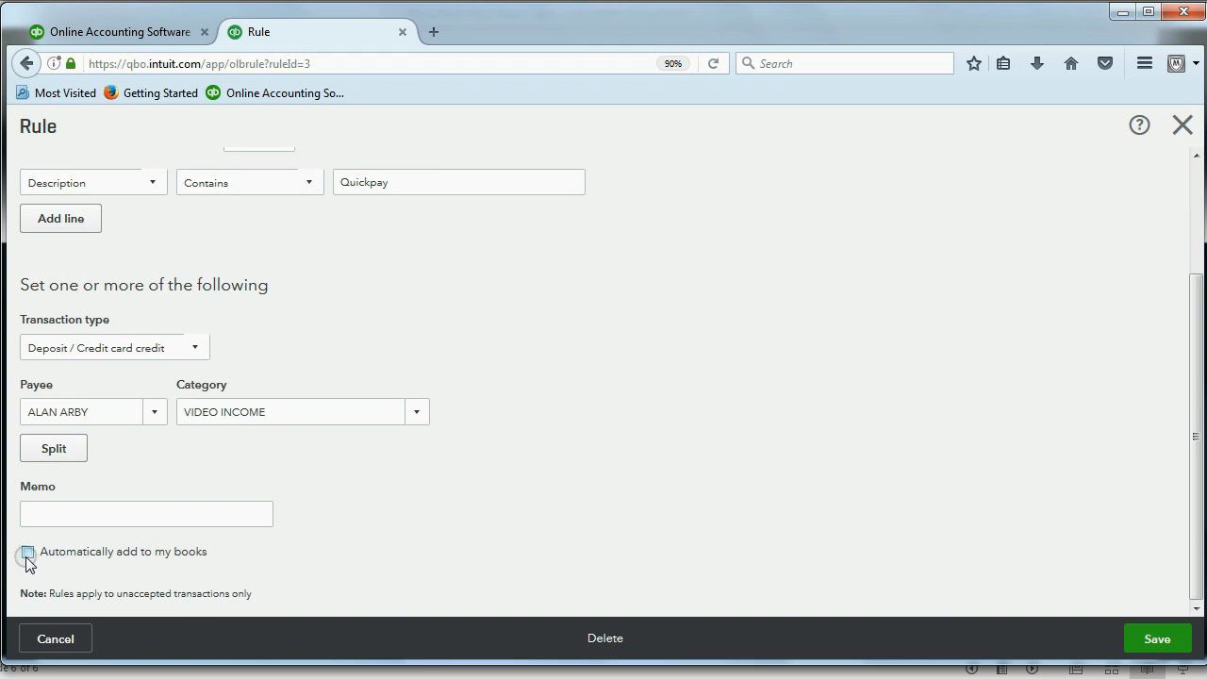
pyautogui.click(27, 551)
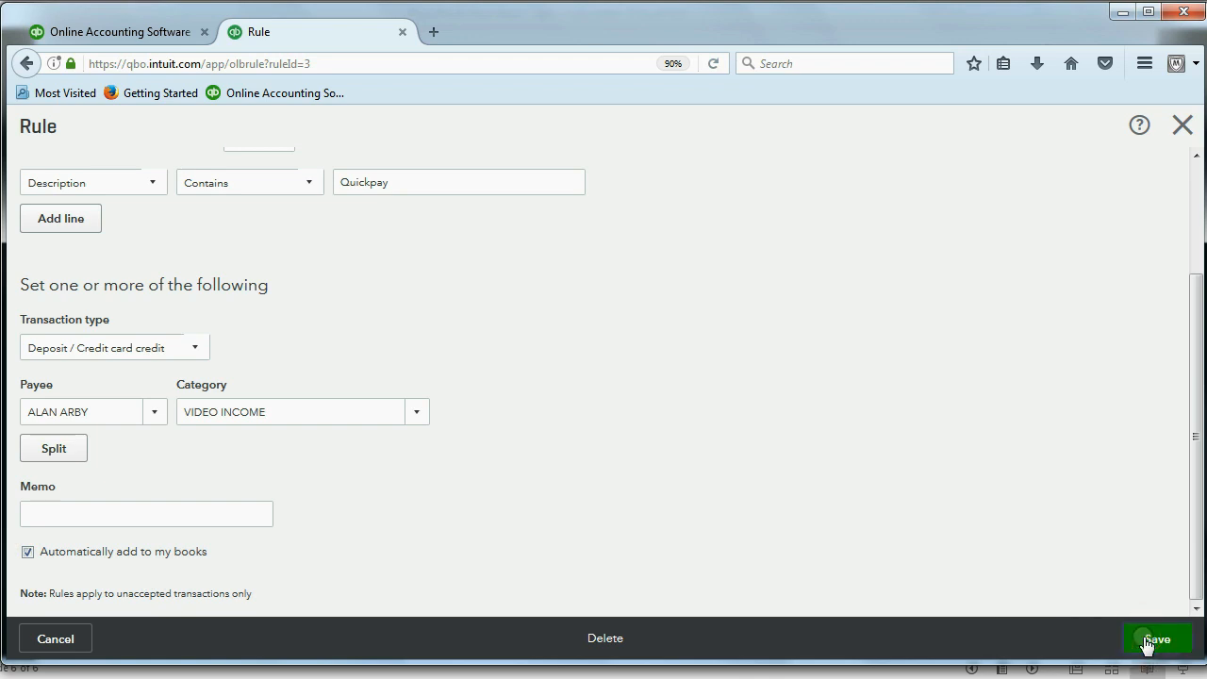
pyautogui.click(1154, 638)
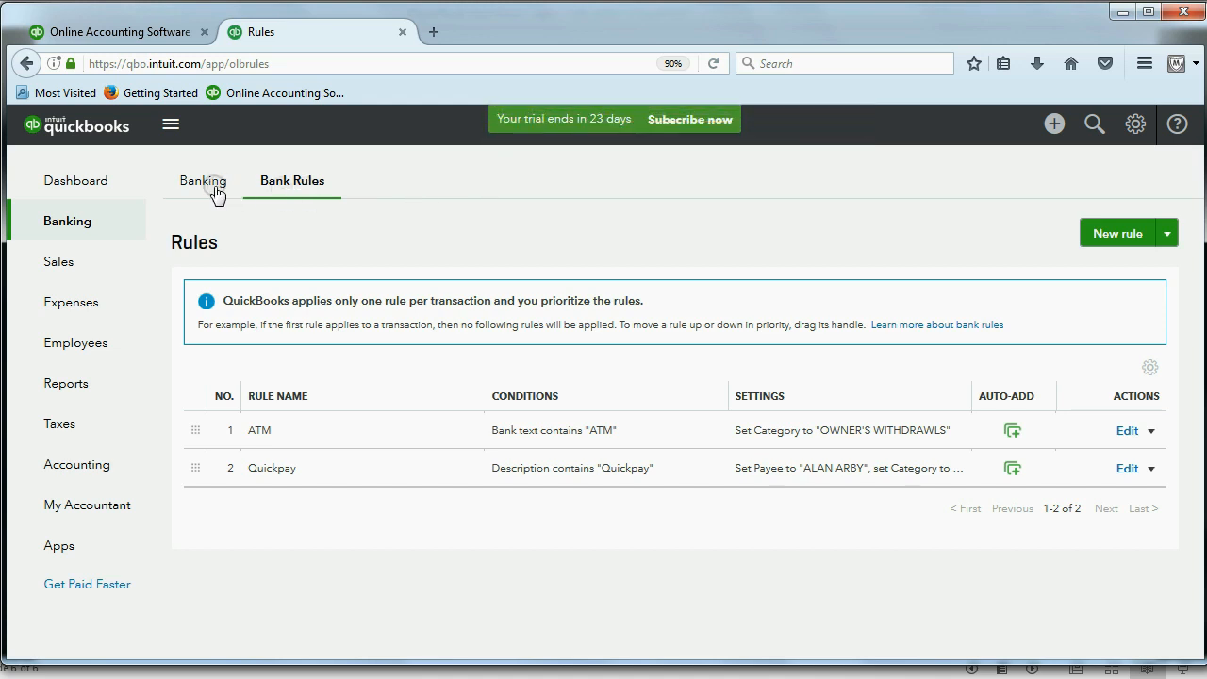
# Review the In QuickBooks list of auto-added Quickpay deposits and ATM transactions, leaving 17 for review
pyautogui.click(203, 181)
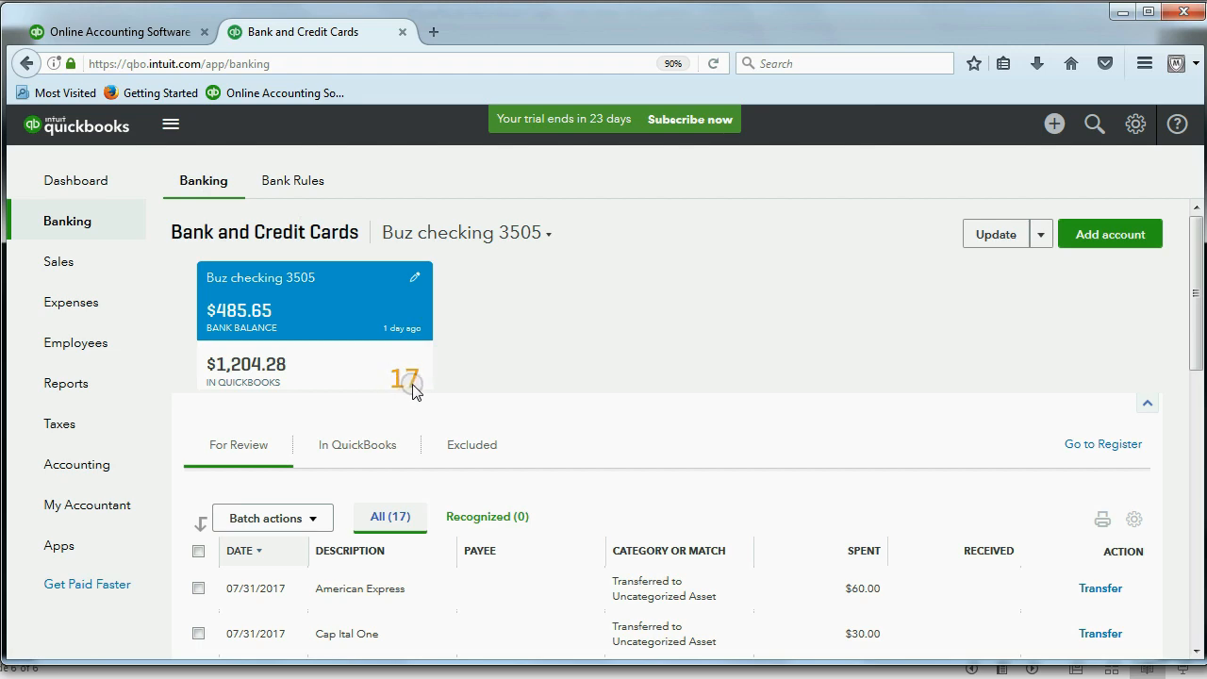
pyautogui.scroll(-3)
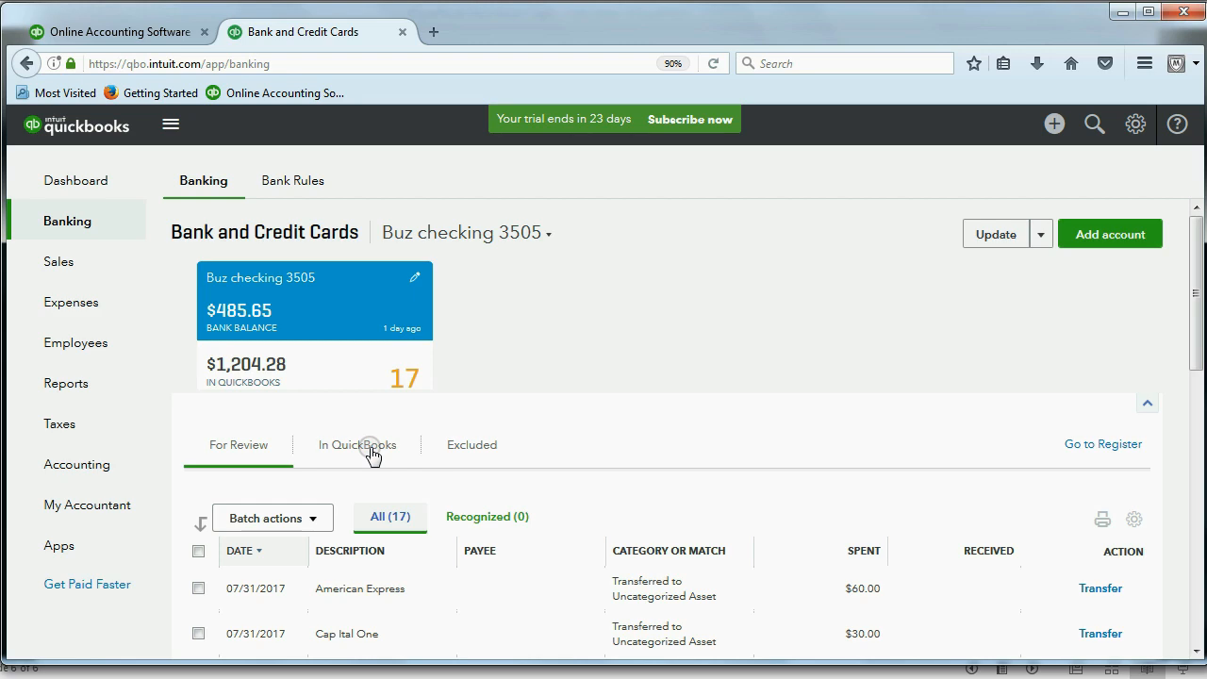
pyautogui.click(358, 445)
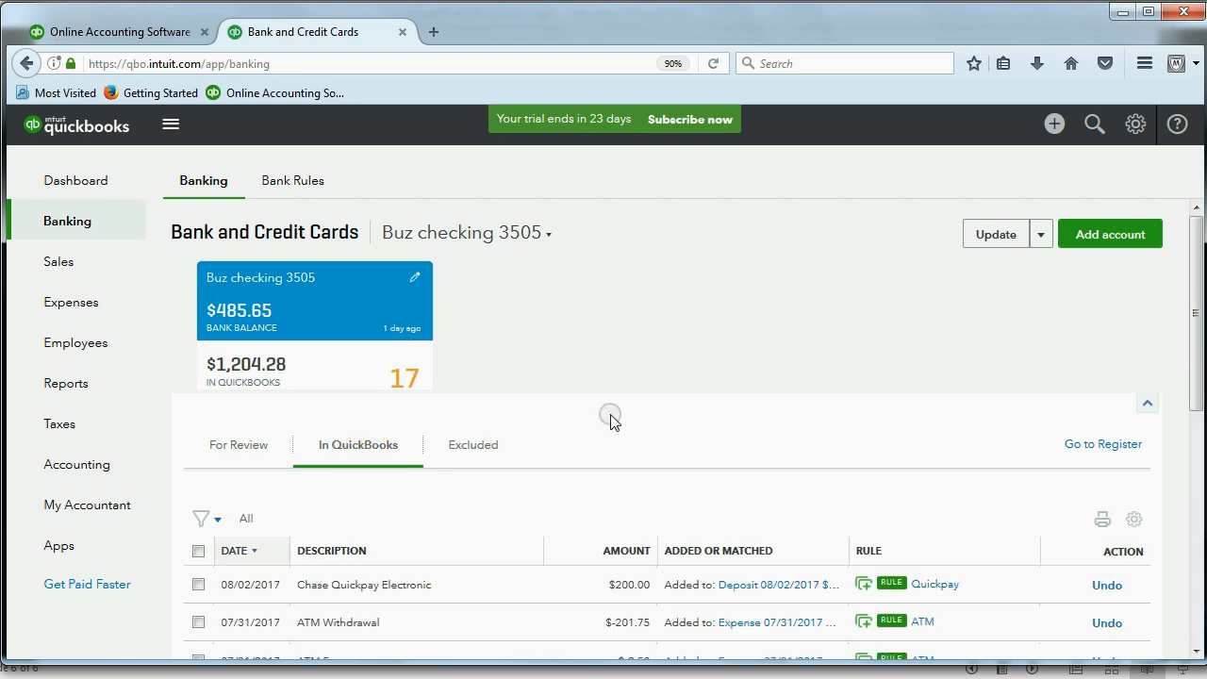
pyautogui.scroll(-3)
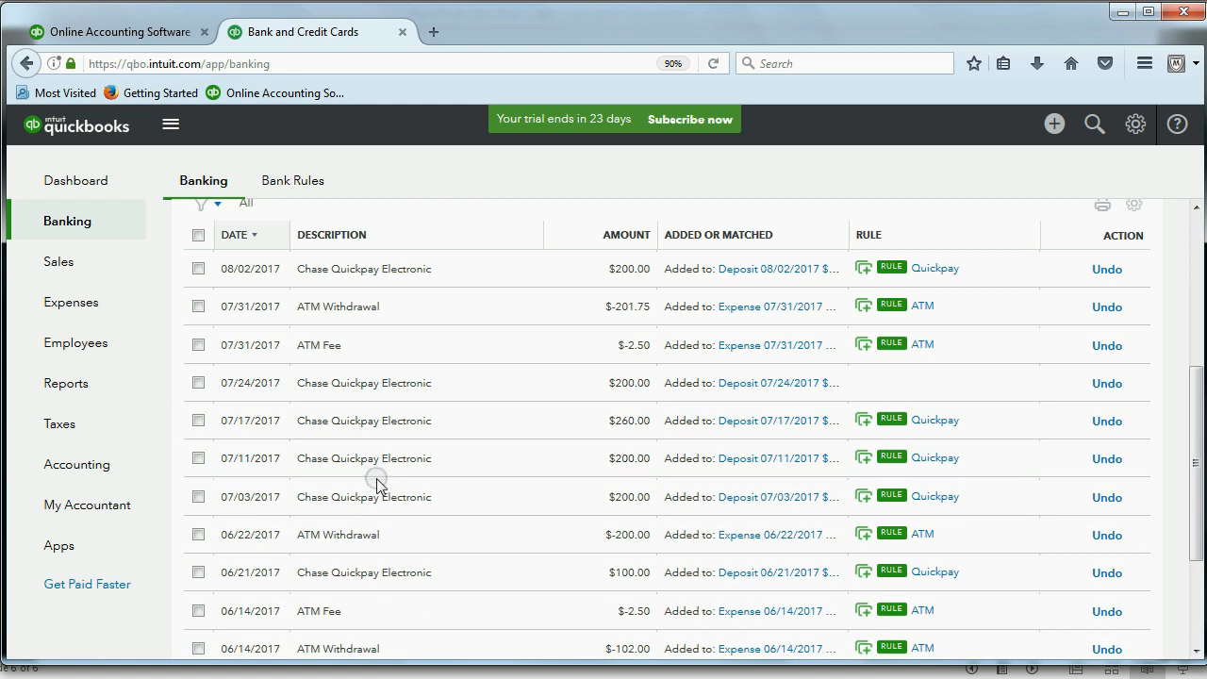
pyautogui.moveTo(745, 421)
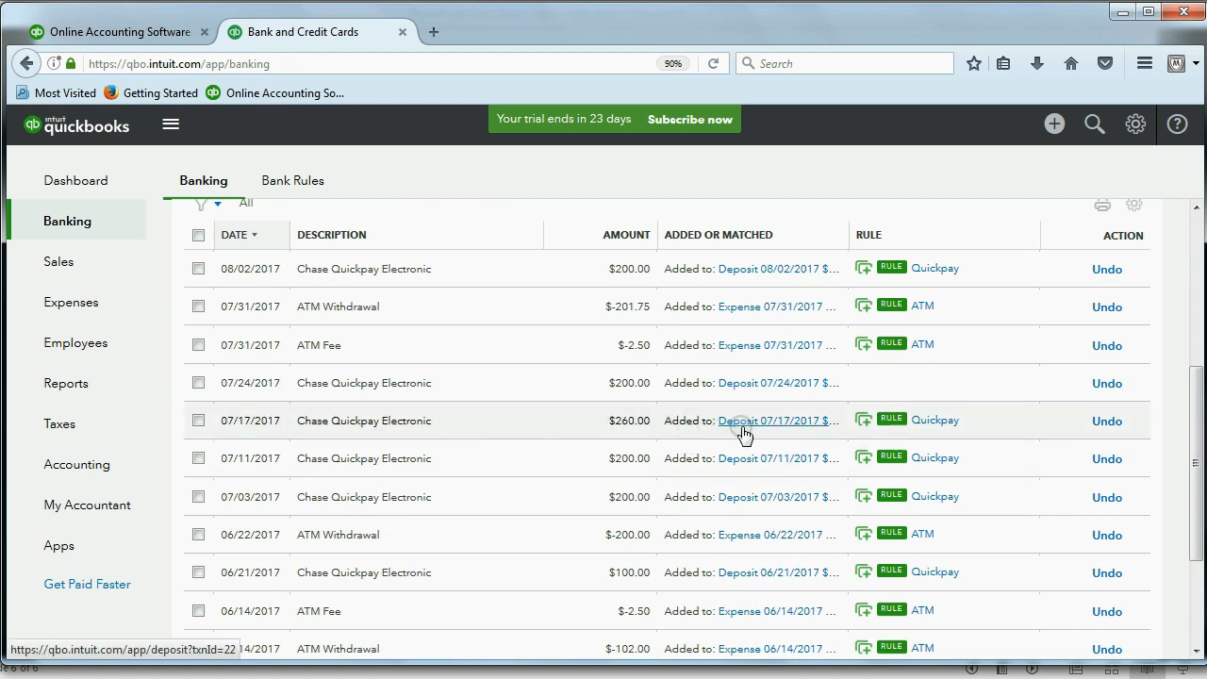